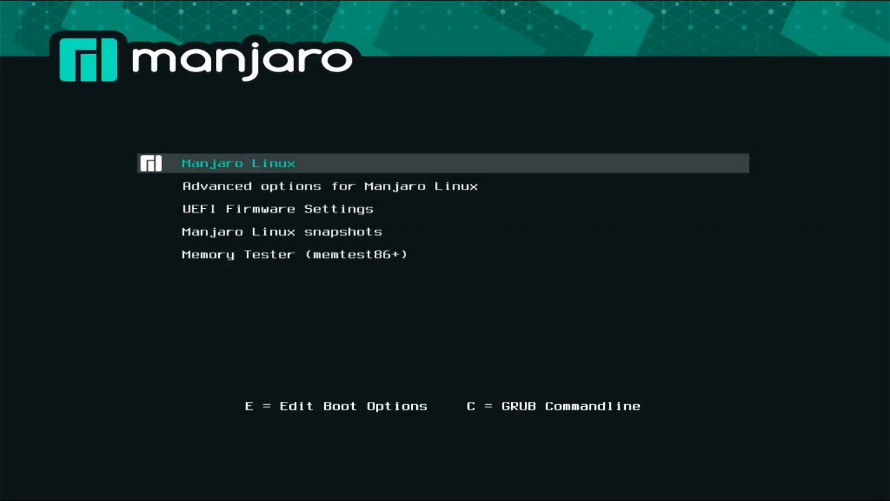
# Boot the default 'Manjaro Linux' GRUB entry into the KDE Plasma desktop
pyautogui.press('Return')
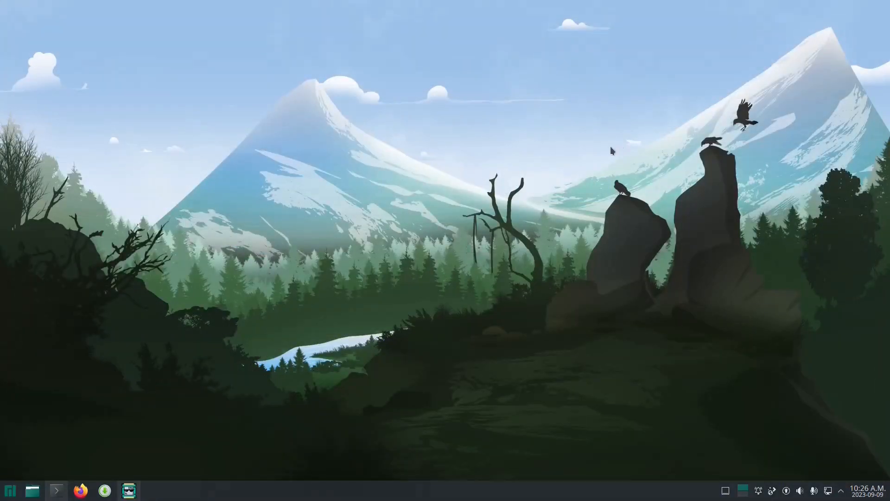
pyautogui.moveTo(175, 357)
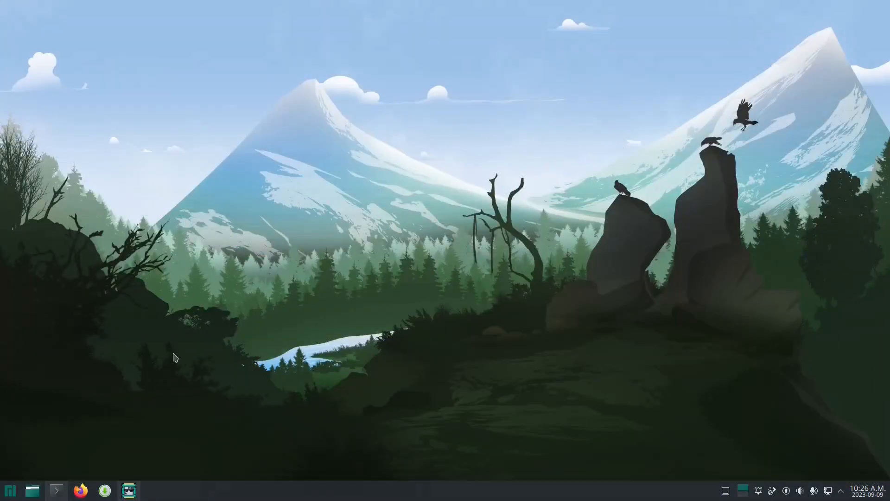
# Launch Konsole from the taskbar and select the 'Plasma 5.27.7' version text in the neofetch summary
pyautogui.click(56, 491)
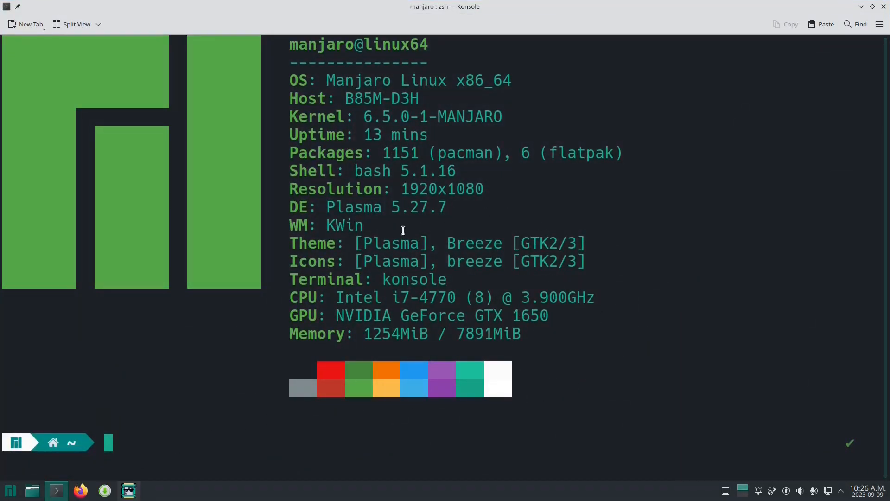
pyautogui.doubleClick(352, 208)
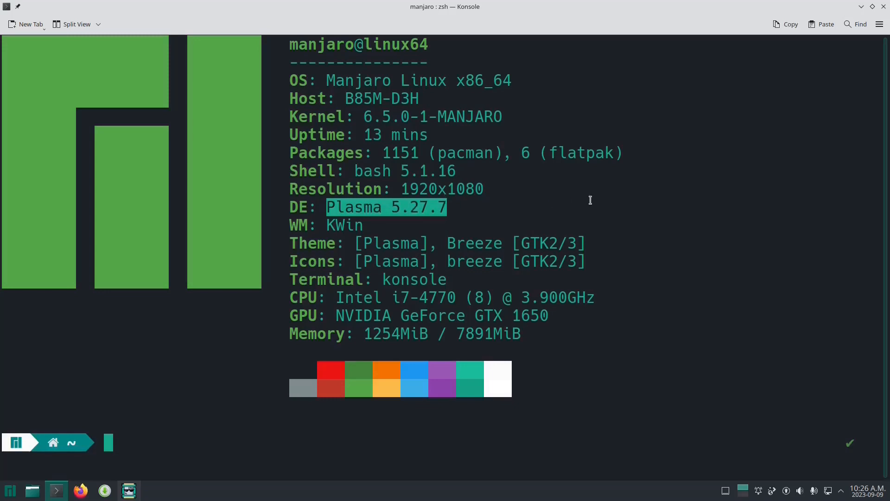
pyautogui.click(365, 119)
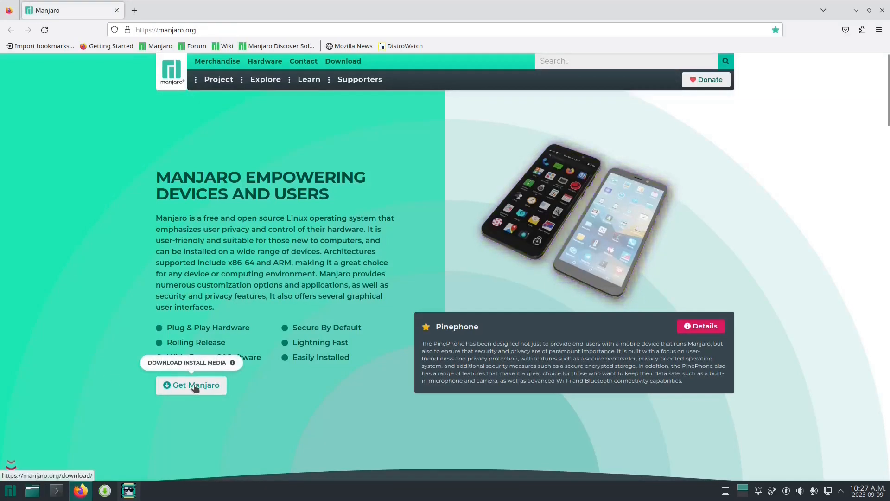
# Visit the Get Manjaro download page, view the ARM images, then return to the home page
pyautogui.click(191, 385)
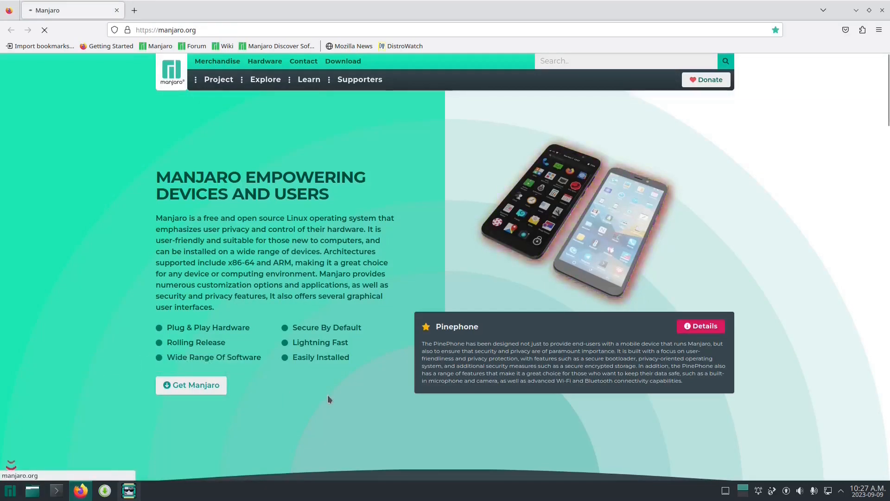
pyautogui.click(191, 385)
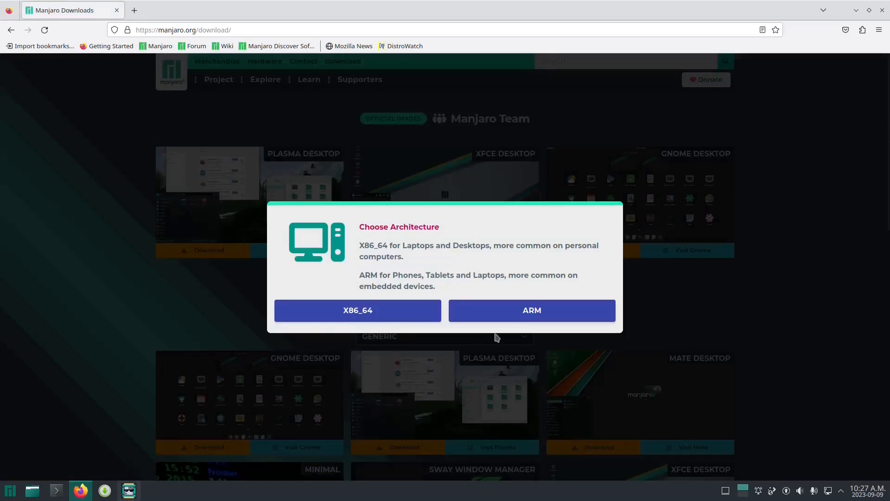
pyautogui.click(532, 309)
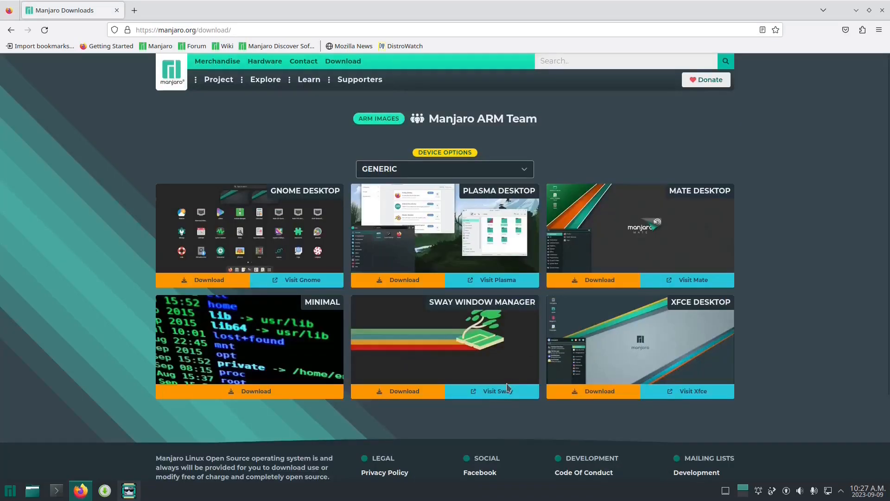
pyautogui.moveTo(61, 74)
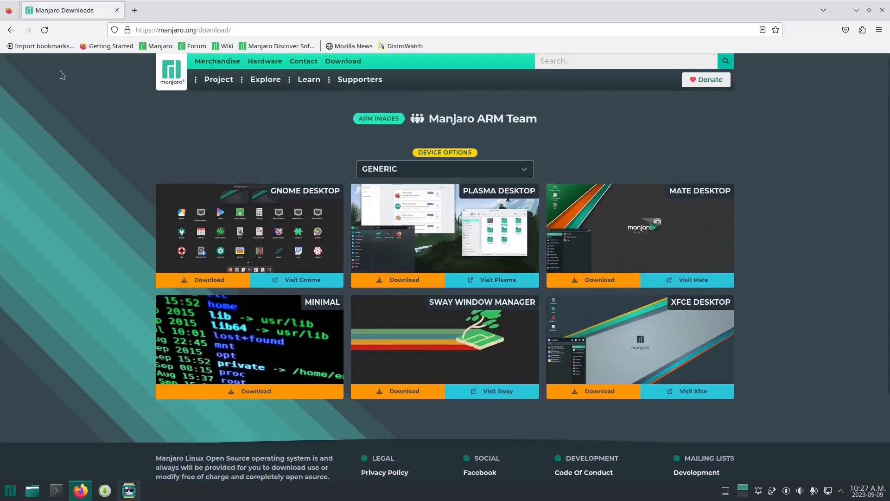
pyautogui.click(171, 70)
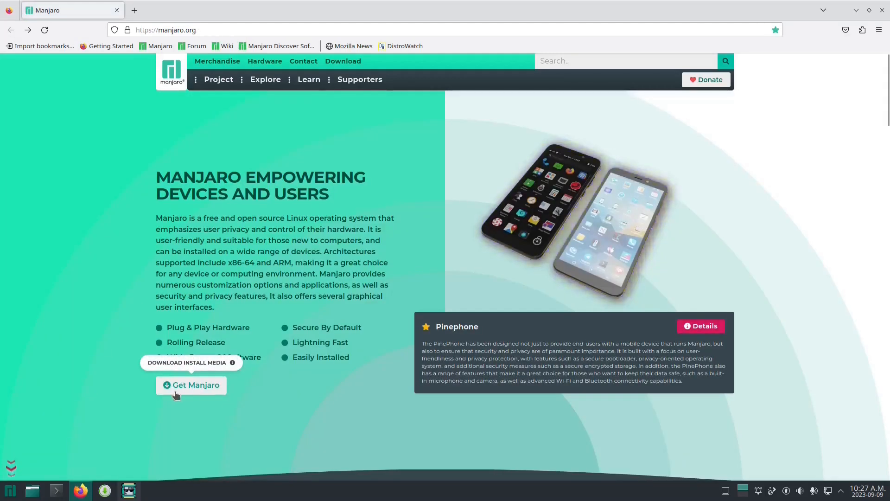
# Reopen the download page and scroll through the official and community editions
pyautogui.click(191, 385)
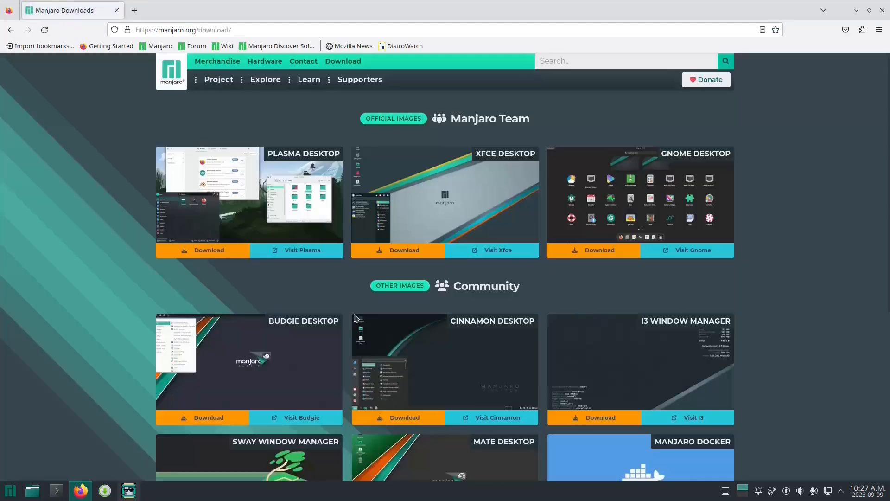
pyautogui.moveTo(679, 317)
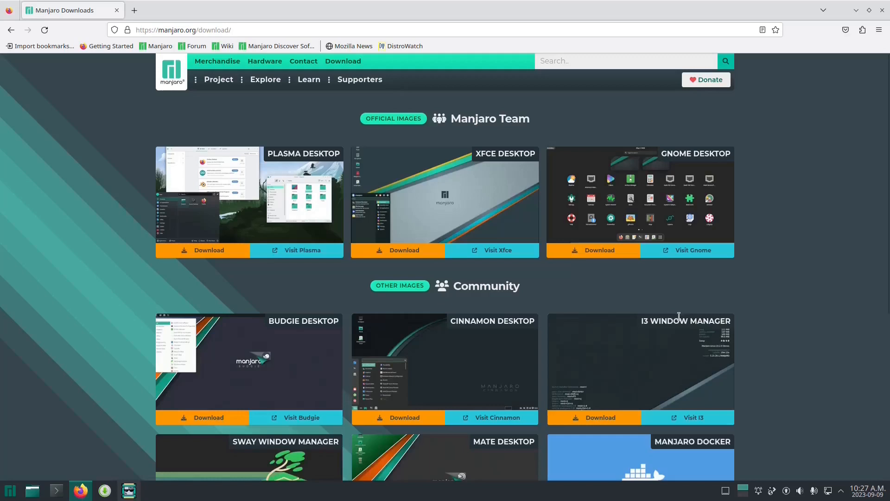
pyautogui.moveTo(562, 137)
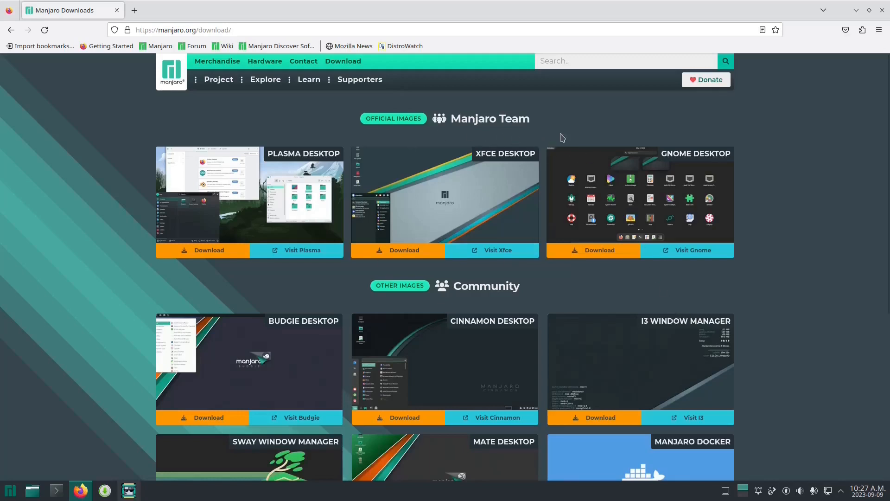
pyautogui.moveTo(561, 237)
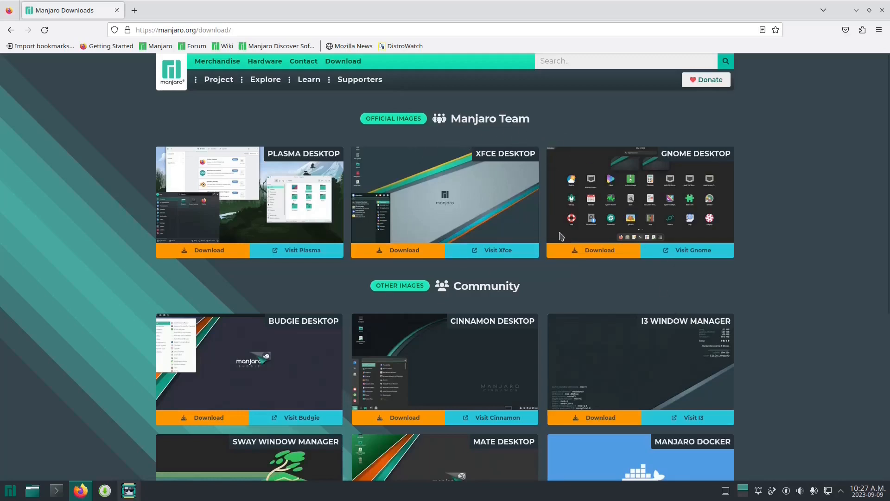
pyautogui.moveTo(310, 178)
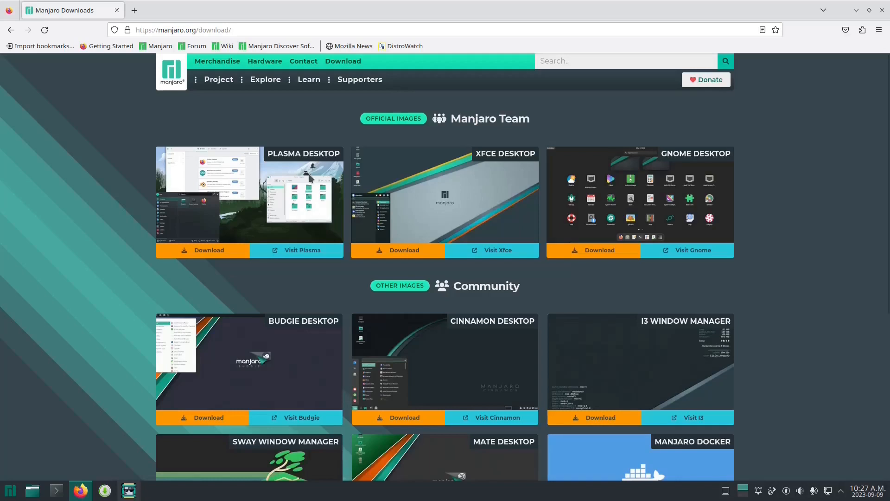
pyautogui.moveTo(765, 278)
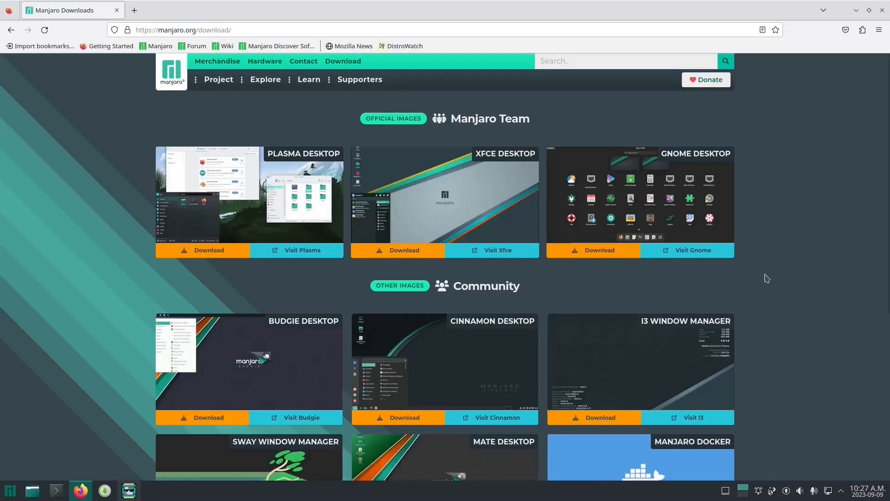
pyautogui.moveTo(649, 188)
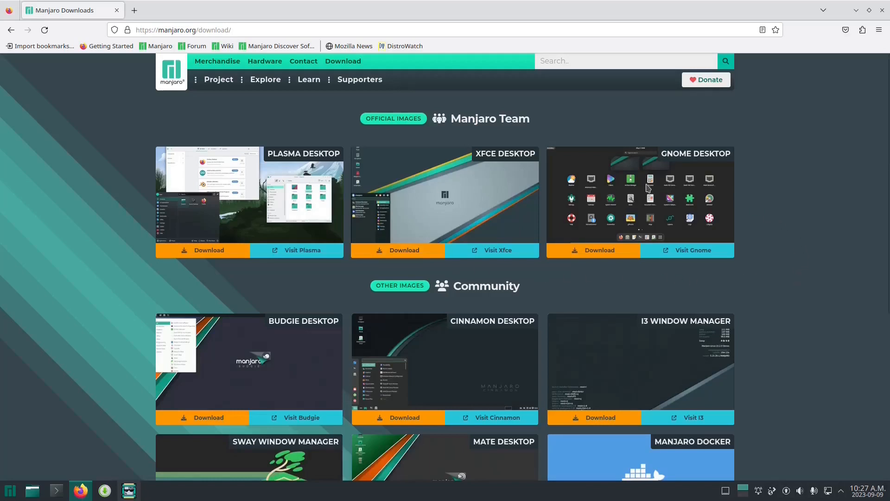
pyautogui.scroll(-3)
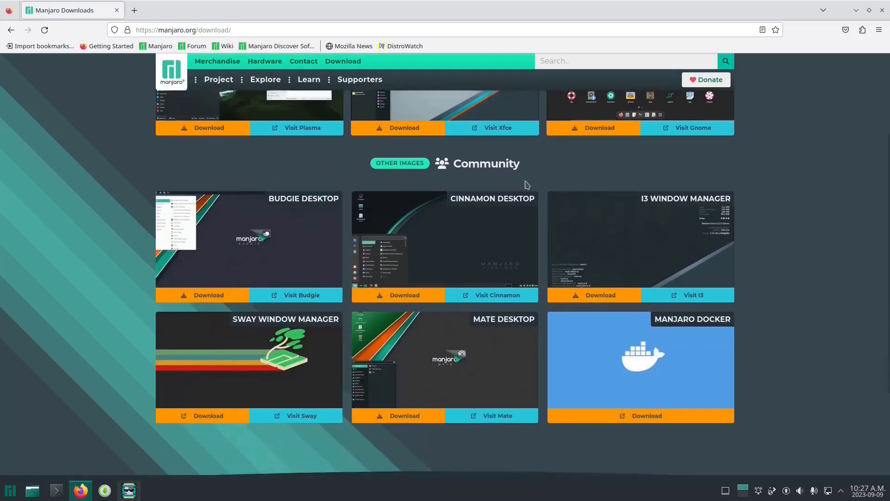
pyautogui.moveTo(131, 313)
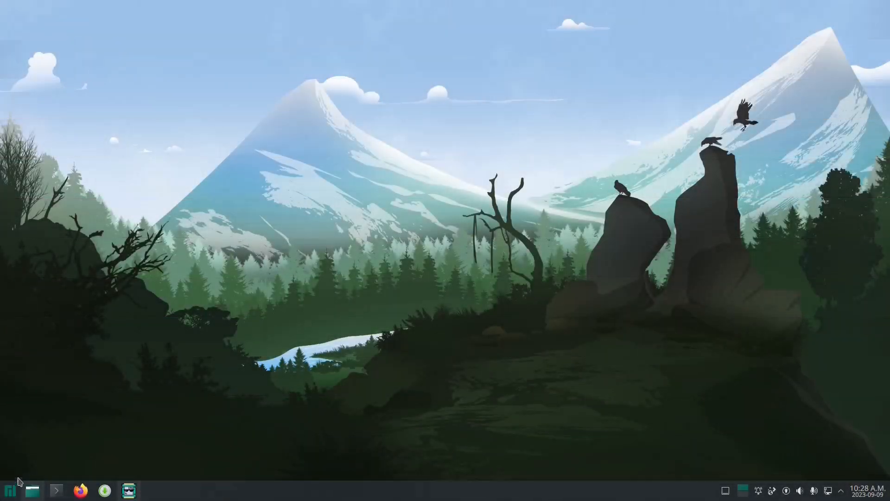
# Browse the launcher's Internet and Multimedia categories (Elisa, mpv, VLC)
pyautogui.click(9, 490)
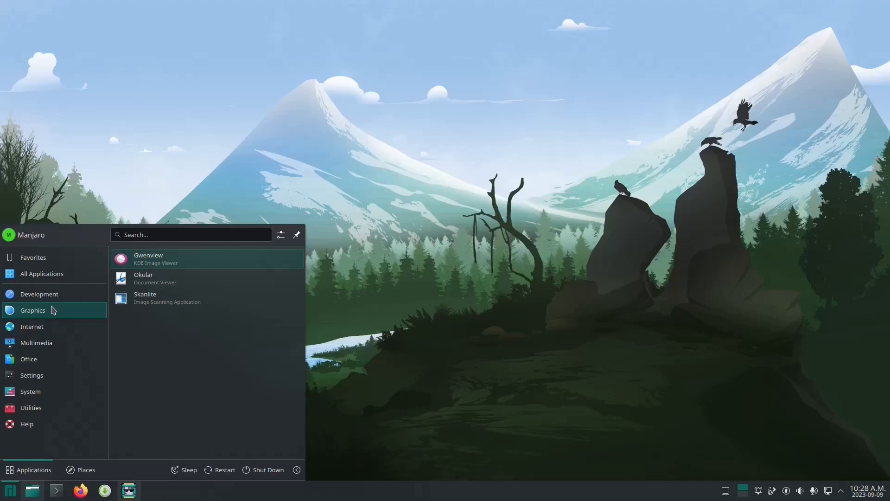
pyautogui.click(33, 326)
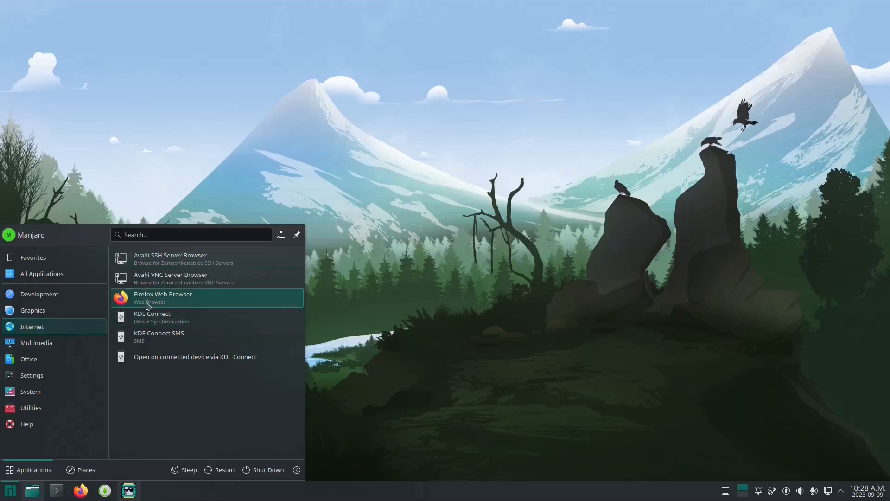
pyautogui.moveTo(85, 325)
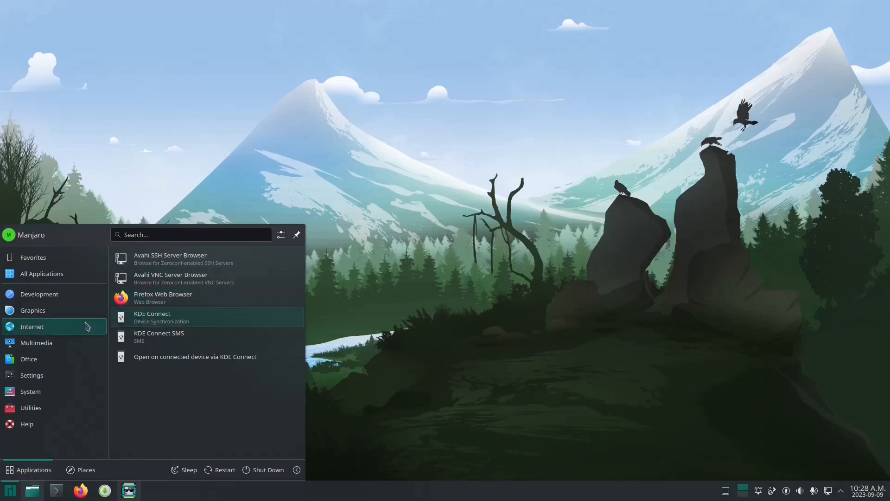
pyautogui.click(36, 343)
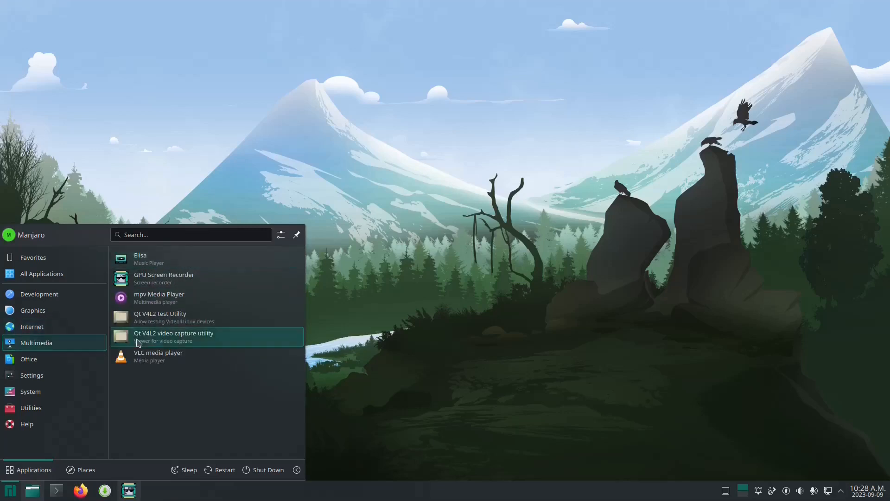
pyautogui.moveTo(163, 363)
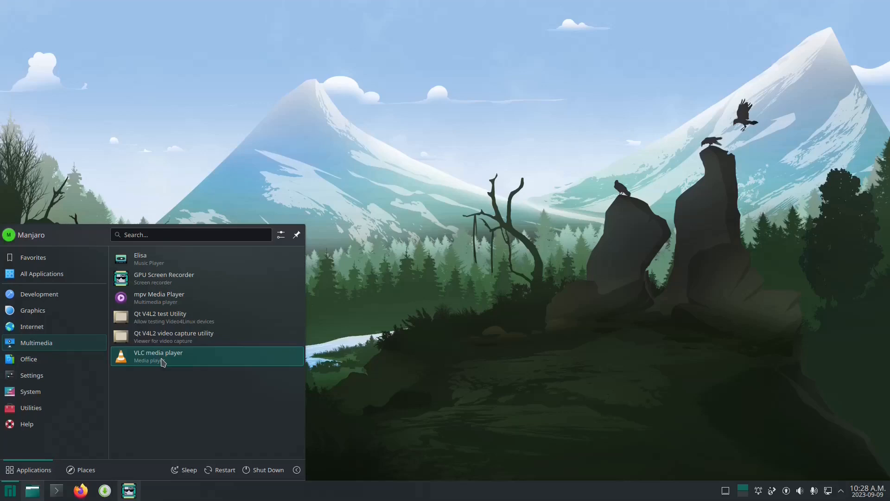
pyautogui.moveTo(164, 301)
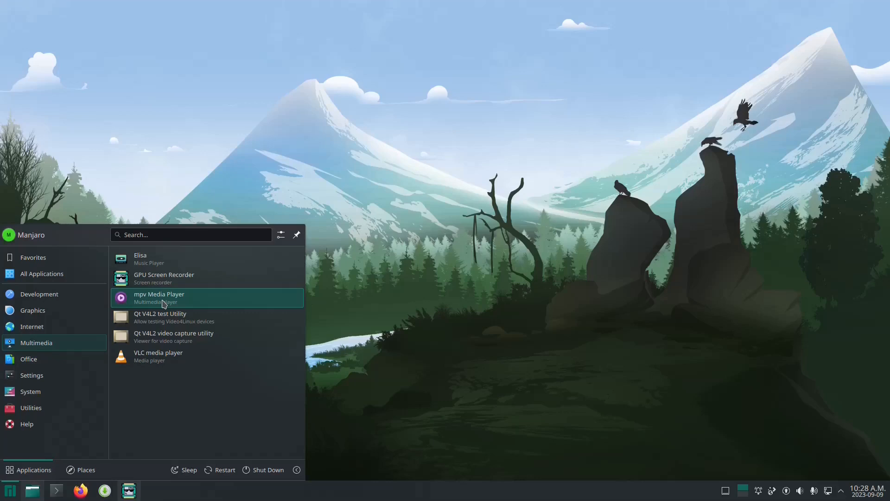
pyautogui.moveTo(185, 297)
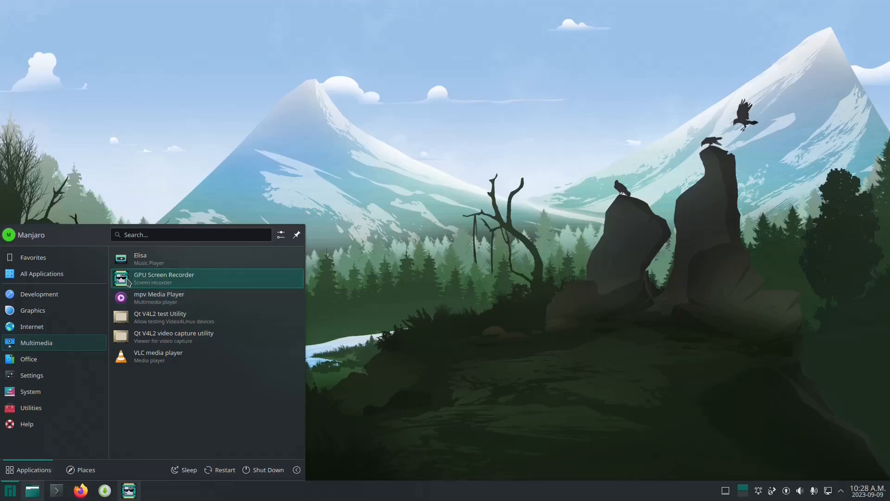
pyautogui.moveTo(167, 283)
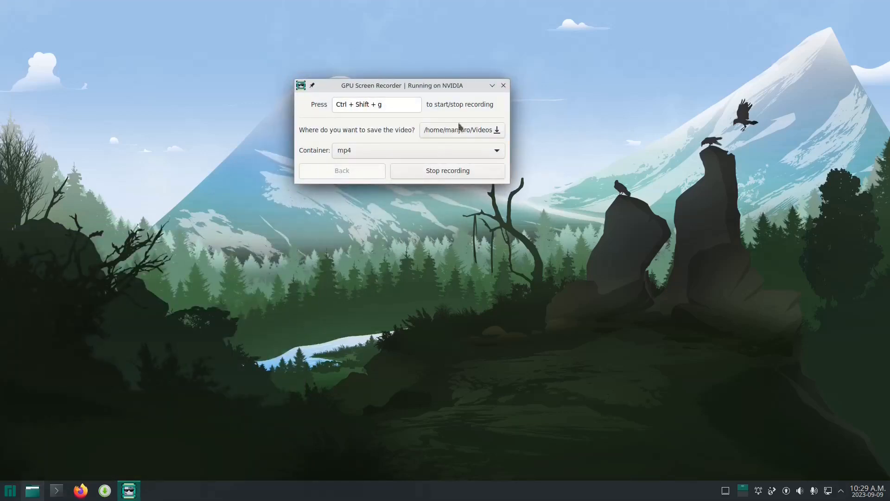
# Browse the launcher categories and start Dolphin on the Home folder
pyautogui.click(10, 491)
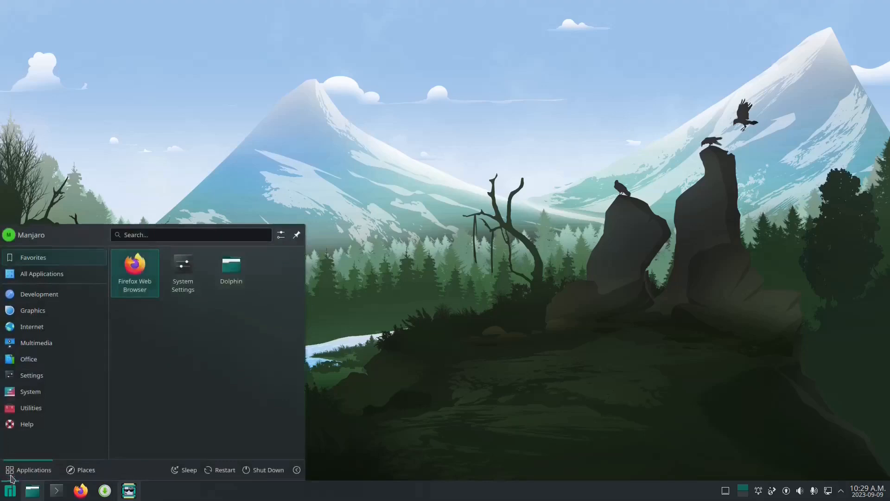
pyautogui.click(28, 358)
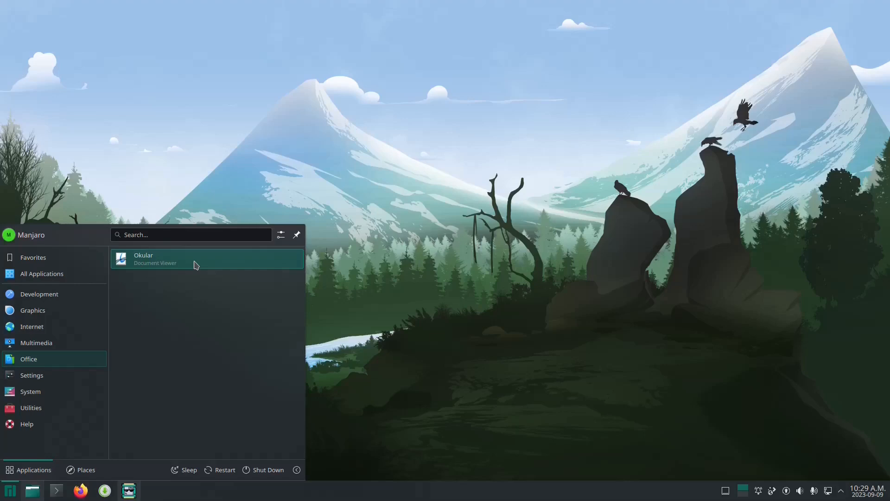
pyautogui.click(31, 375)
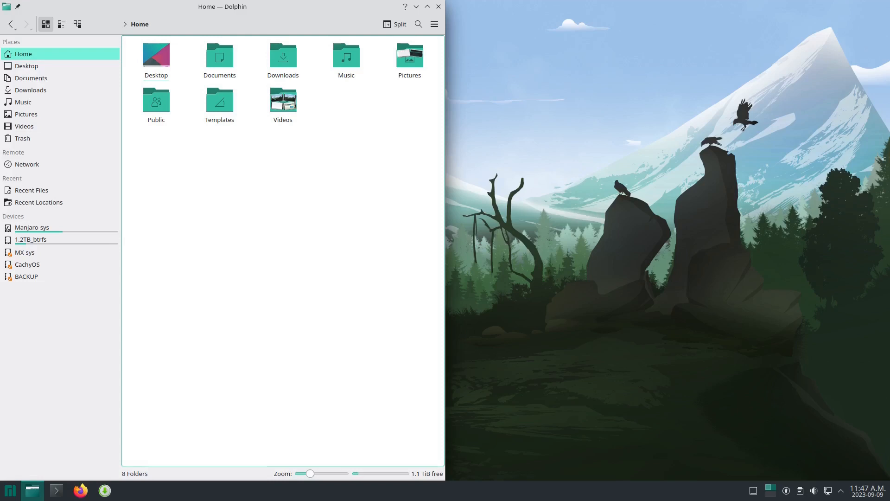
# Switch via the taskbar to Konsole running htop, then bring up the application launcher
pyautogui.click(128, 489)
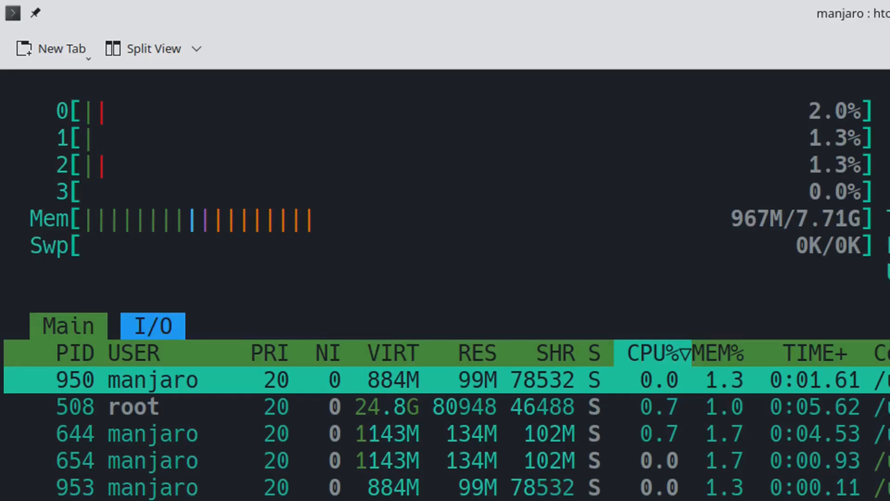
pyautogui.click(7, 489)
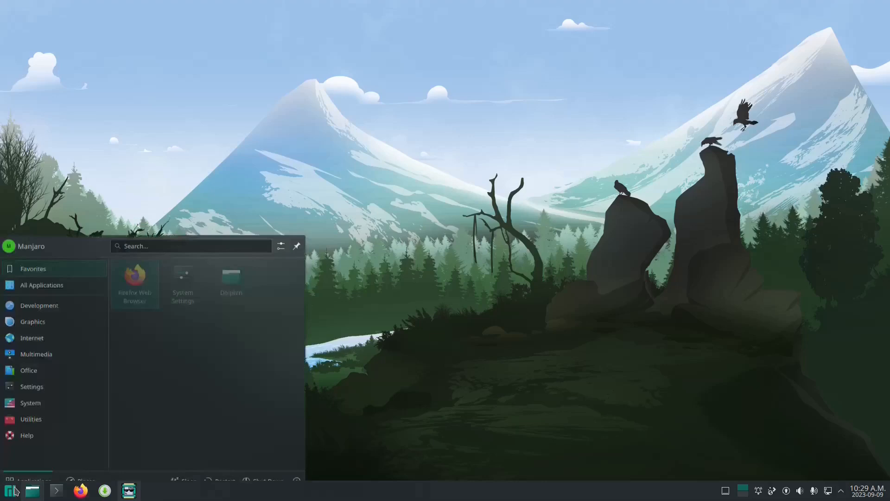
# List the Settings category apps, then move to the System category (Dolphin, Htop, KSysGuard)
pyautogui.click(28, 370)
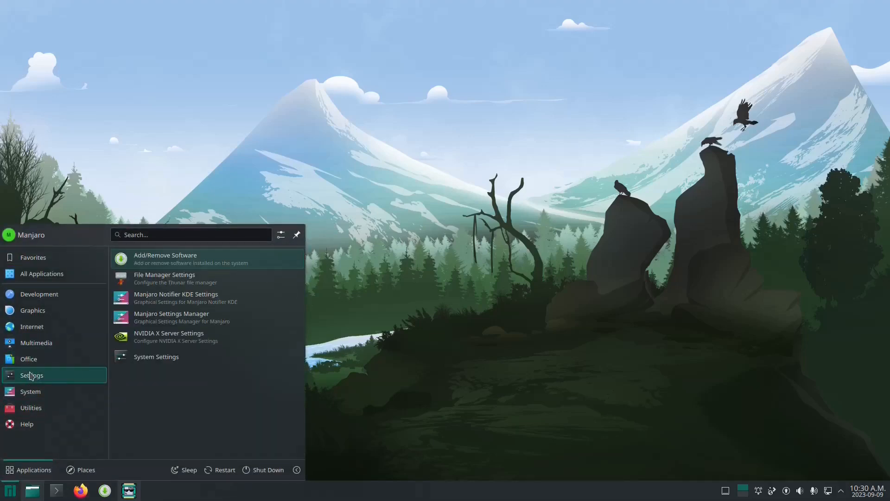
pyautogui.moveTo(65, 376)
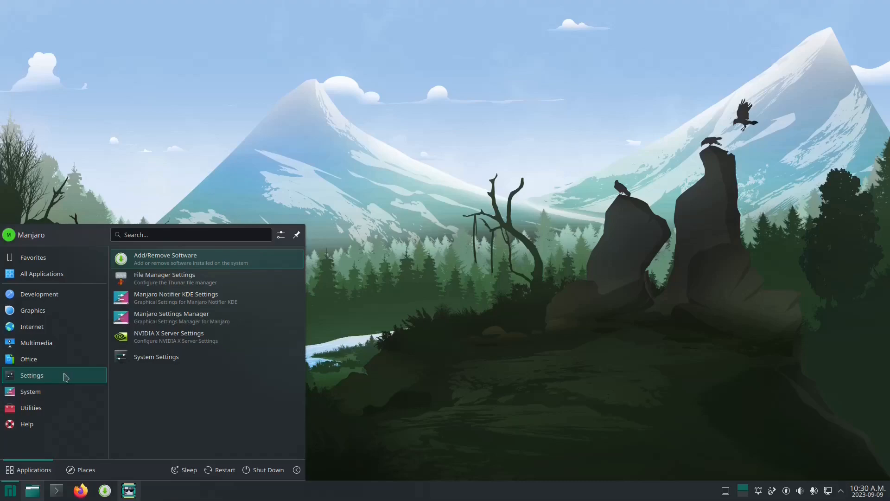
pyautogui.moveTo(154, 340)
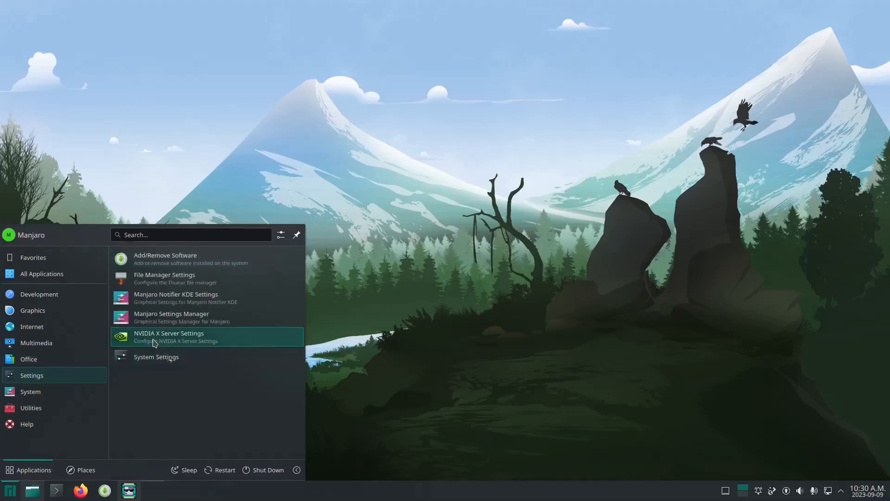
pyautogui.click(169, 337)
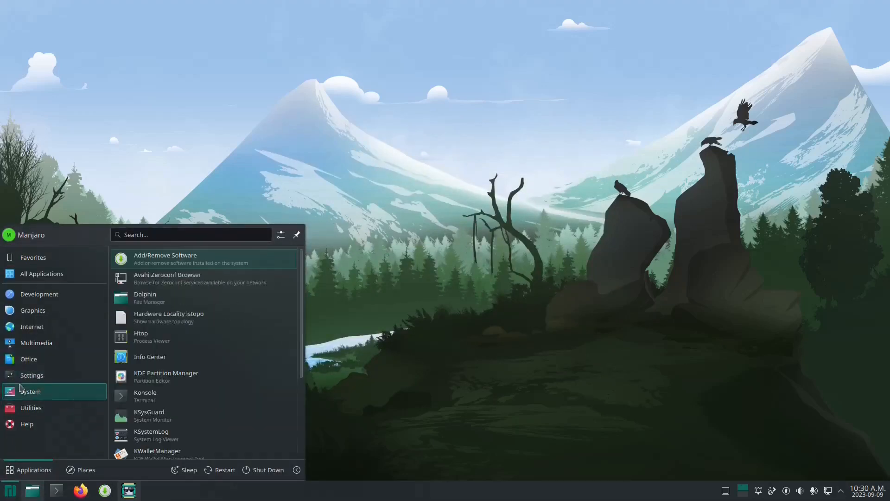
# Scroll the System category, launch the Yakuake drop-down terminal, then reopen the launcher on Favorites
pyautogui.scroll(-3)
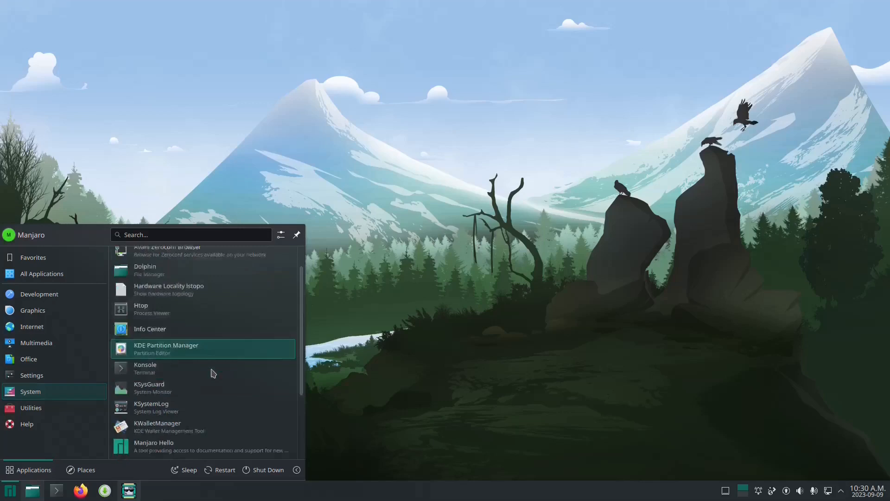
pyautogui.scroll(-3)
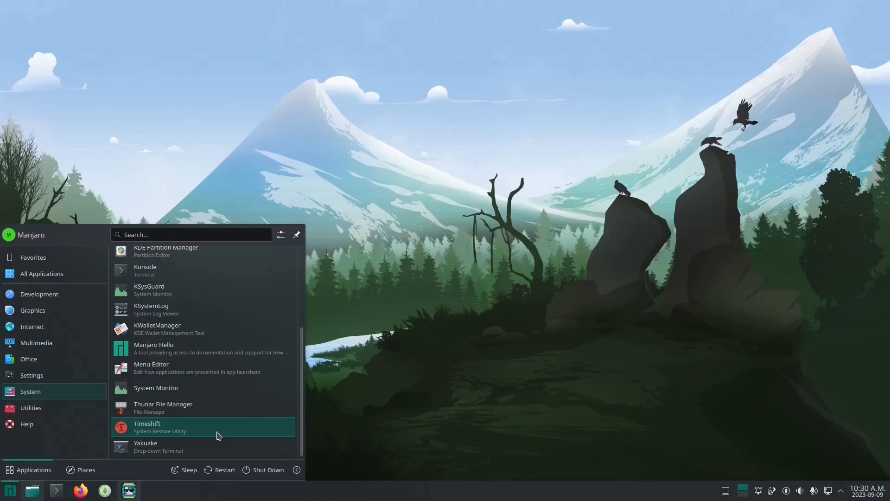
pyautogui.moveTo(200, 436)
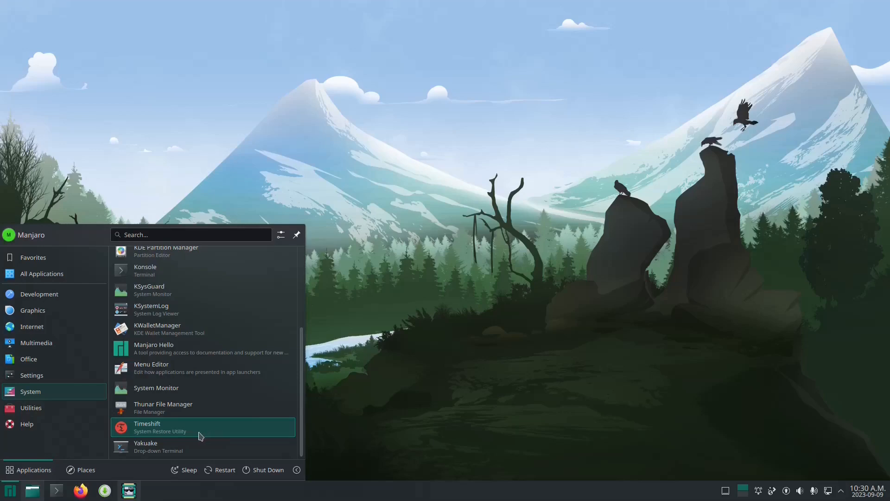
pyautogui.moveTo(191, 446)
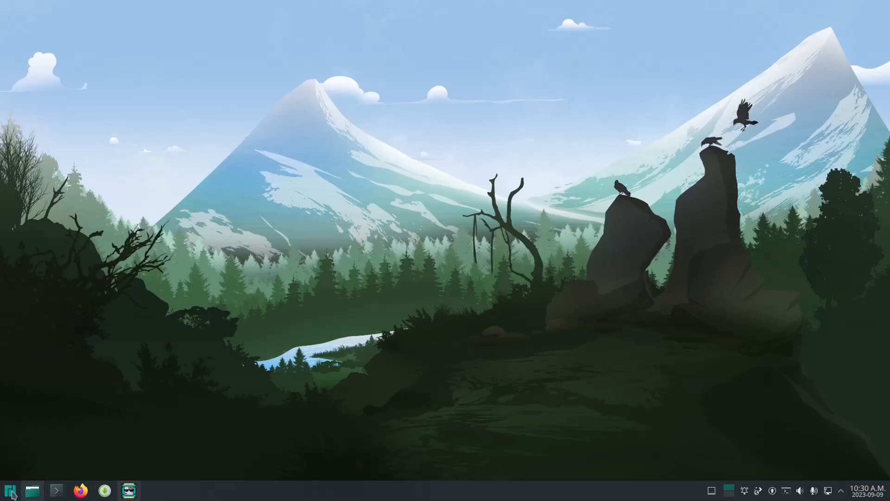
pyautogui.click(10, 490)
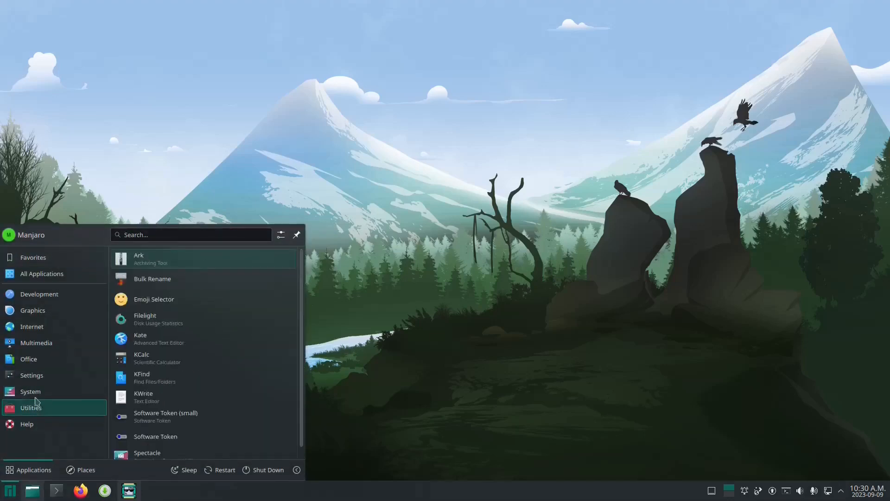
pyautogui.click(30, 391)
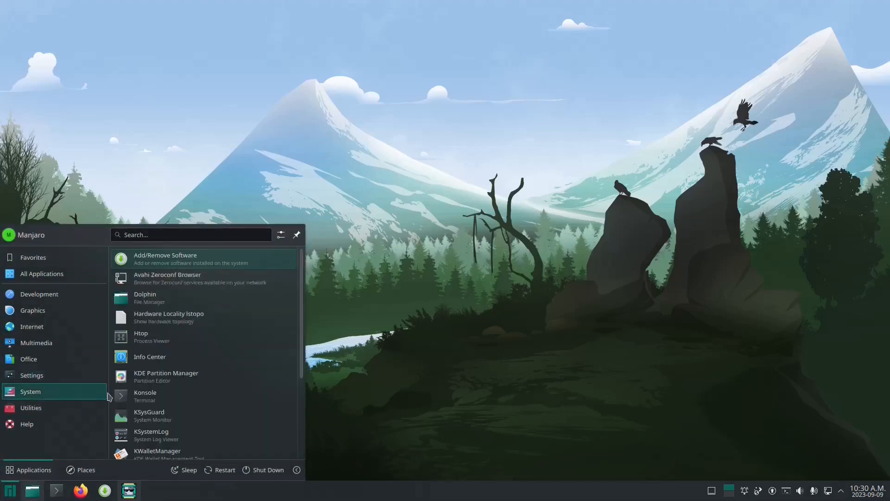
pyautogui.scroll(-3)
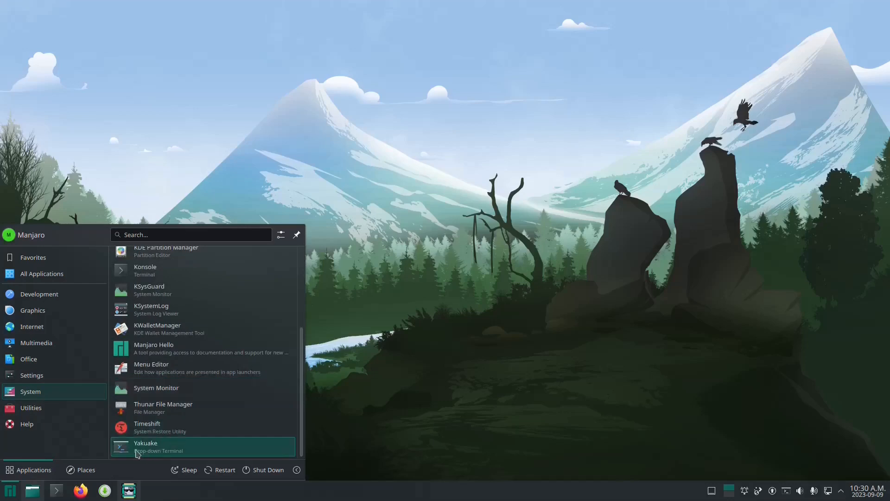
pyautogui.click(146, 446)
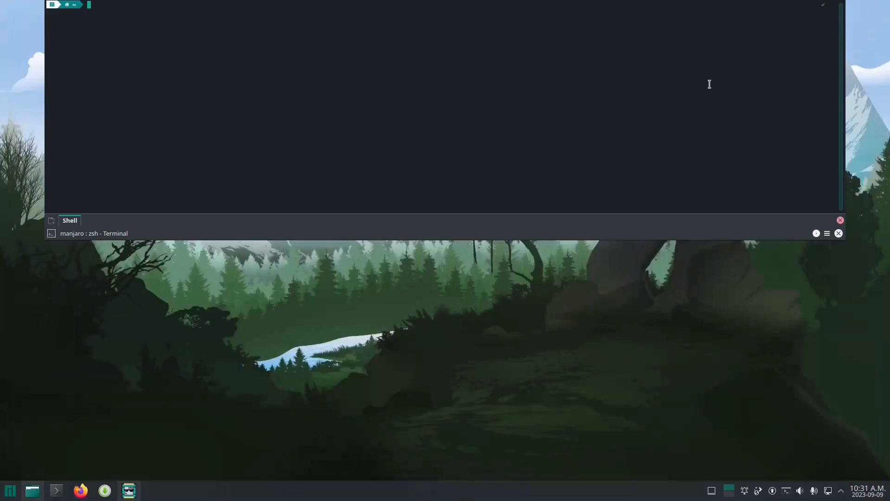
pyautogui.moveTo(468, 97)
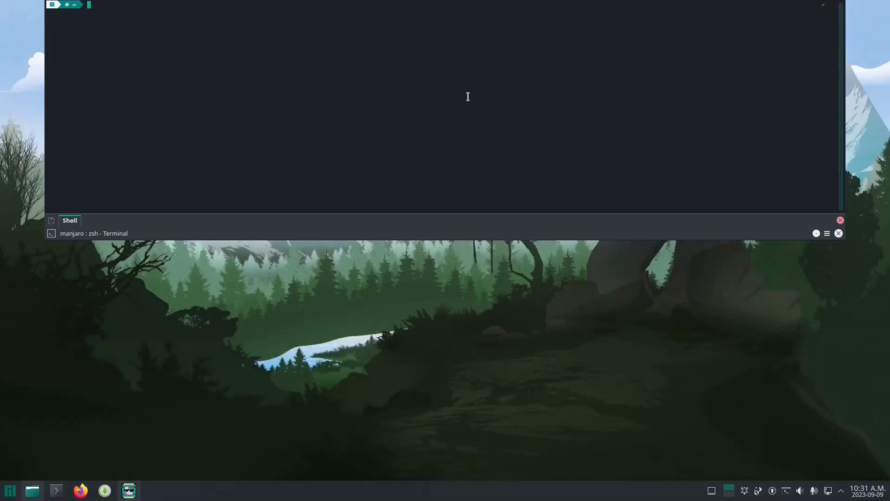
pyautogui.click(9, 491)
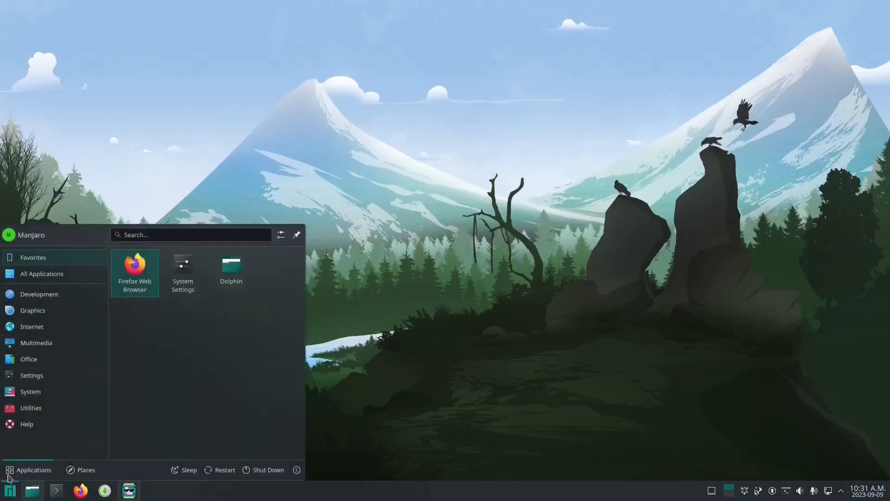
# Scroll through the Utilities category and launch Add/Remove Software on its Browse page
pyautogui.click(31, 408)
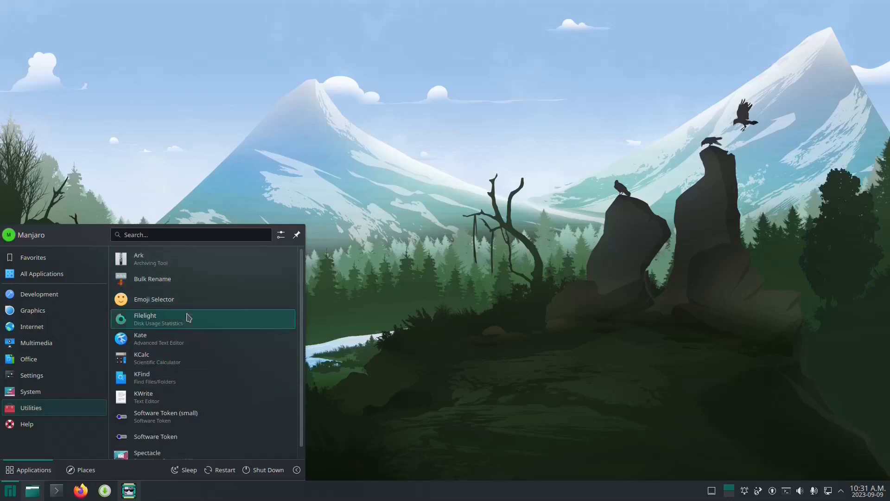
pyautogui.scroll(-3)
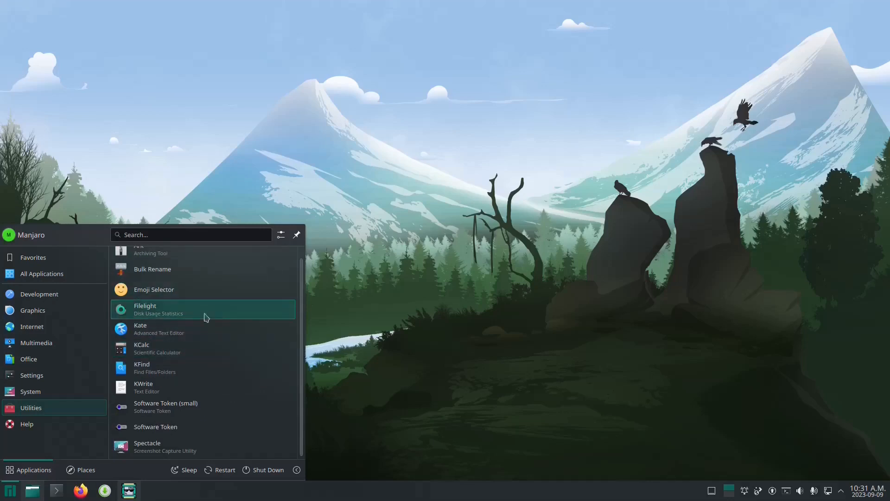
pyautogui.moveTo(214, 446)
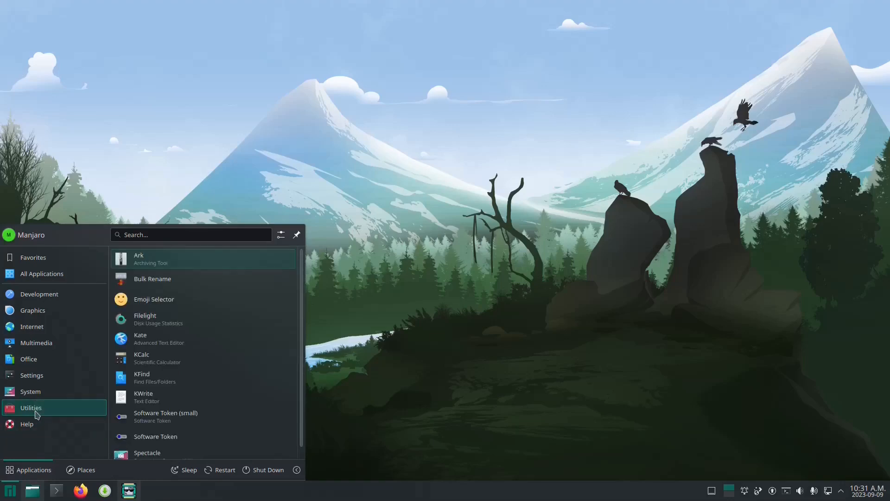
pyautogui.click(39, 294)
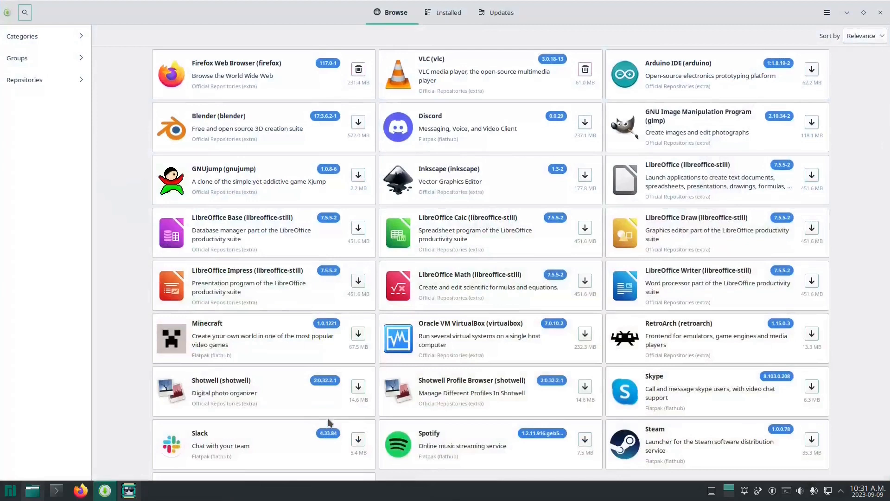
pyautogui.moveTo(495, 357)
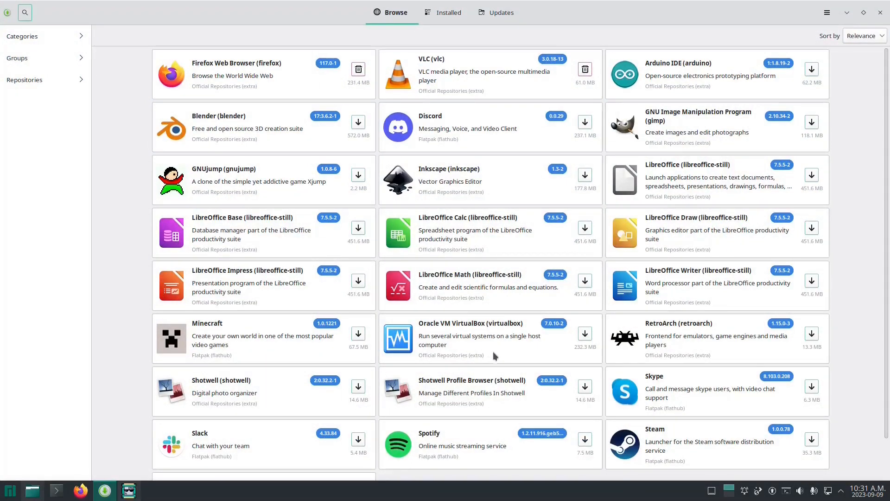
pyautogui.moveTo(492, 358)
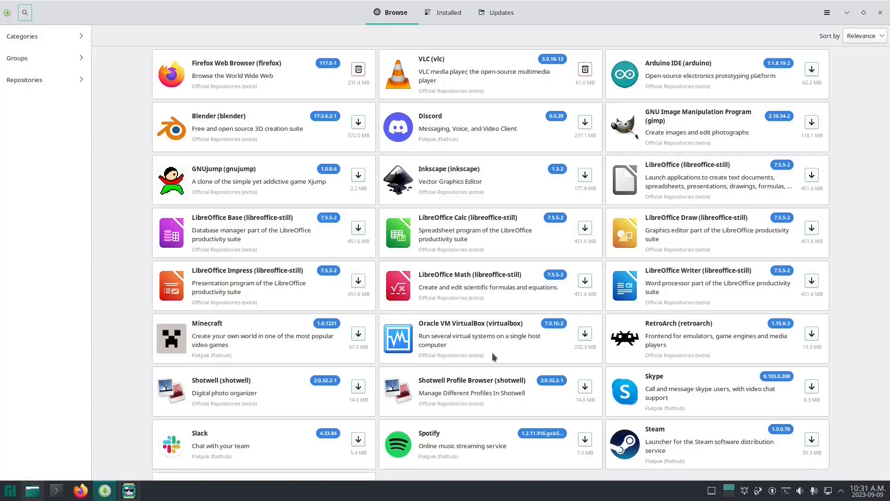
pyautogui.moveTo(766, 55)
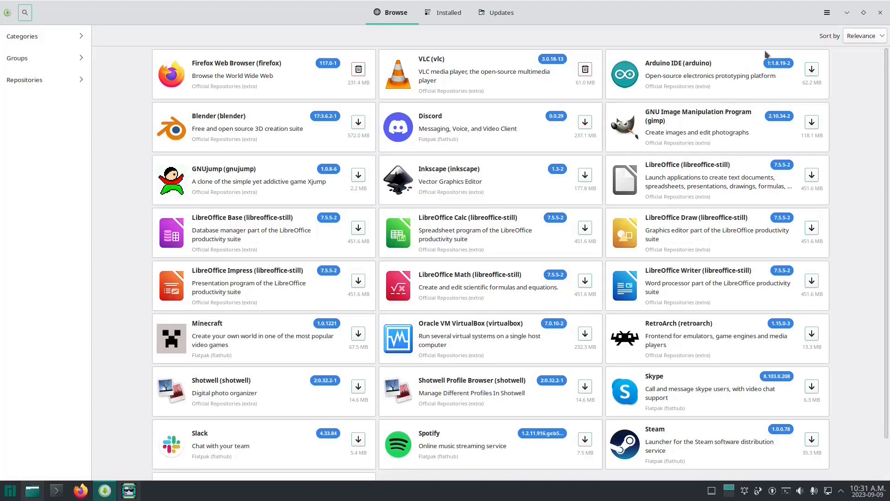
# Choose Preferences from Pamac's hamburger menu, triggering the PolicyKit password prompt
pyautogui.click(827, 13)
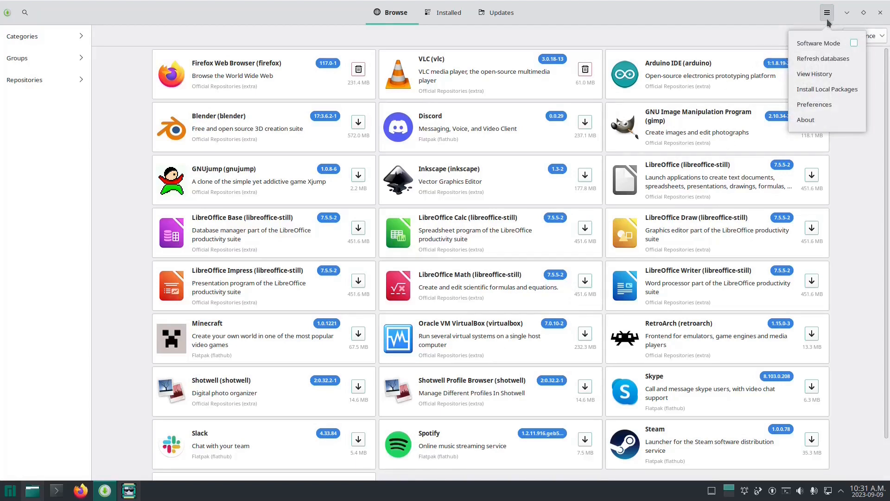
pyautogui.click(823, 58)
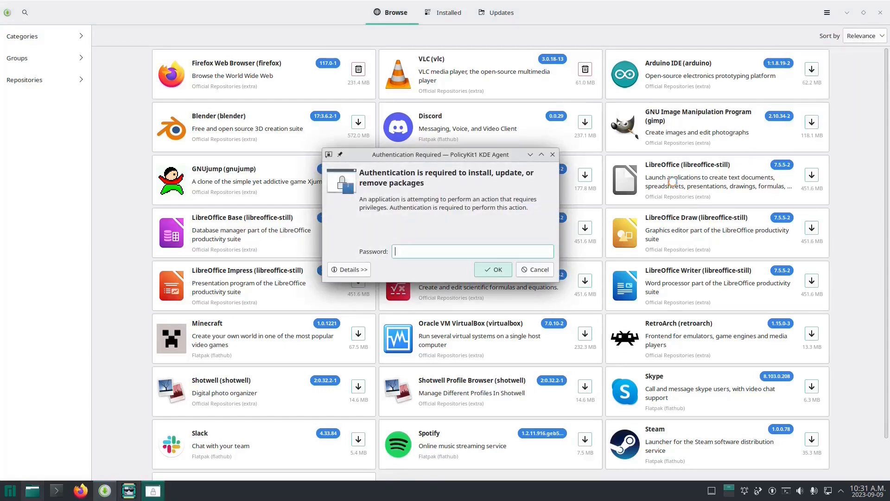
# Authenticate, review the Third Party settings (AUR off, Flatpak on), and close Preferences
pyautogui.write('password')
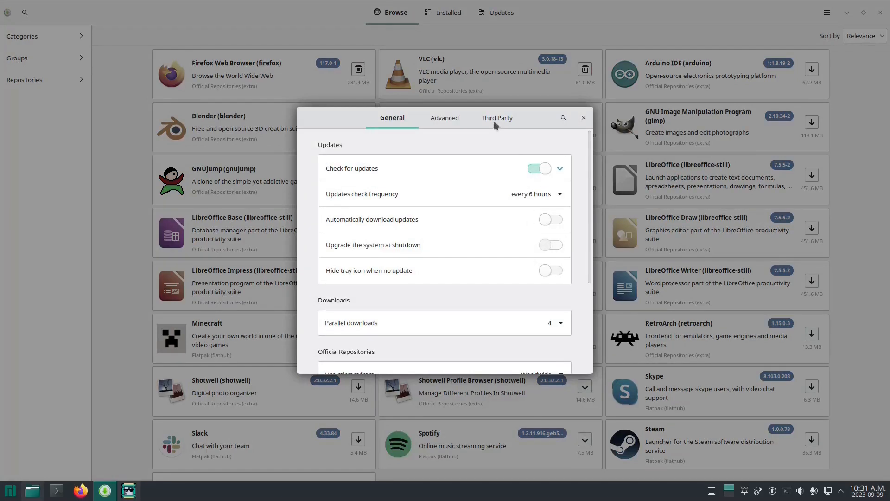
pyautogui.click(497, 118)
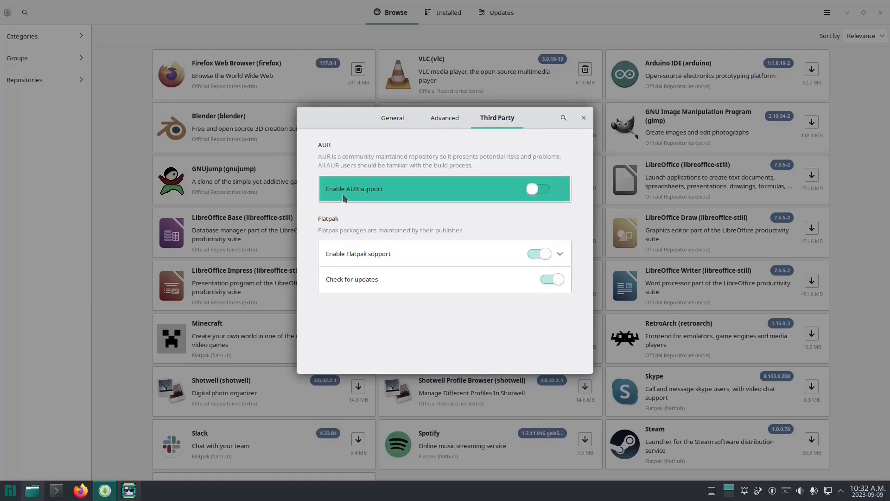
pyautogui.moveTo(354, 197)
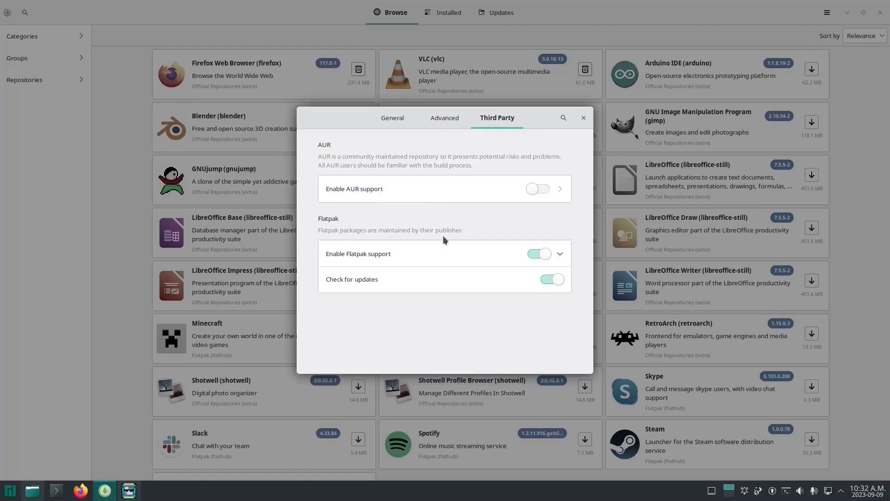
pyautogui.moveTo(451, 230)
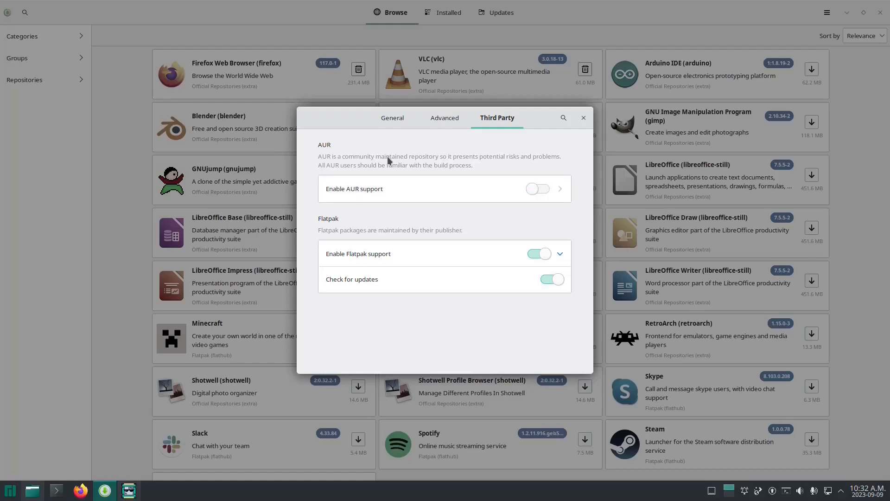
pyautogui.moveTo(401, 209)
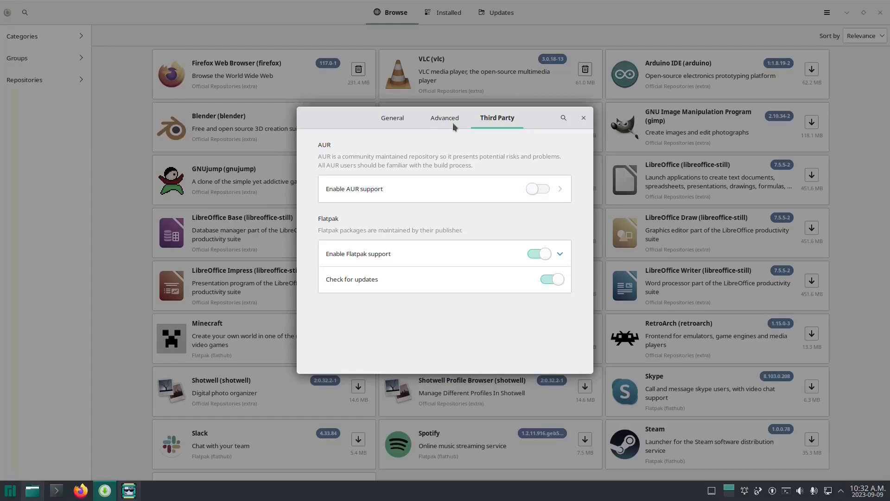
pyautogui.moveTo(593, 119)
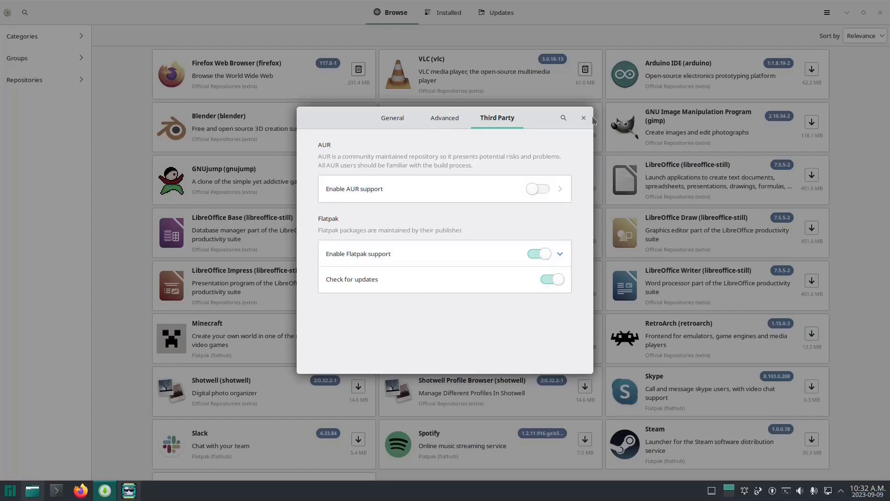
pyautogui.click(584, 118)
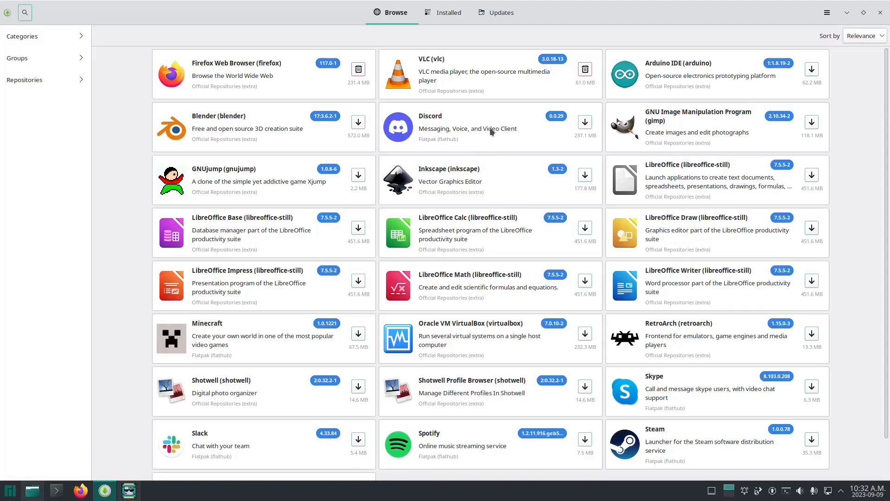
pyautogui.moveTo(523, 306)
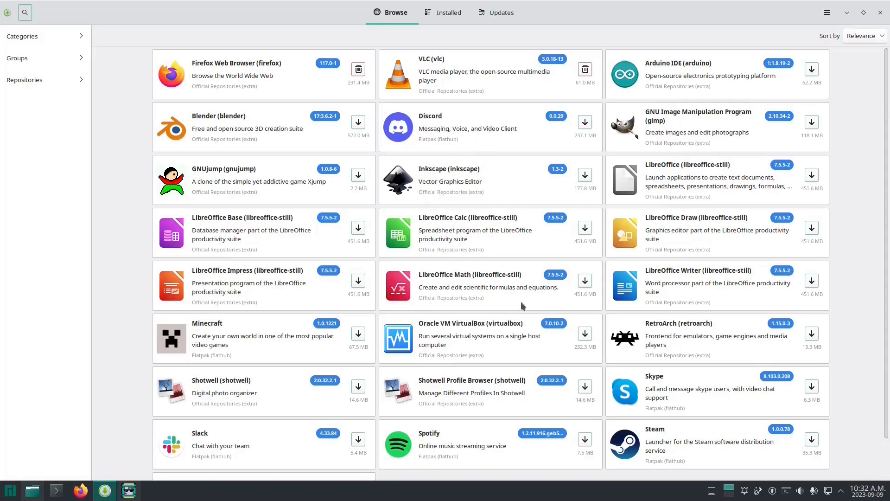
pyautogui.moveTo(517, 303)
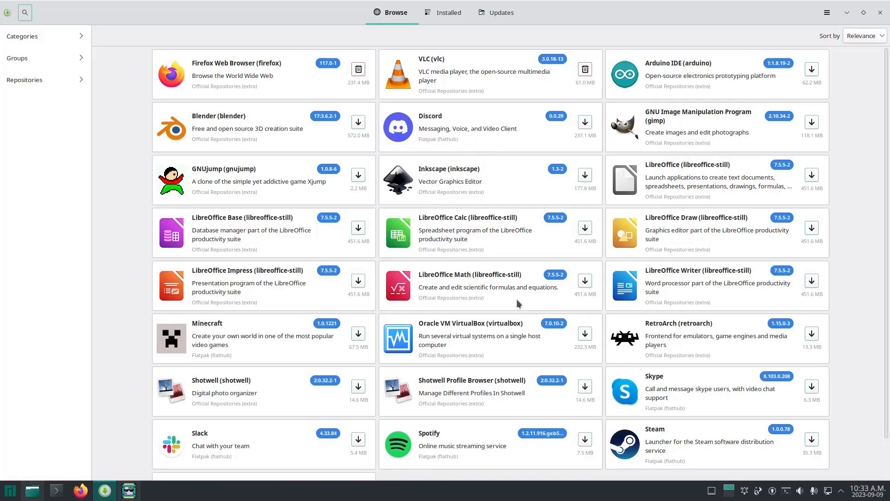
pyautogui.moveTo(336, 340)
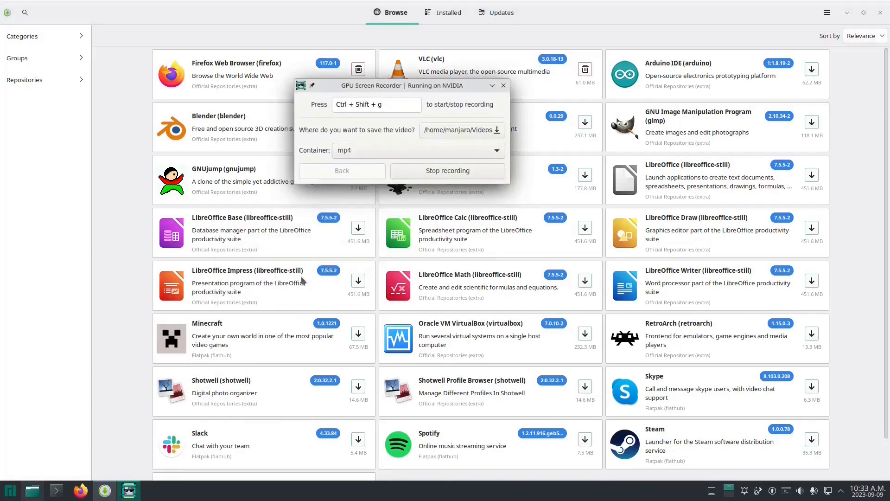
pyautogui.moveTo(493, 85)
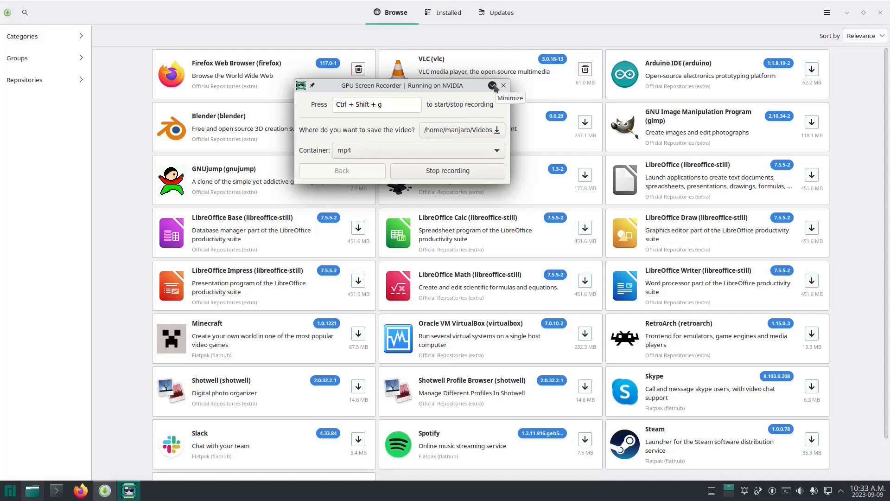
pyautogui.click(492, 85)
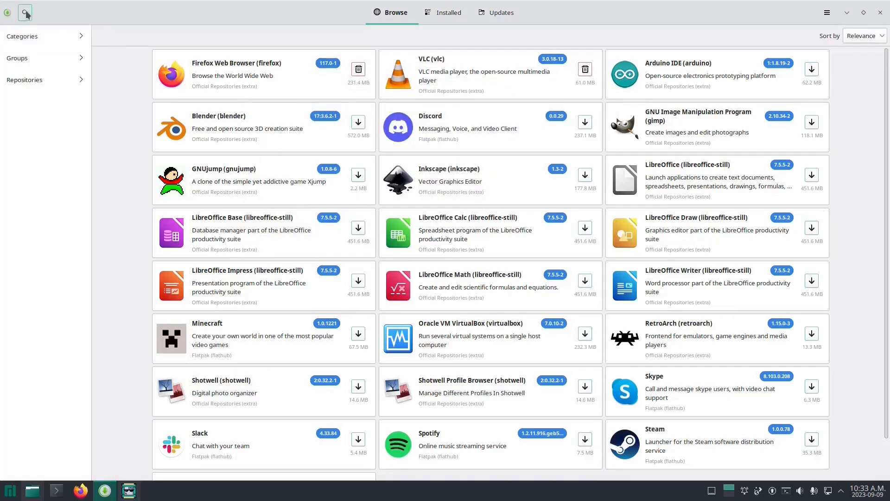
# Search 'audacity', mark the official Audacity package for install and apply
pyautogui.click(25, 13)
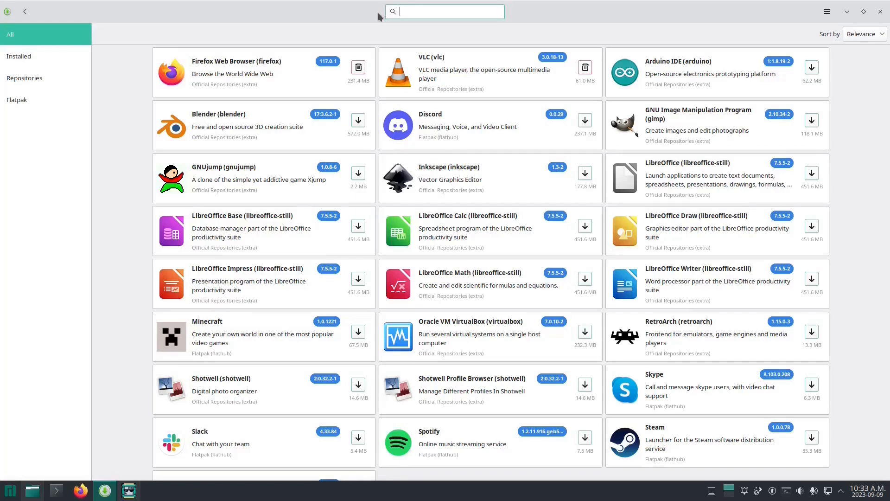
pyautogui.write('audacity')
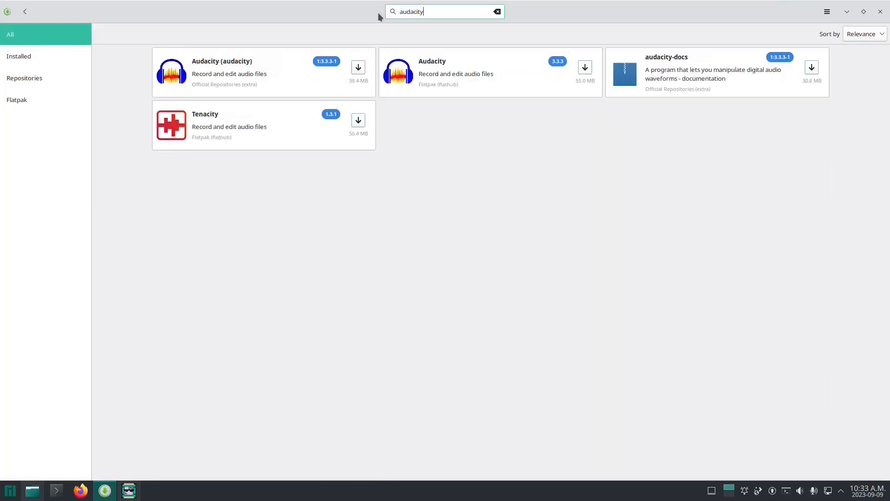
pyautogui.moveTo(211, 81)
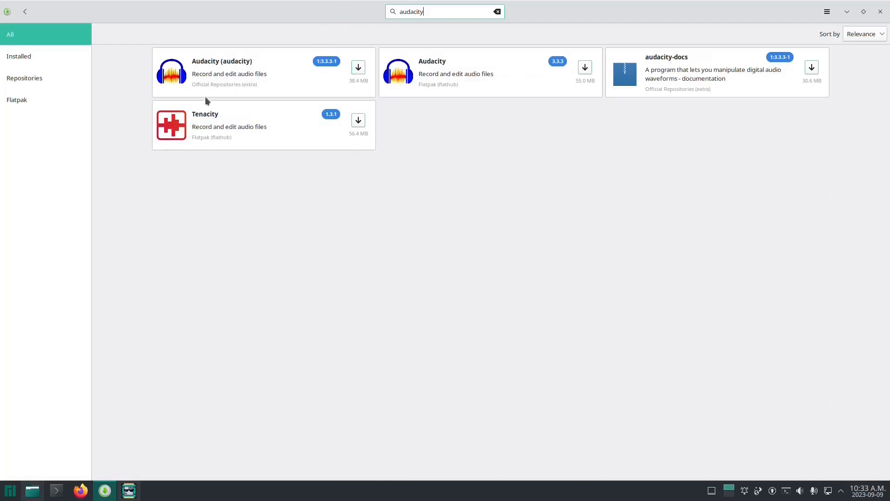
pyautogui.moveTo(456, 91)
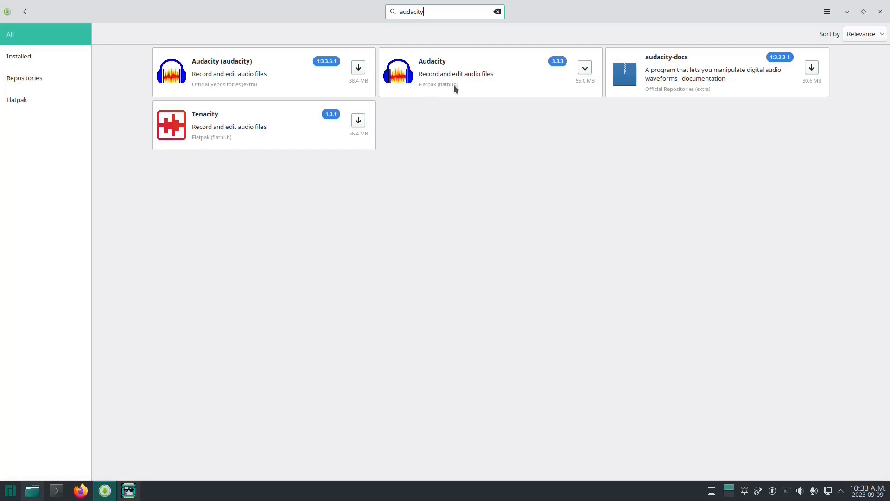
pyautogui.moveTo(313, 89)
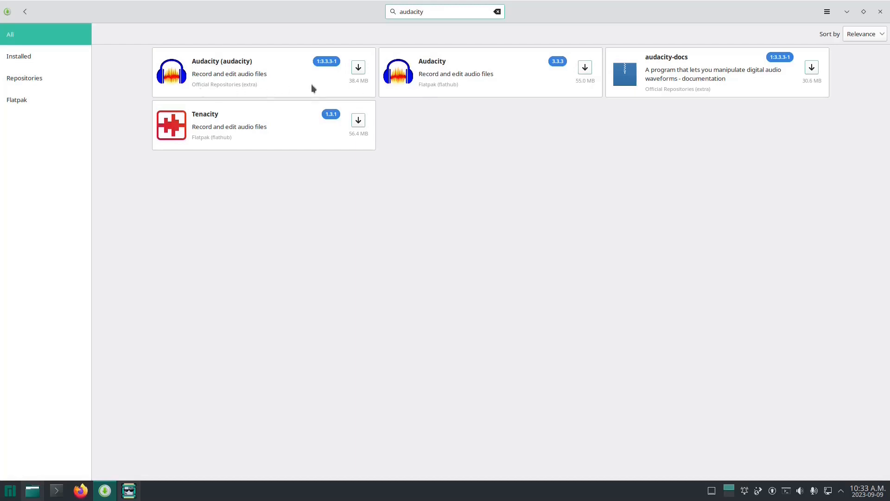
pyautogui.click(357, 66)
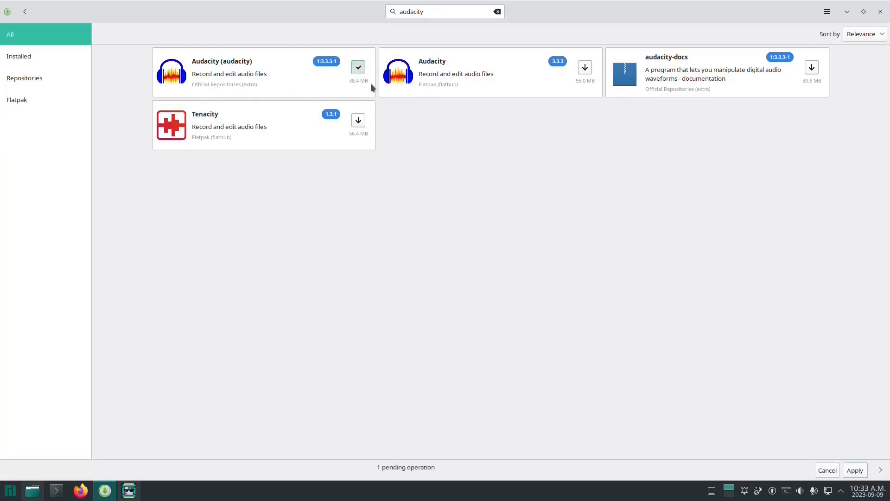
pyautogui.moveTo(795, 437)
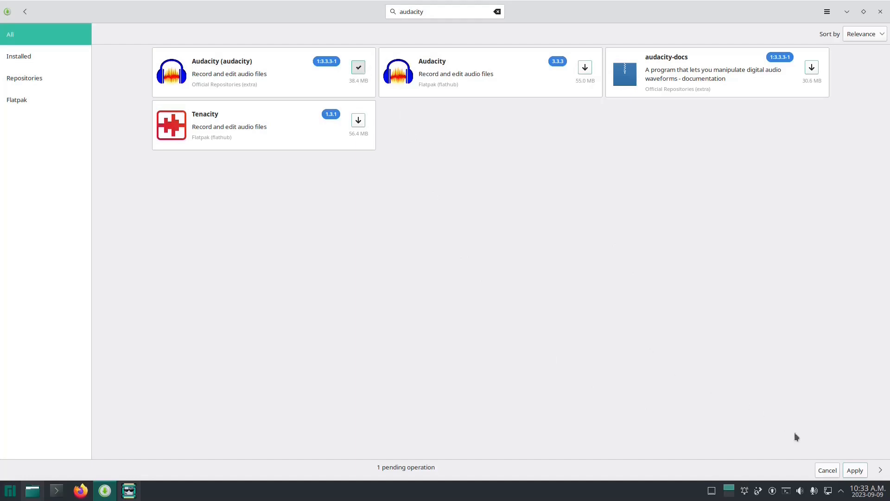
pyautogui.click(855, 469)
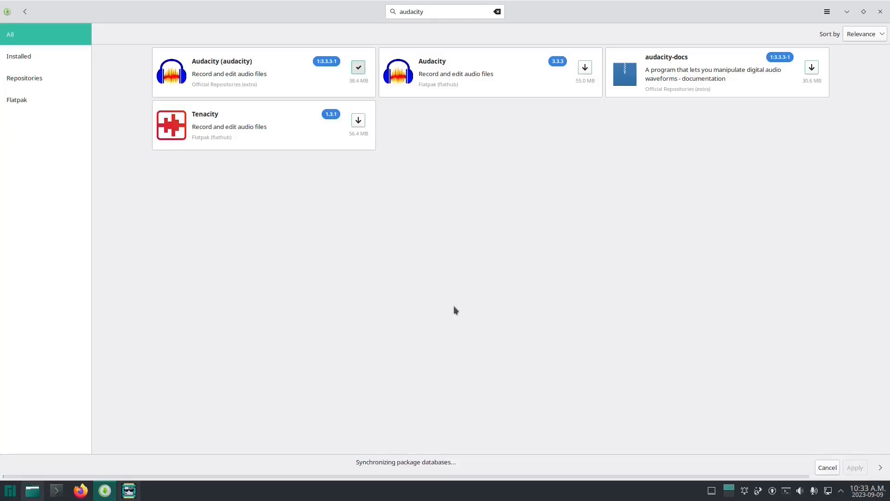
pyautogui.moveTo(477, 296)
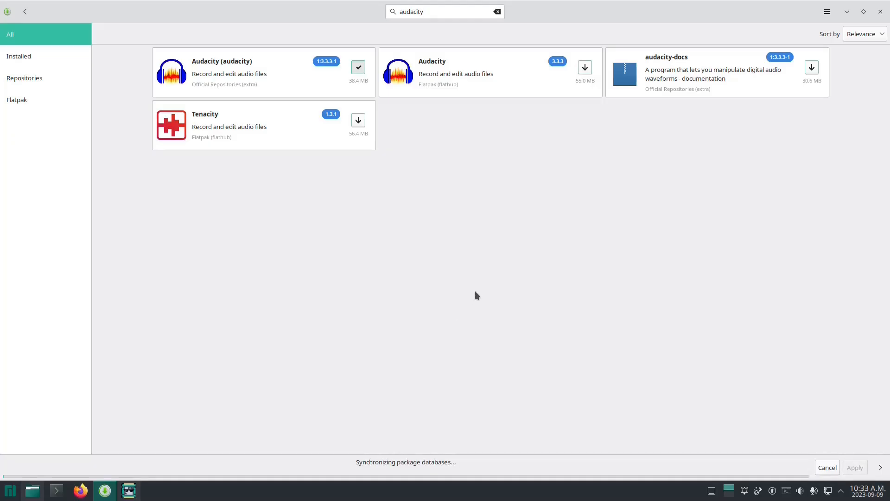
pyautogui.moveTo(479, 293)
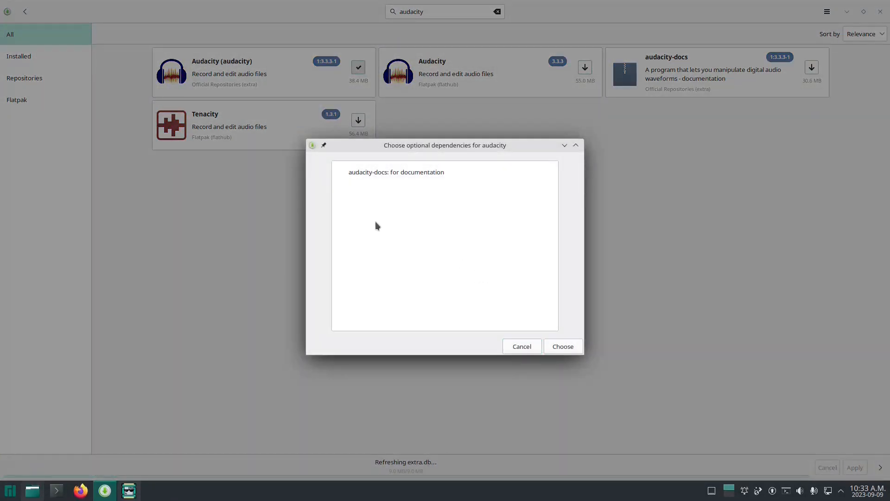
pyautogui.moveTo(382, 191)
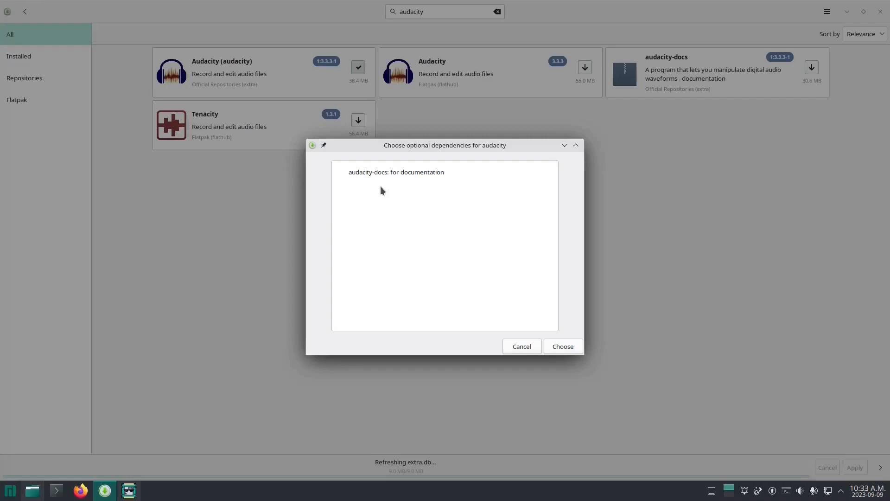
# Accept the optional dependencies prompt for audacity without choosing the documentation package
pyautogui.click(396, 173)
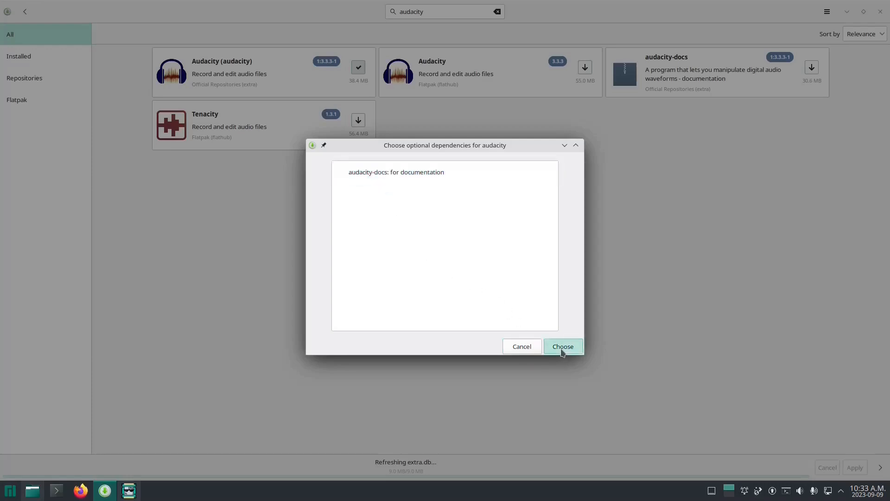
pyautogui.click(563, 347)
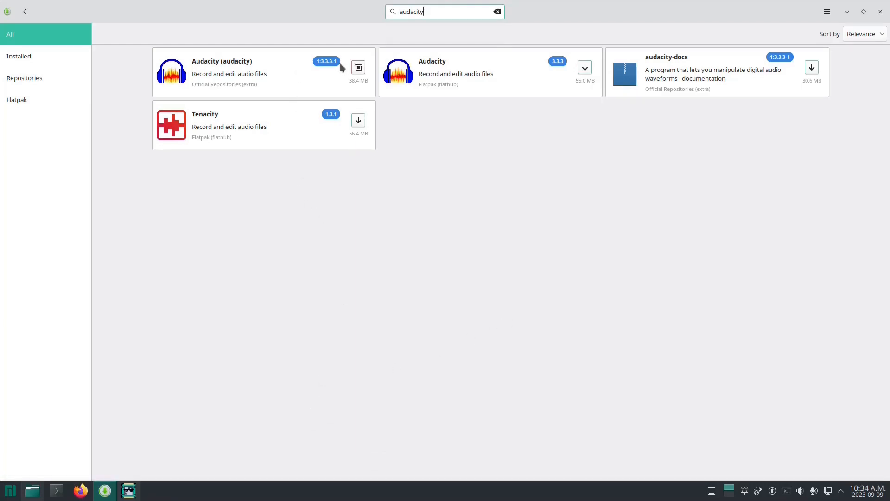
pyautogui.moveTo(332, 85)
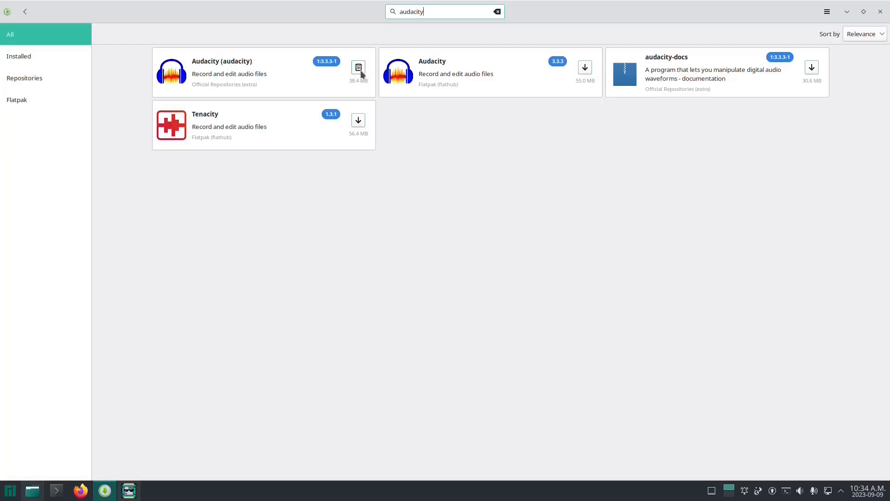
pyautogui.moveTo(279, 81)
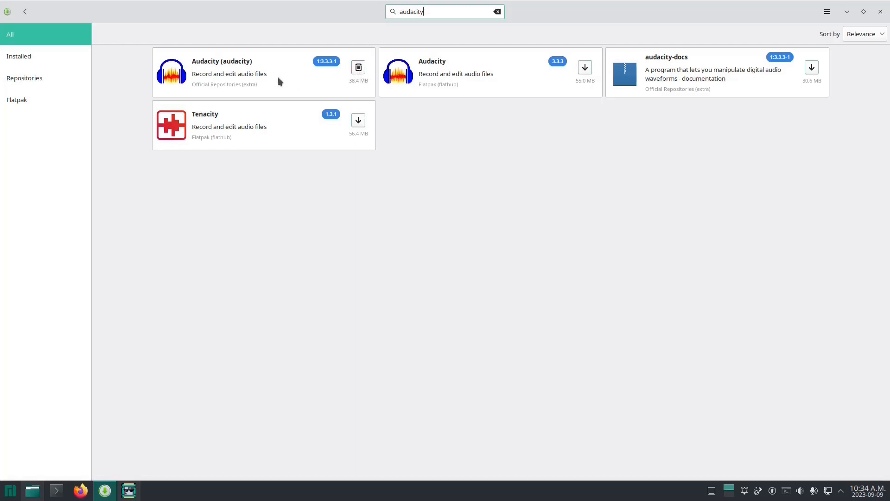
# Show the details page of the installed Audacity package from the search results
pyautogui.click(244, 74)
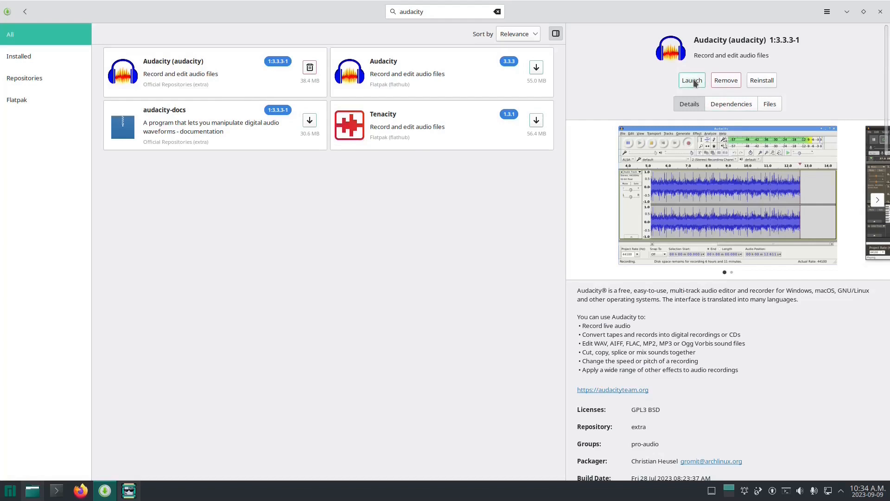
# Launch Audacity 3.3.3, dismiss its welcome dialog, then exit via File > Exit
pyautogui.click(692, 80)
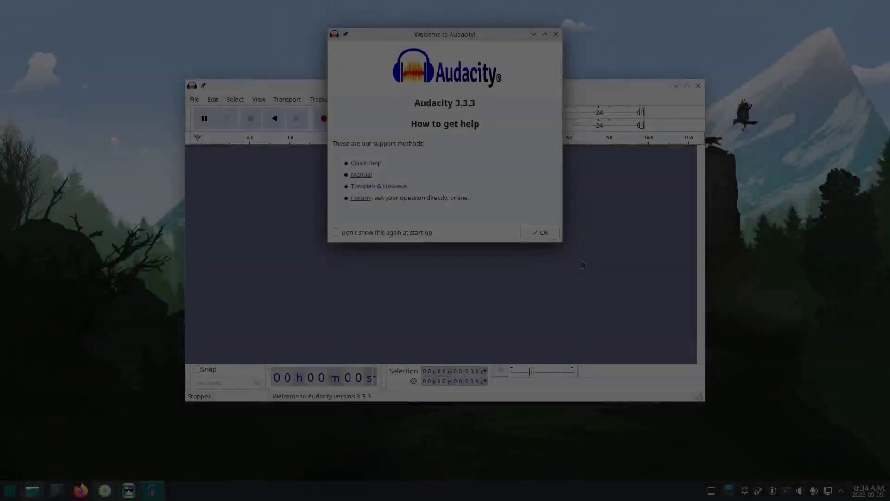
pyautogui.click(542, 232)
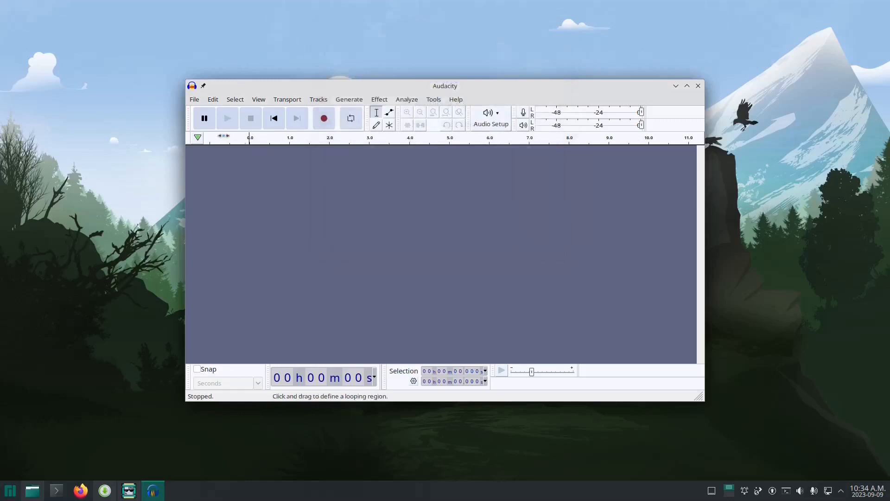
pyautogui.click(195, 99)
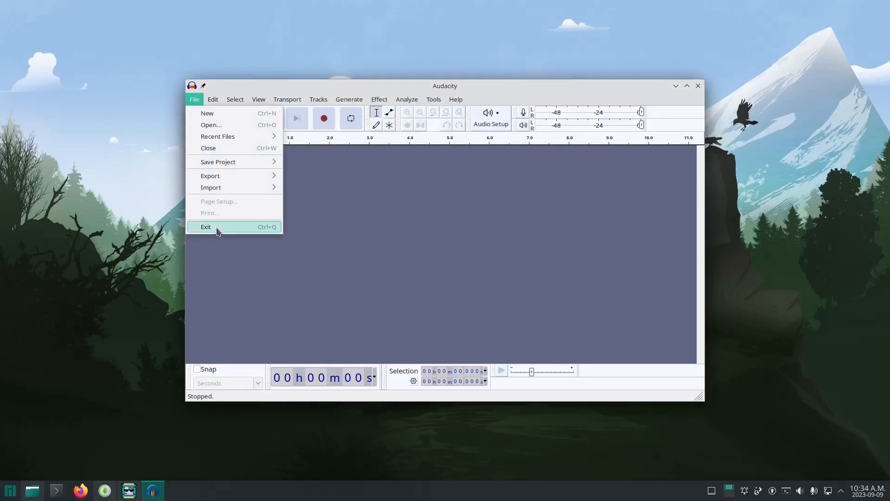
pyautogui.click(206, 227)
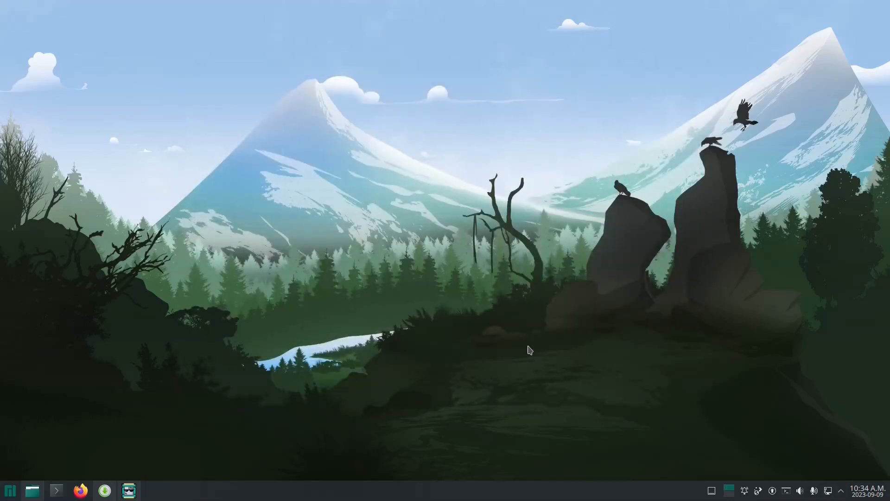
pyautogui.moveTo(583, 347)
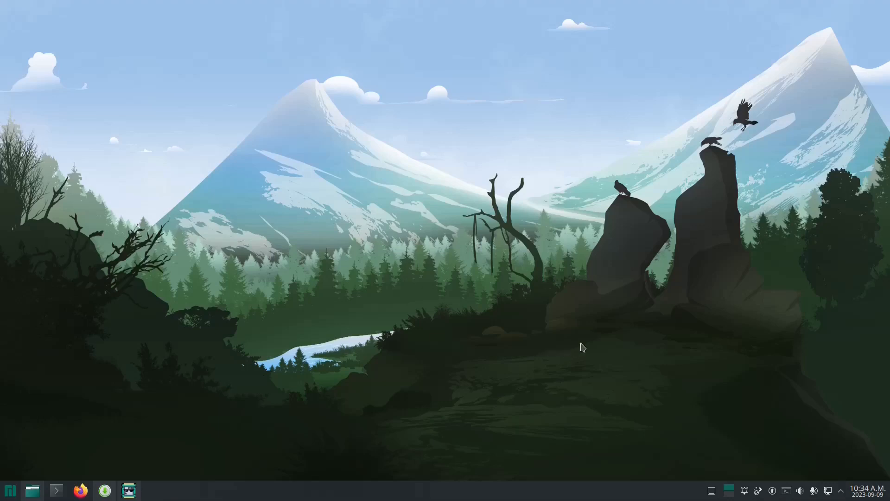
pyautogui.moveTo(802, 404)
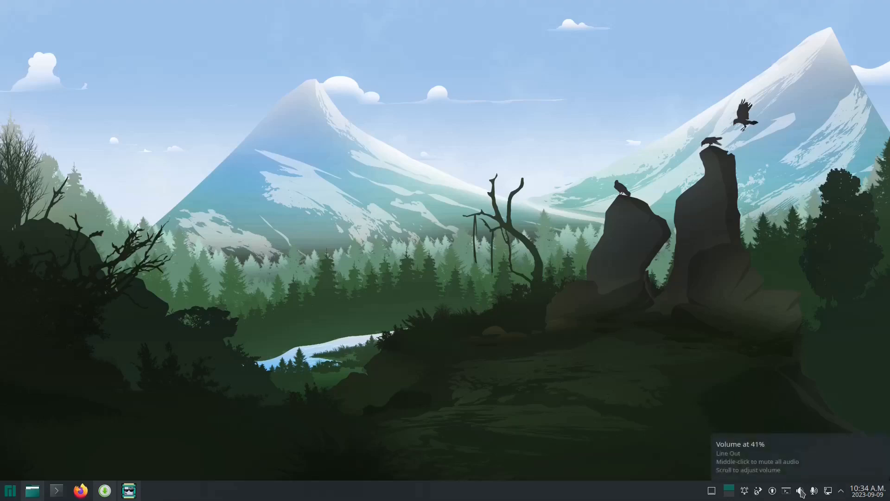
# In the Audio Volume popup, adjust the Microphone slider and settle it at about 144%
pyautogui.click(801, 489)
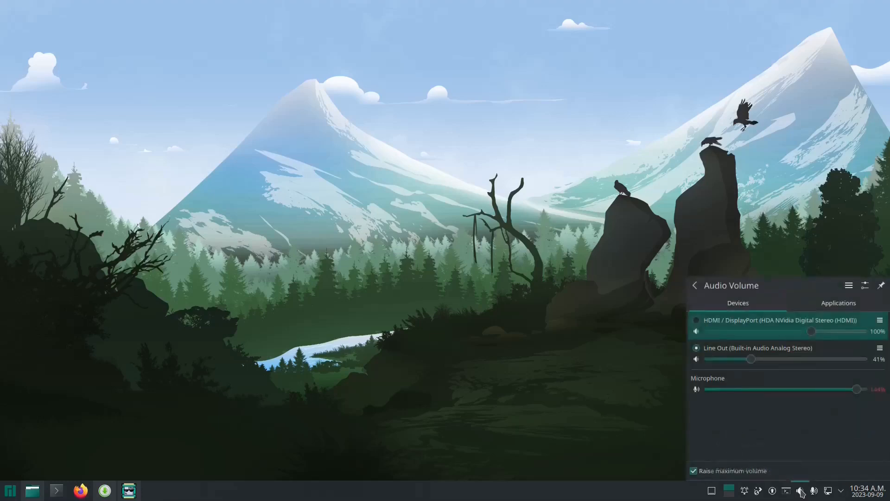
pyautogui.moveTo(822, 421)
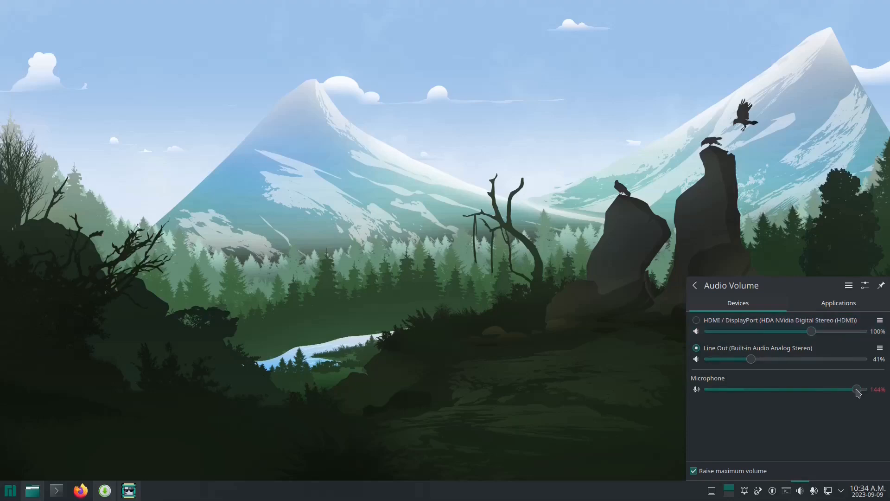
pyautogui.moveTo(857, 389); pyautogui.dragTo(843, 390)
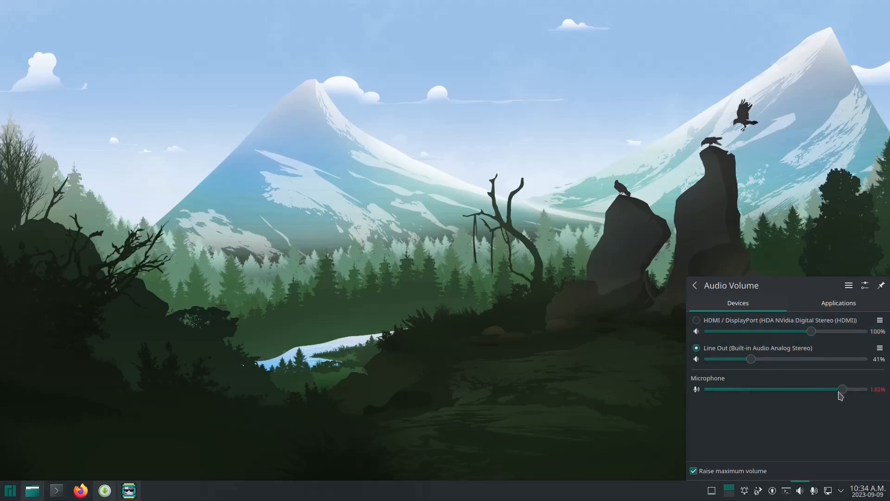
pyautogui.moveTo(843, 389); pyautogui.dragTo(815, 389)
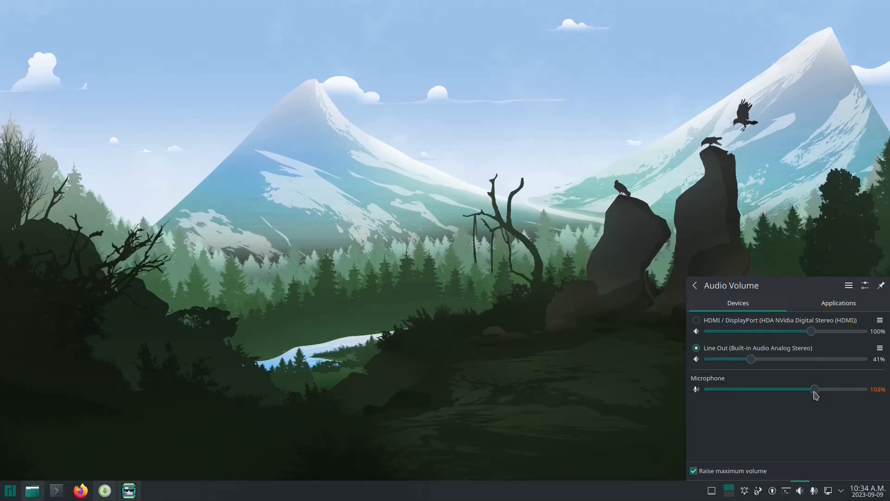
pyautogui.moveTo(815, 389); pyautogui.dragTo(812, 390)
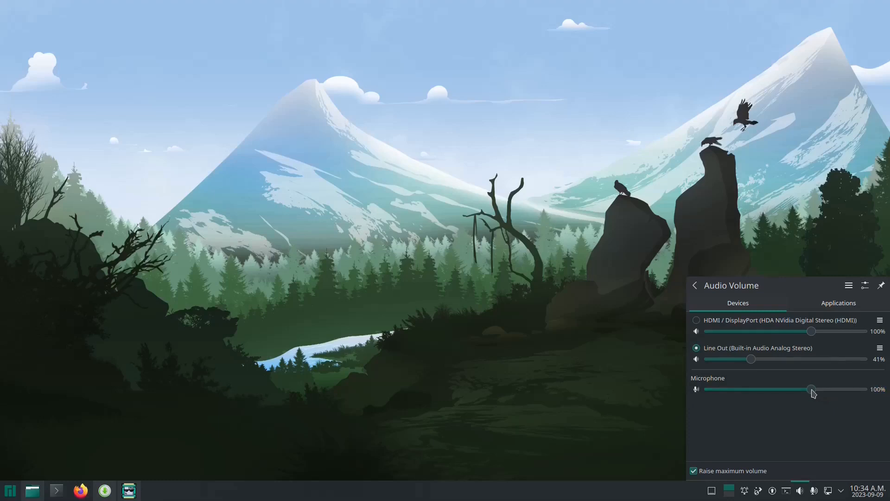
pyautogui.moveTo(811, 389); pyautogui.dragTo(826, 389)
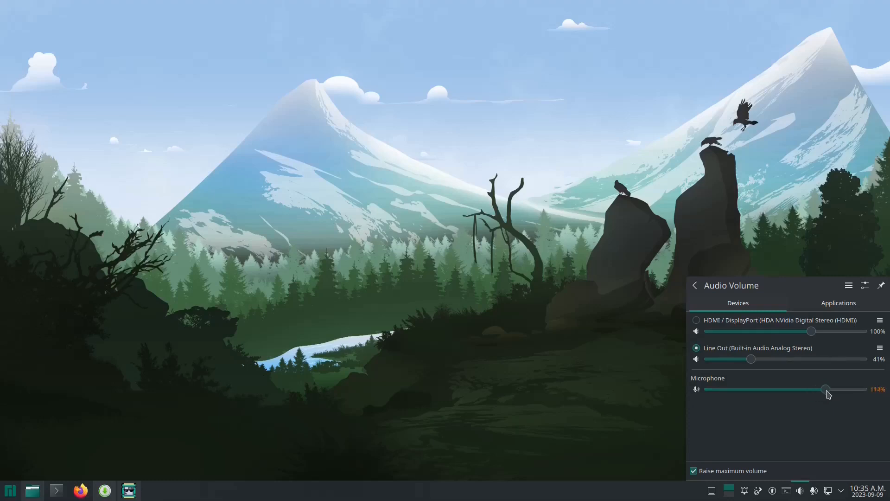
pyautogui.moveTo(826, 388); pyautogui.dragTo(845, 388)
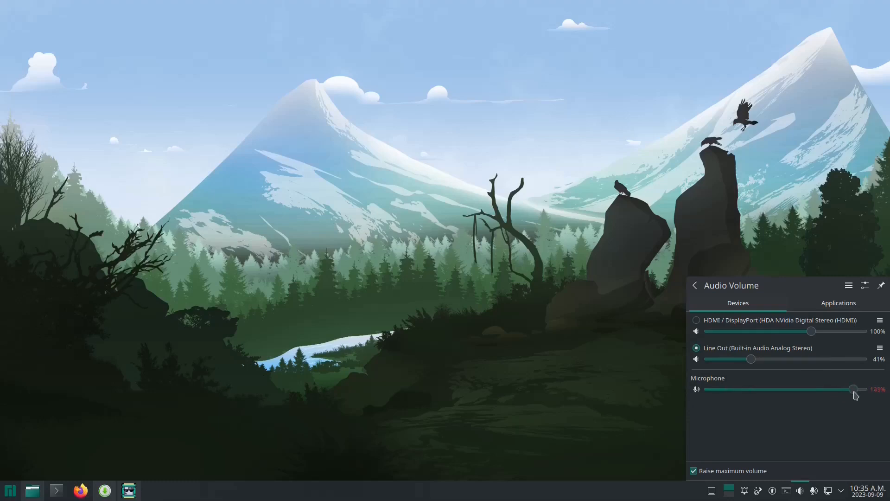
pyautogui.moveTo(856, 389); pyautogui.dragTo(858, 389)
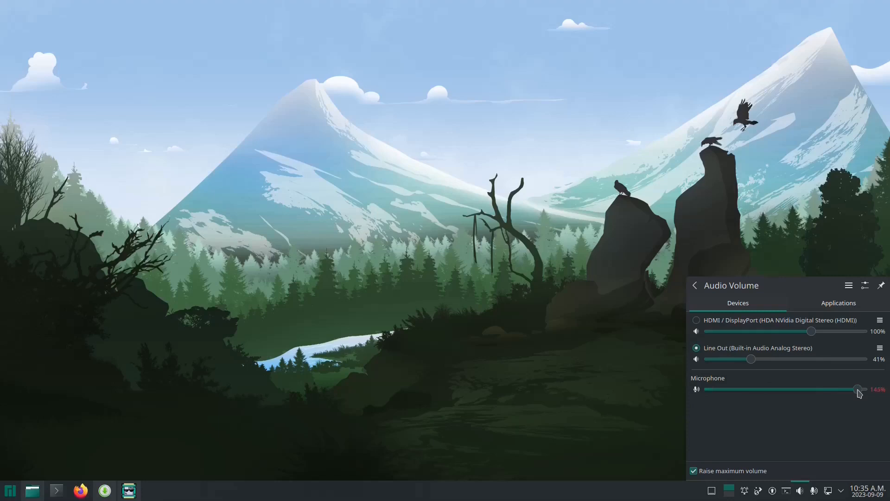
pyautogui.moveTo(858, 388); pyautogui.dragTo(856, 388)
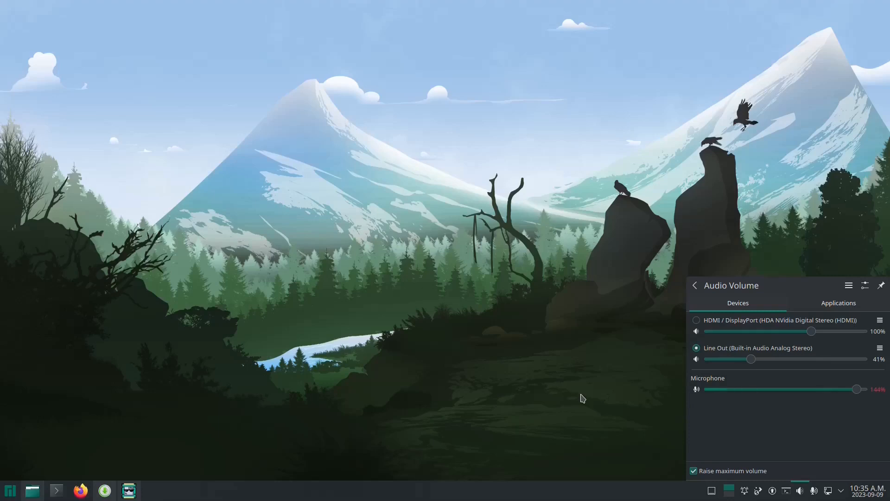
pyautogui.moveTo(760, 223)
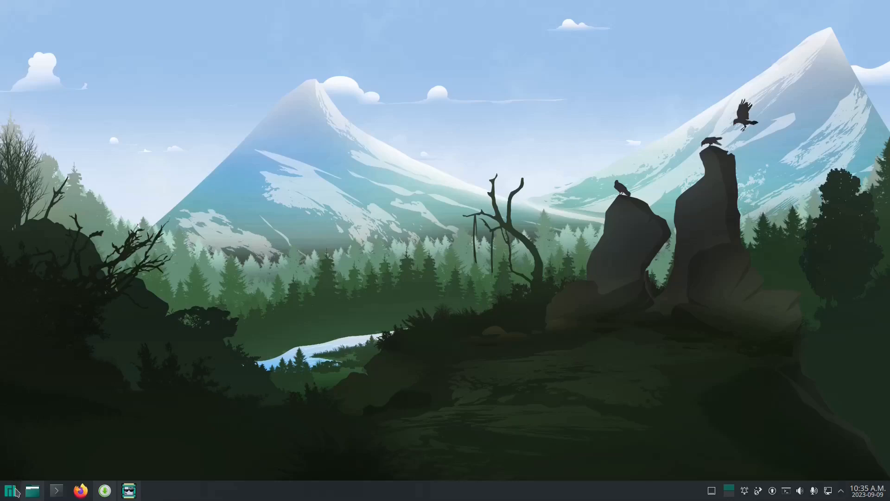
# From the Kickoff launcher's Settings category, start Manjaro Settings Manager
pyautogui.click(10, 491)
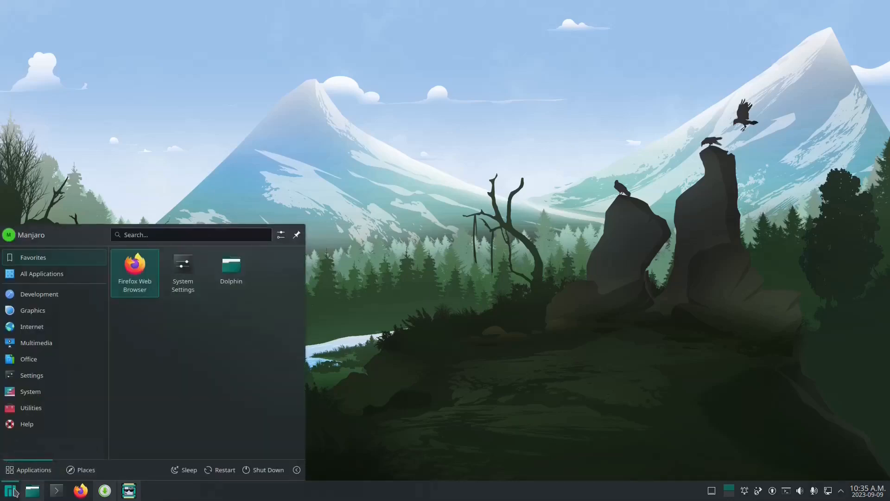
pyautogui.click(9, 490)
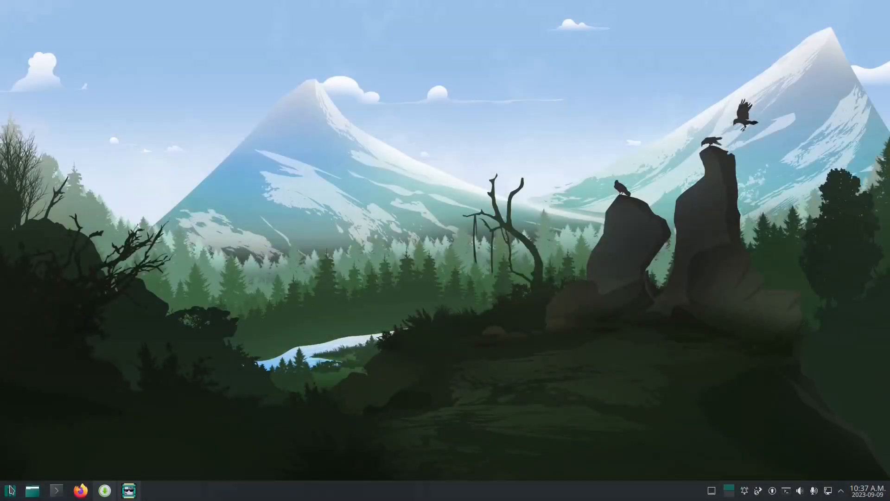
pyautogui.click(11, 489)
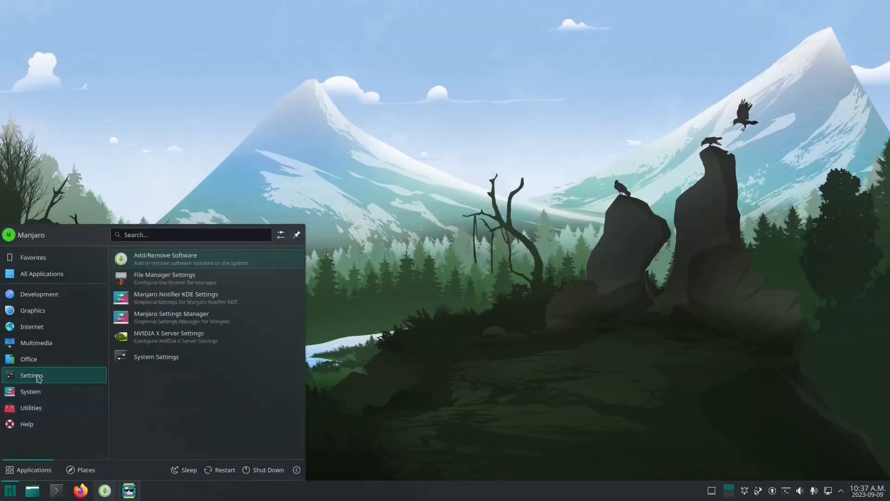
pyautogui.moveTo(173, 325)
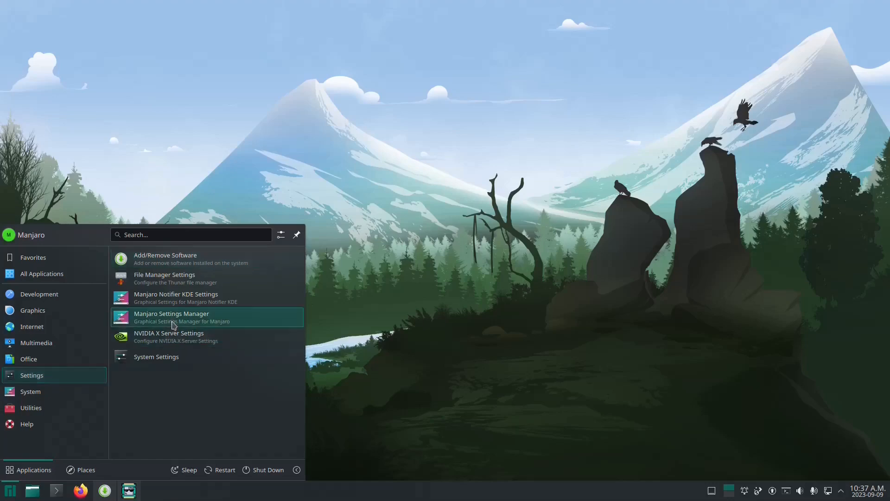
pyautogui.click(171, 317)
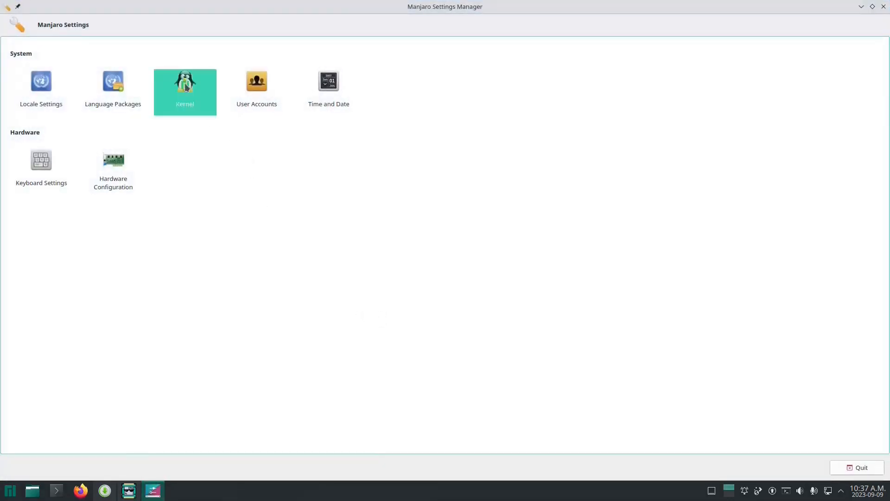
# Show the Kernel module listing Linux 6.5.0-1 running alongside older and LTS kernels
pyautogui.click(185, 88)
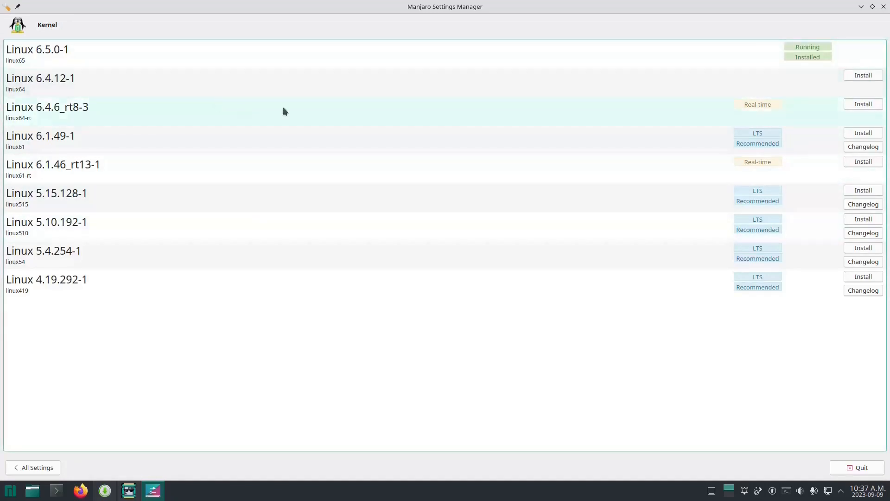
pyautogui.moveTo(623, 133)
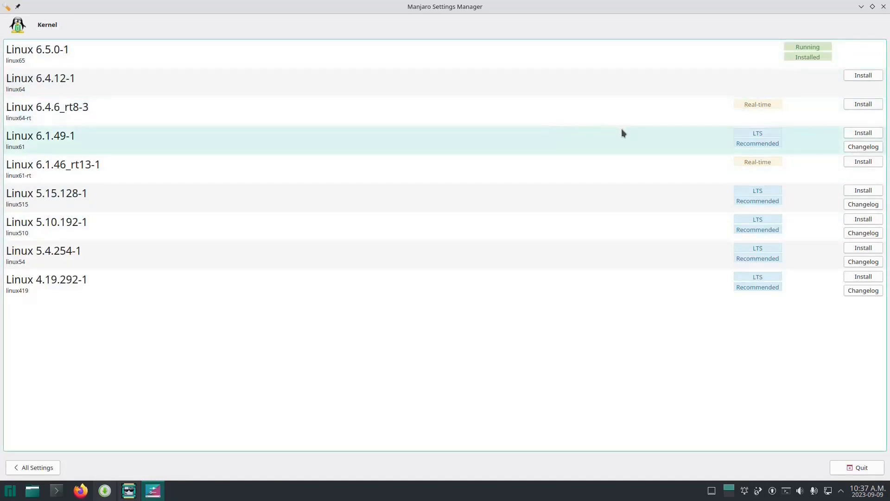
pyautogui.moveTo(679, 145)
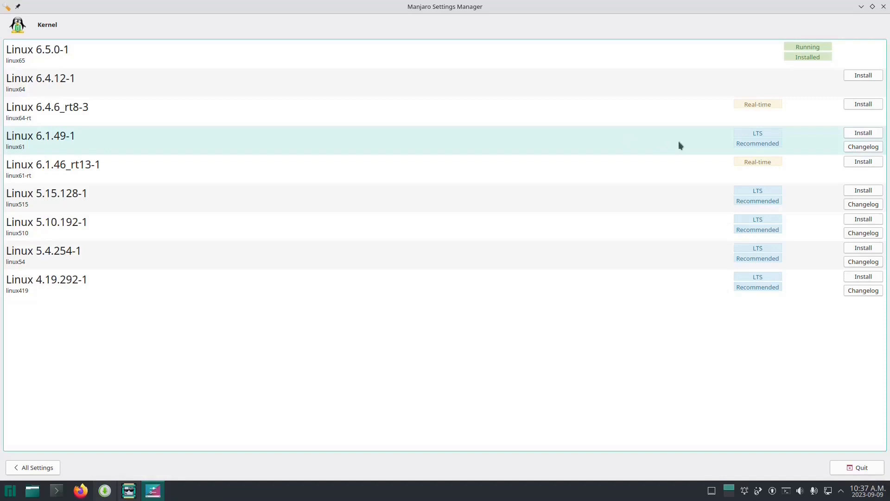
pyautogui.moveTo(54, 141)
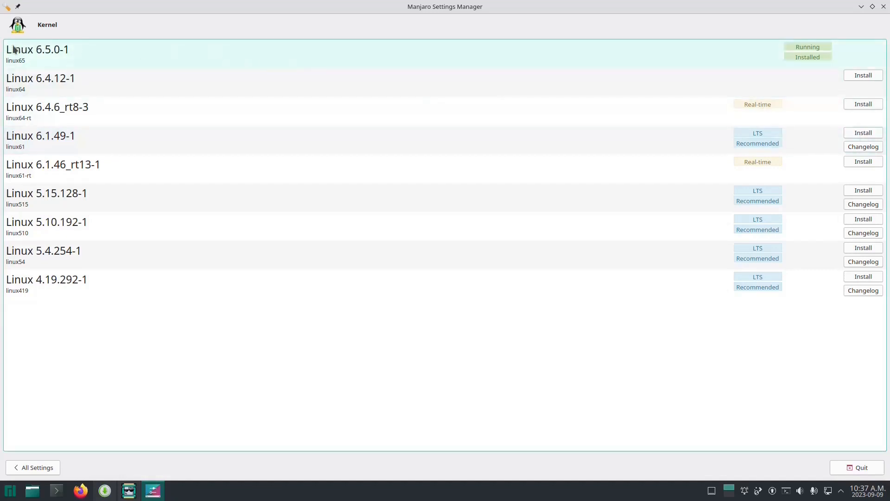
pyautogui.moveTo(74, 56)
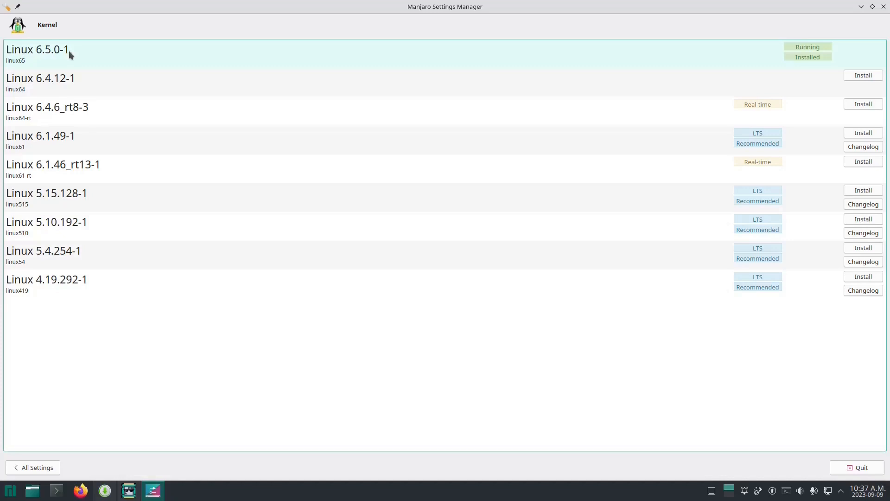
pyautogui.moveTo(730, 140)
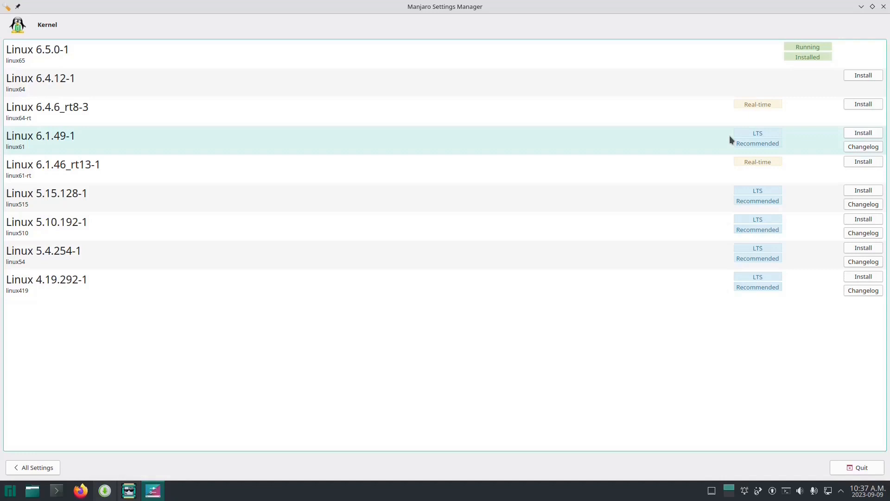
pyautogui.moveTo(761, 141)
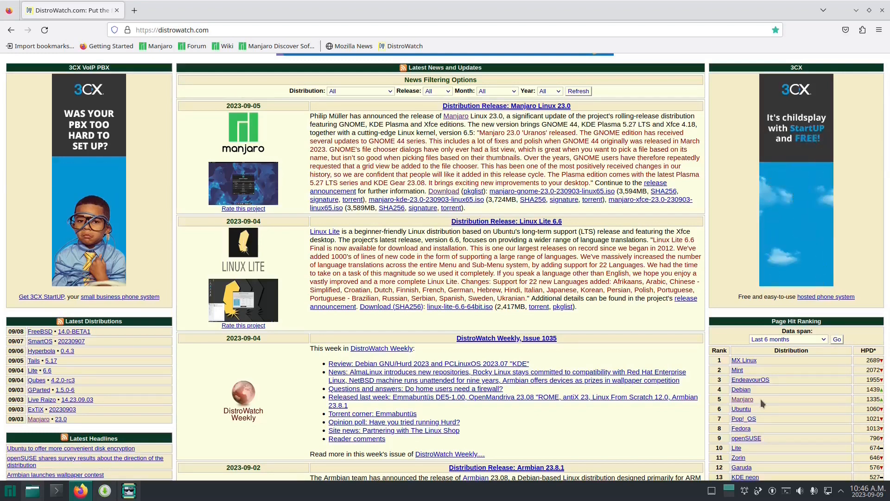
# Scroll DistroWatch, then go to the Manjaro Wiki main page via the Wiki bookmark
pyautogui.scroll(-3)
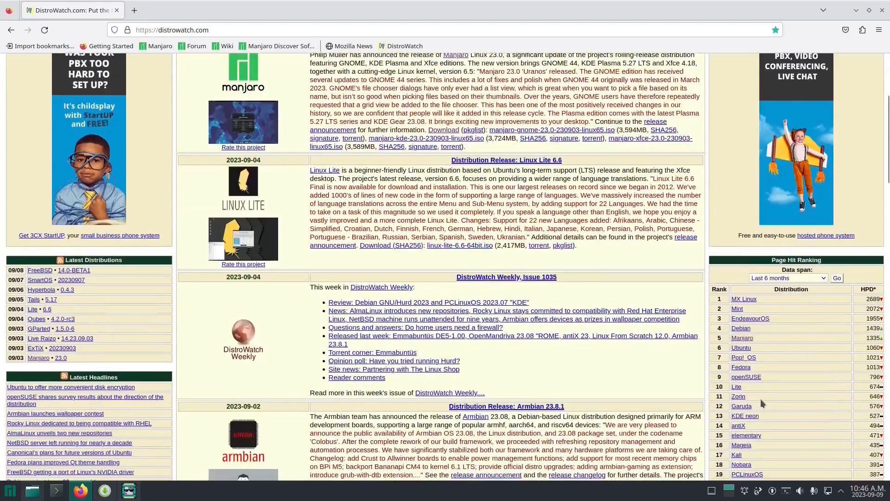
pyautogui.moveTo(747, 328)
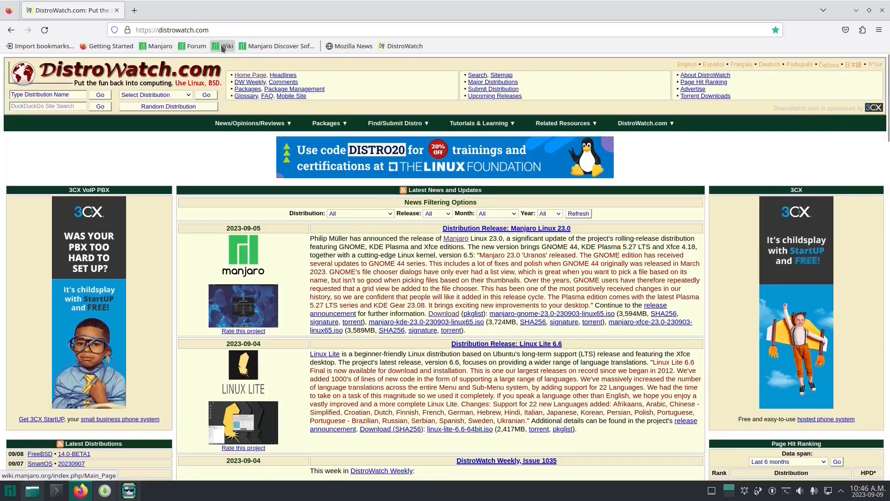
pyautogui.click(226, 46)
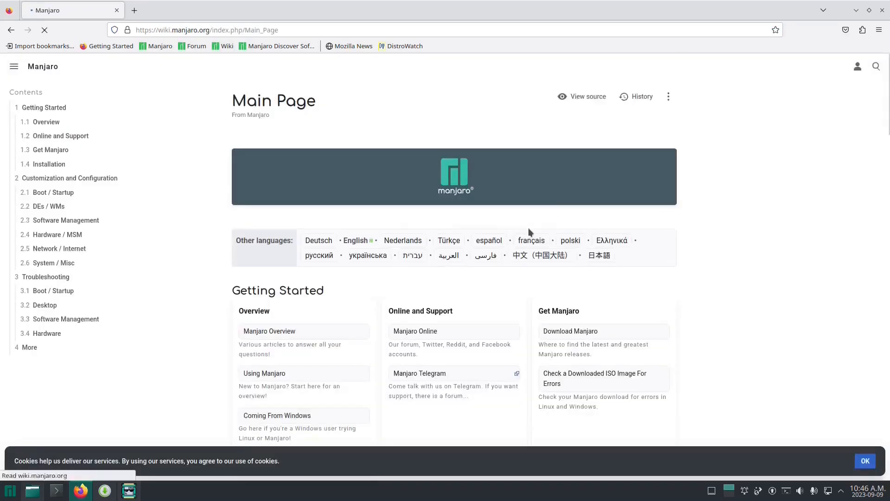
pyautogui.moveTo(668, 252)
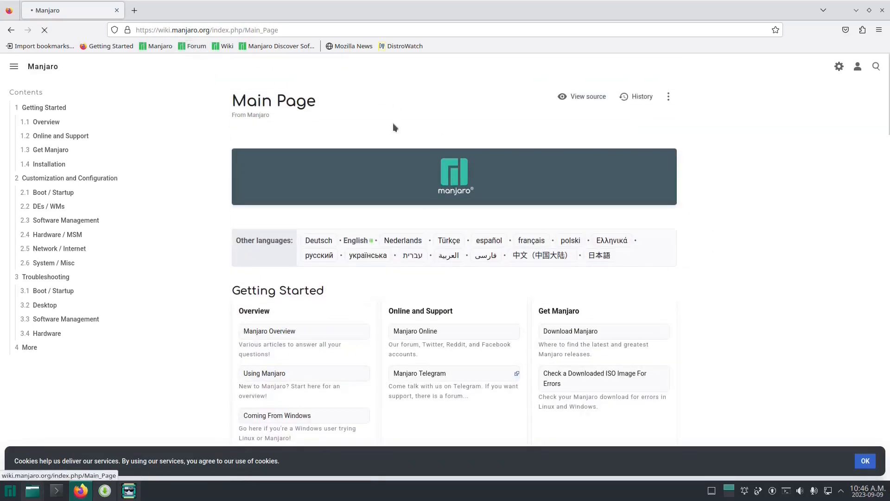
pyautogui.click(404, 47)
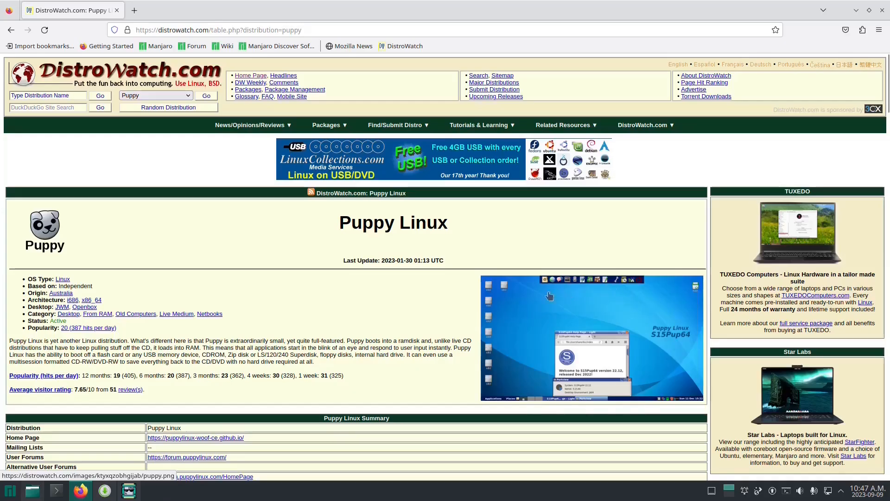
pyautogui.moveTo(432, 332)
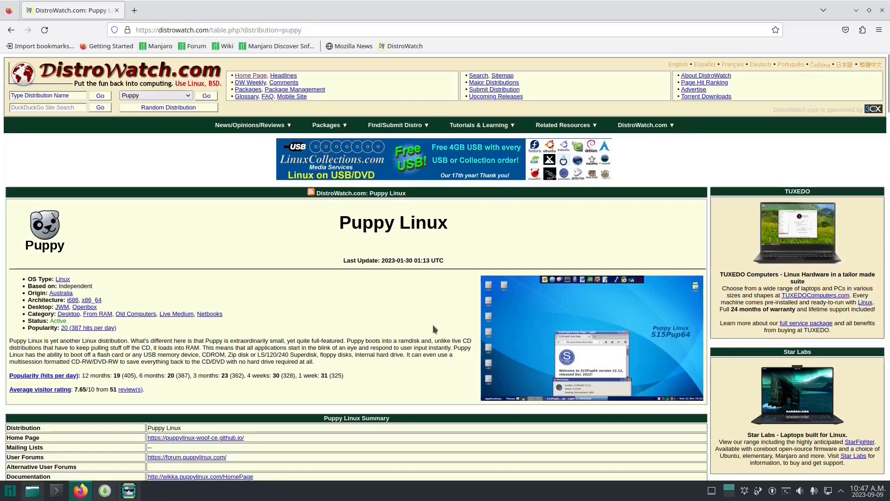
pyautogui.moveTo(356, 295)
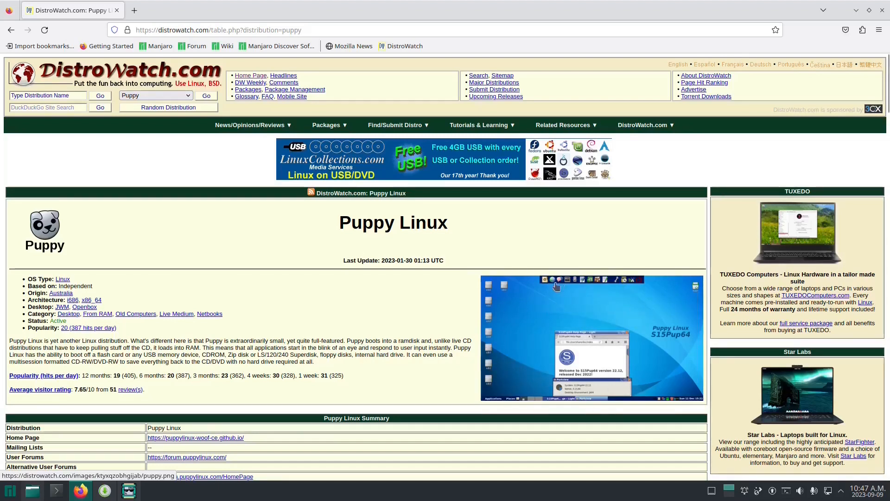
pyautogui.moveTo(508, 347)
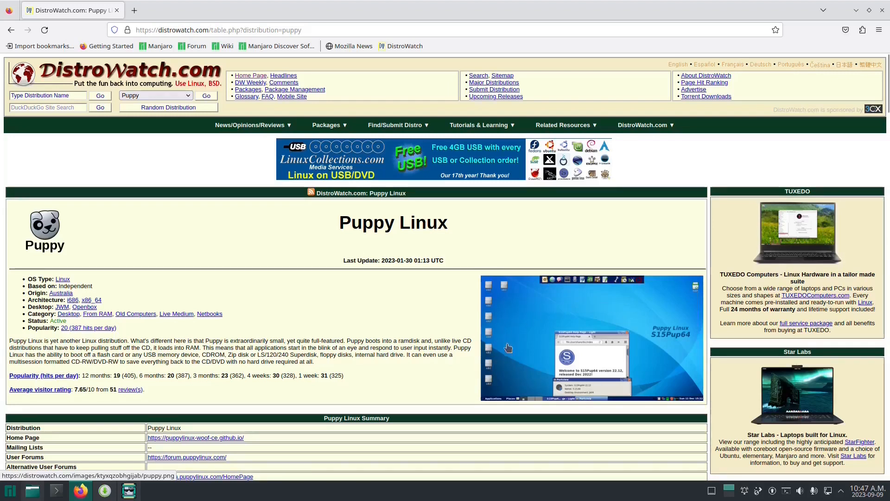
pyautogui.moveTo(545, 361)
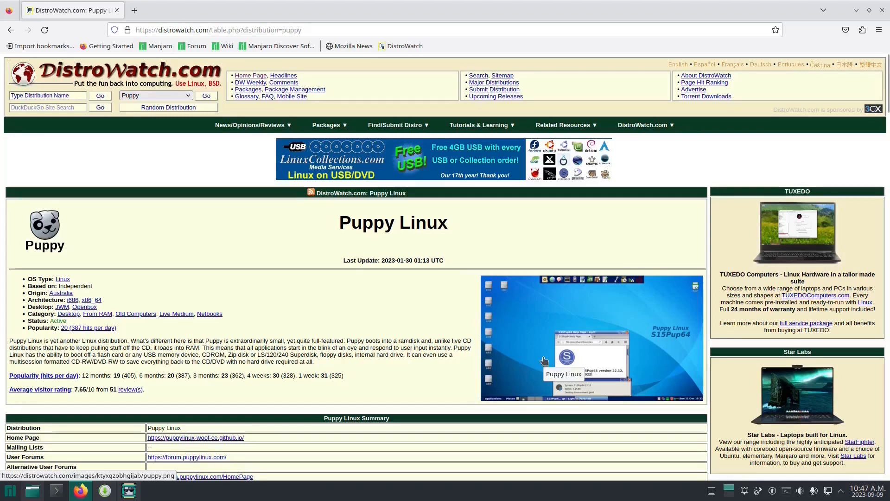
# Scroll the DistroWatch Puppy Linux page down to its summary table of project links
pyautogui.scroll(-3)
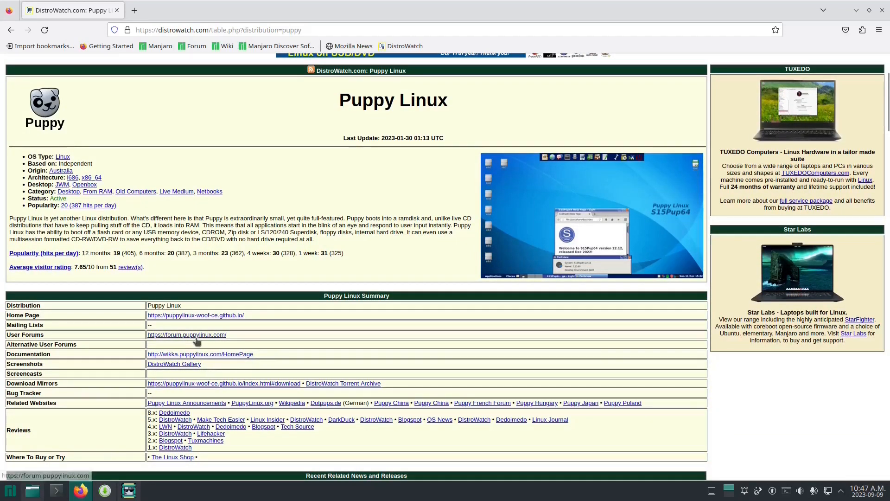
# Browse the Puppy Linux forums into the Mainline Puppy Linux Distros board and back to the index
pyautogui.click(187, 334)
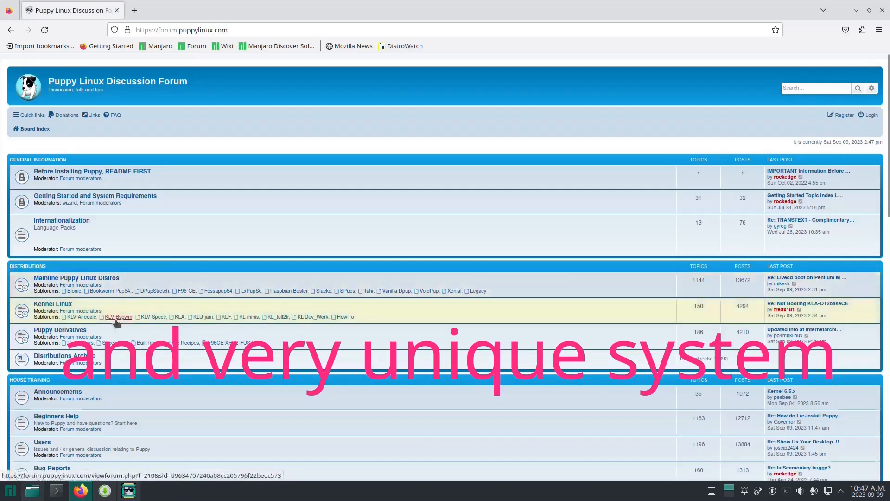
pyautogui.scroll(-3)
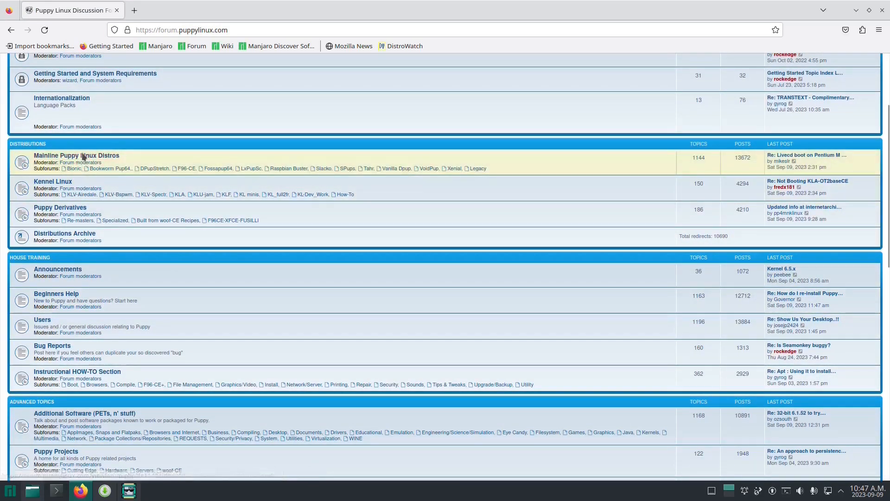
pyautogui.click(73, 156)
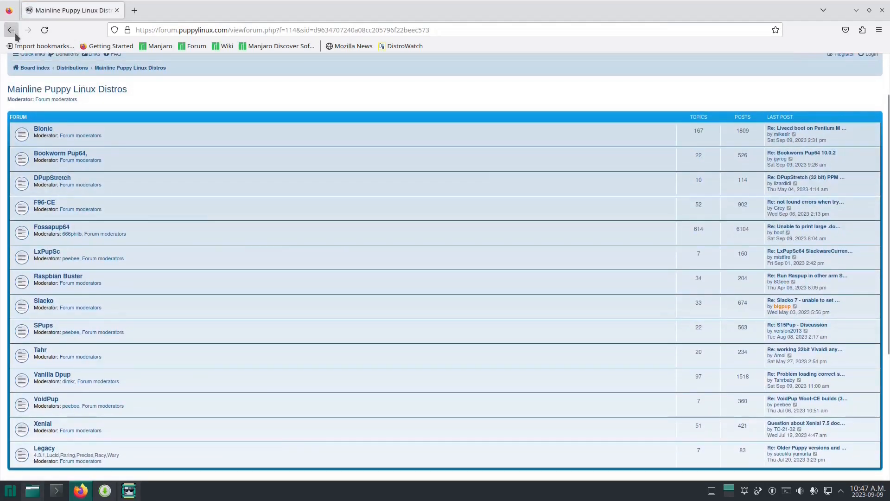
pyautogui.click(11, 29)
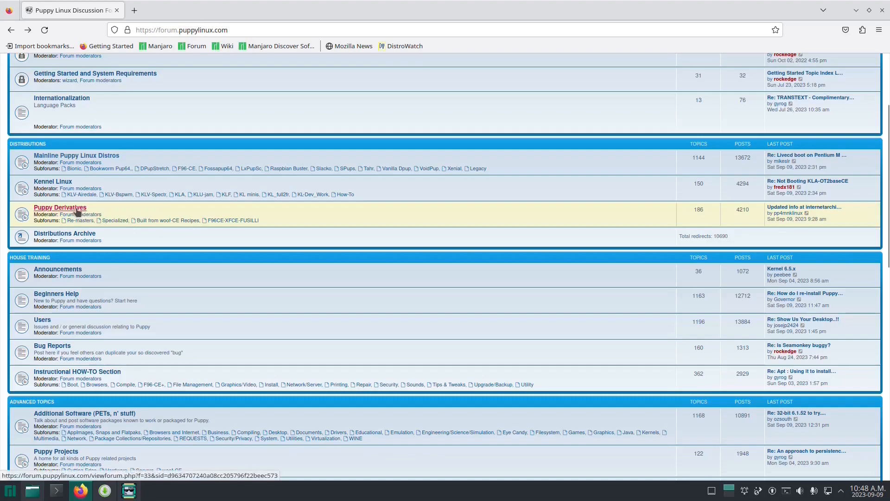
# Browse the Puppy Derivatives board and return to the forum's main board list
pyautogui.click(59, 208)
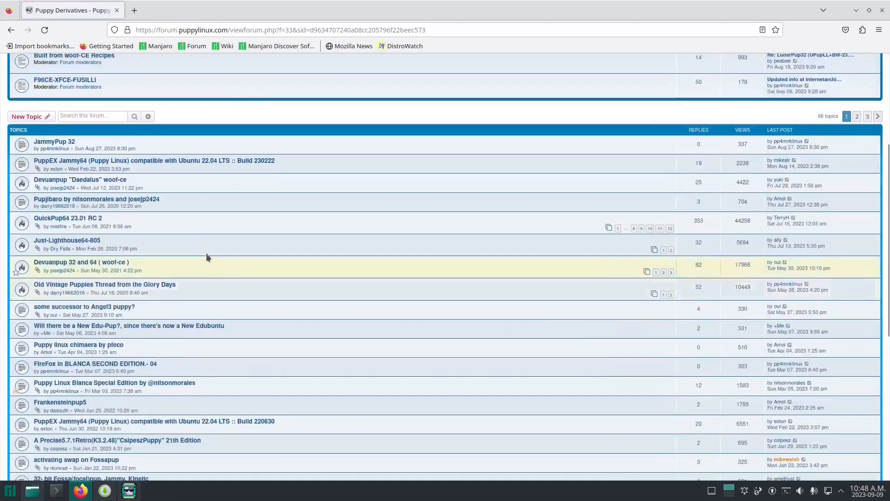
pyautogui.scroll(-3)
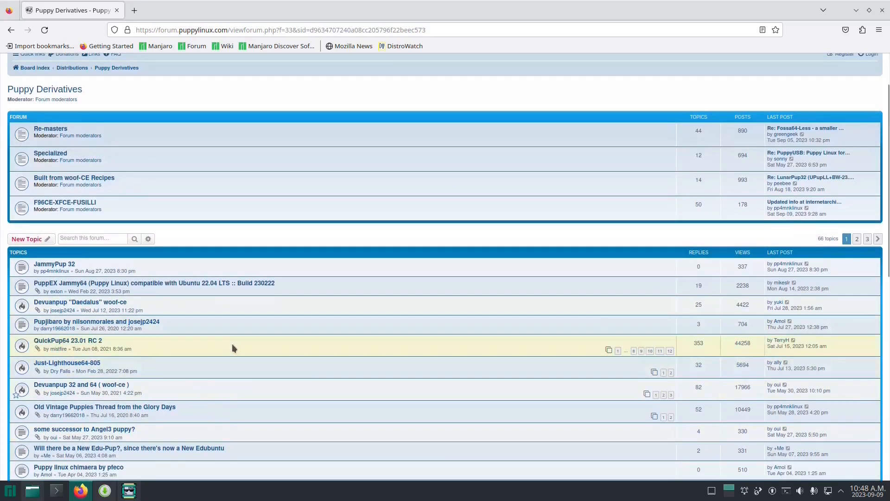
pyautogui.moveTo(271, 356)
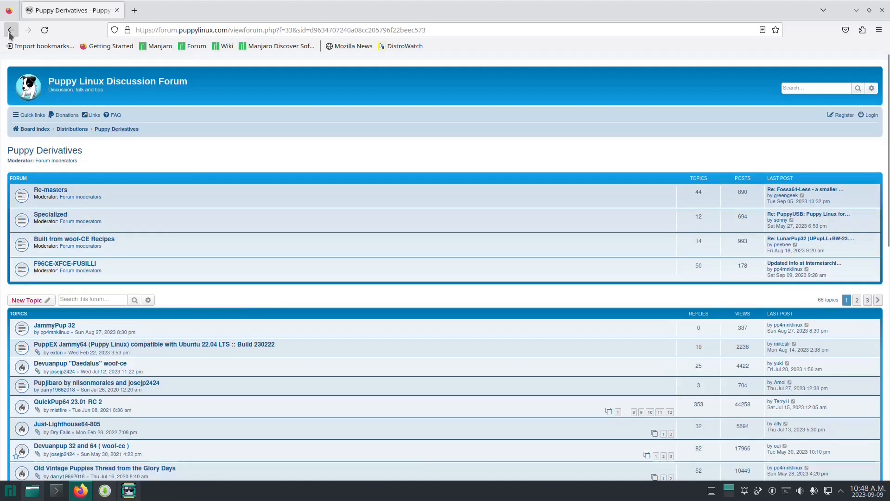
pyautogui.click(11, 30)
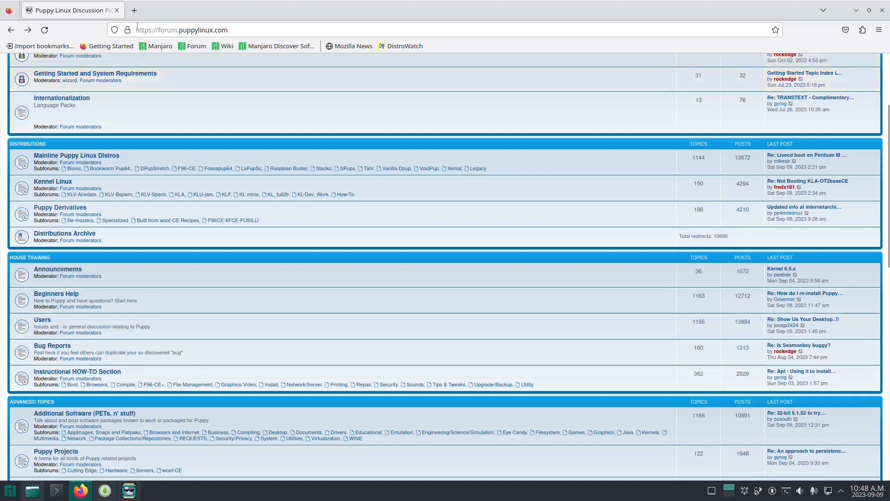
pyautogui.moveTo(390, 54)
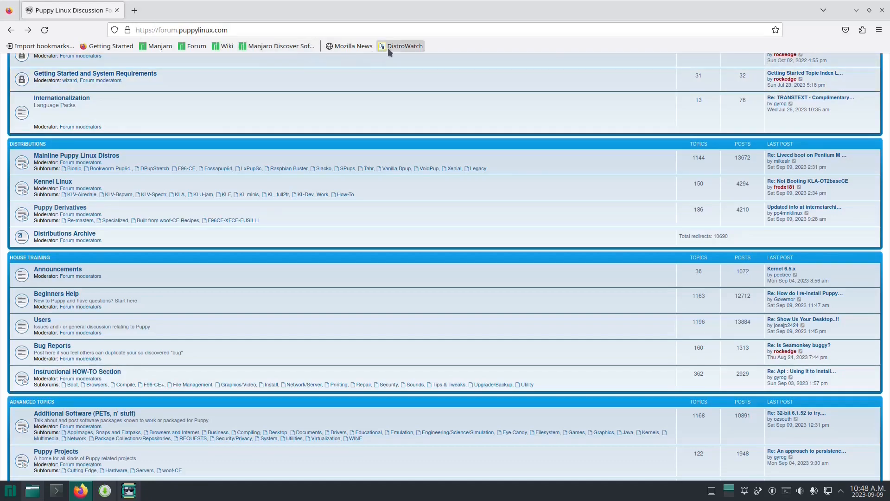
# Close the forum browser window and relaunch Firefox onto the manjaro.org homepage
pyautogui.click(404, 46)
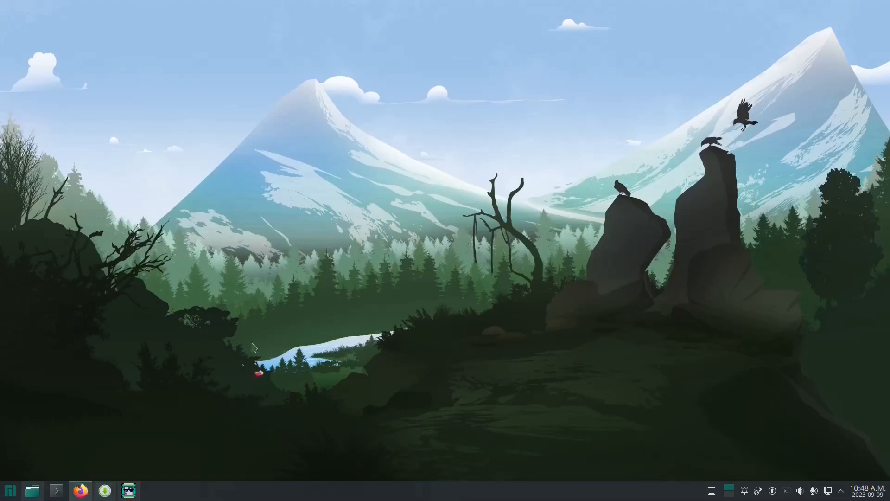
pyautogui.click(80, 489)
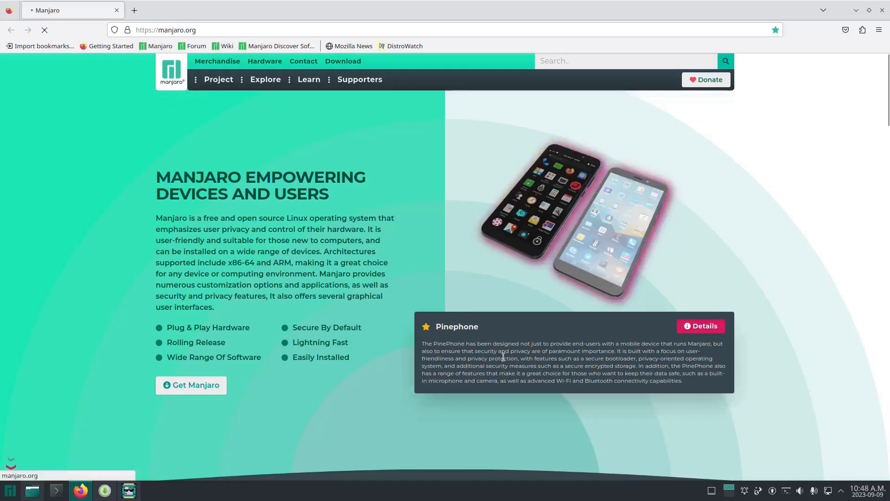
# View Manjaro's x86_64 download page with its official and community desktop editions
pyautogui.click(191, 385)
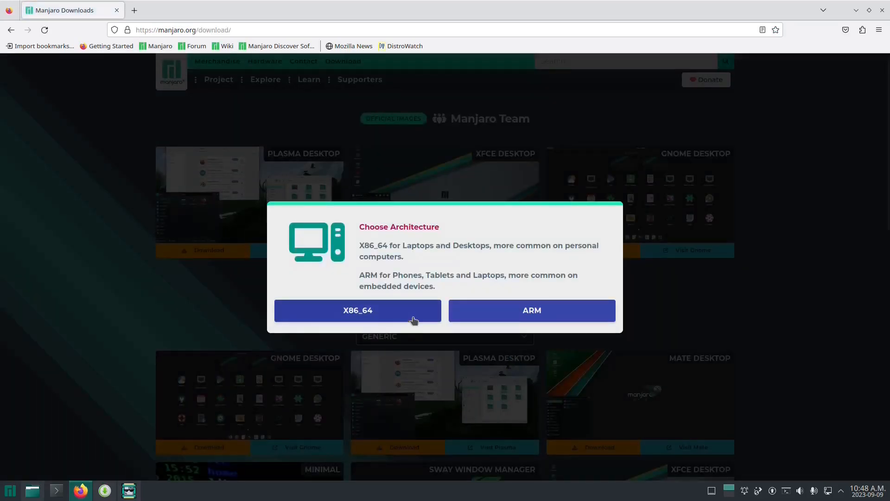
pyautogui.click(357, 310)
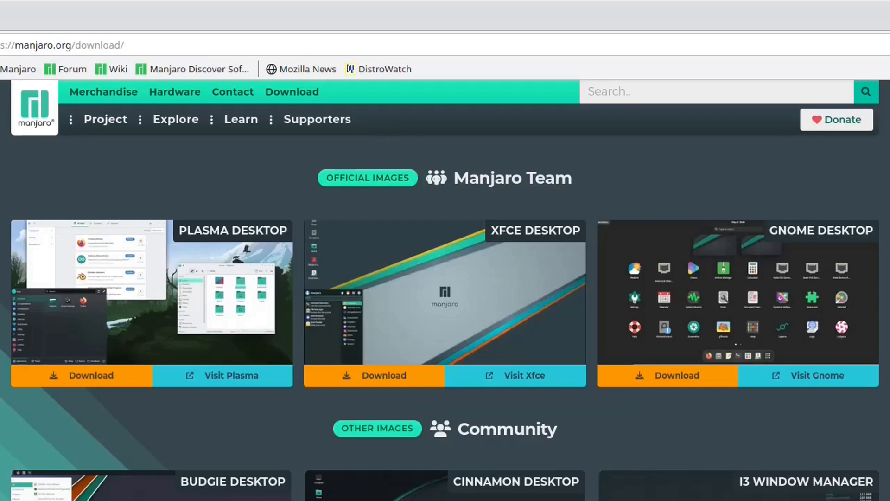
pyautogui.moveTo(881, 452)
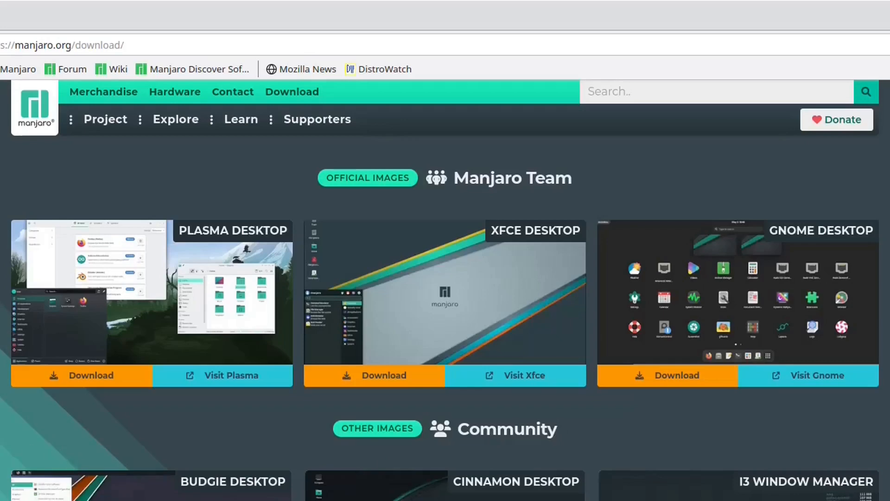
pyautogui.scroll(-3)
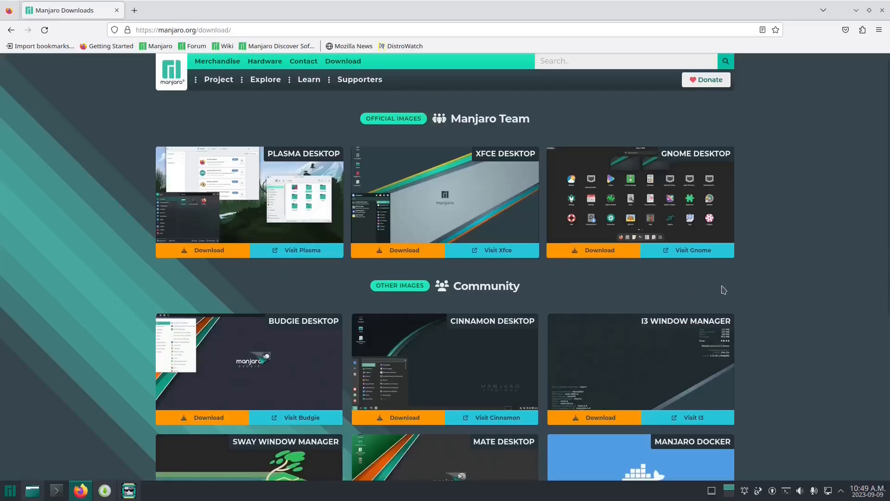
pyautogui.moveTo(713, 287)
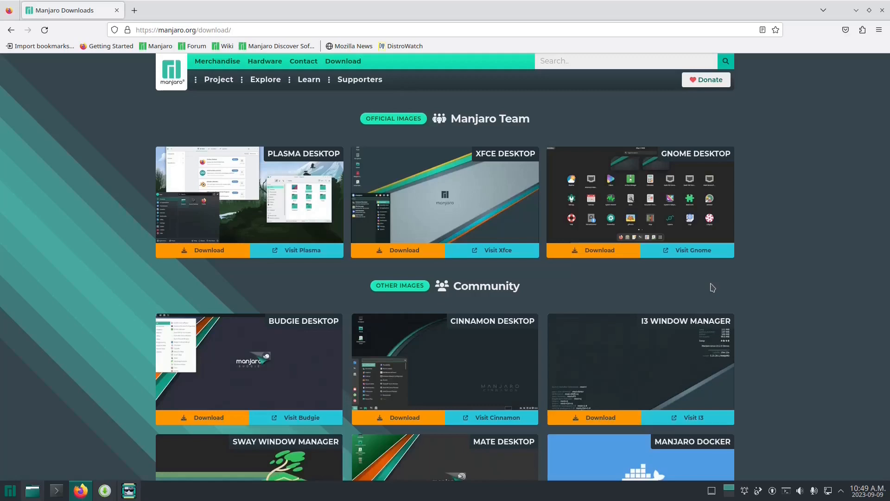
pyautogui.moveTo(445, 363)
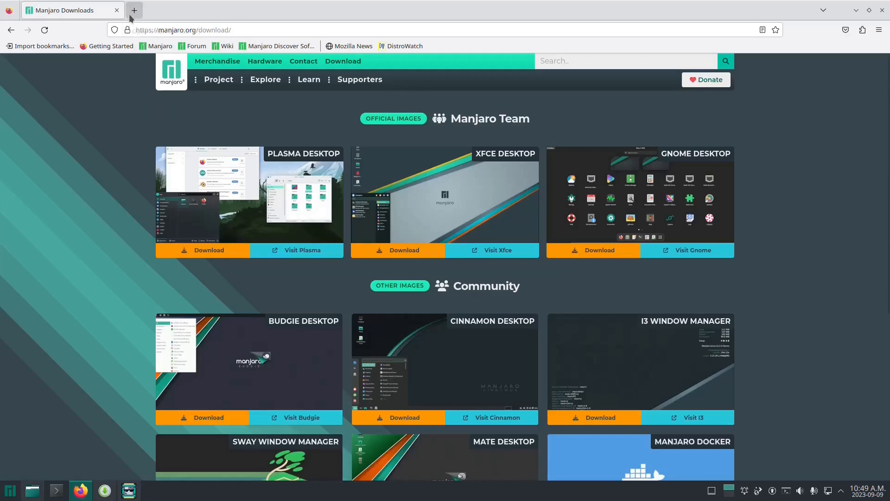
# Read DistroWatch's latest news and page hit ranking in a new tab
pyautogui.click(134, 11)
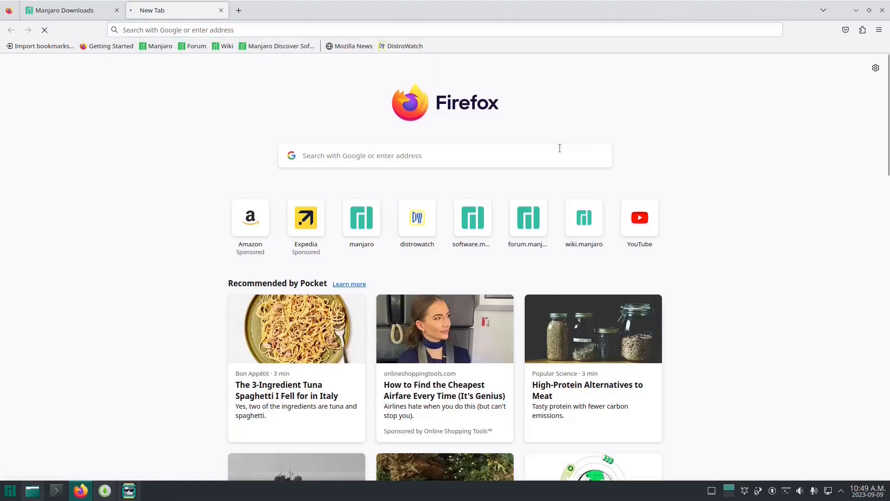
pyautogui.moveTo(483, 160)
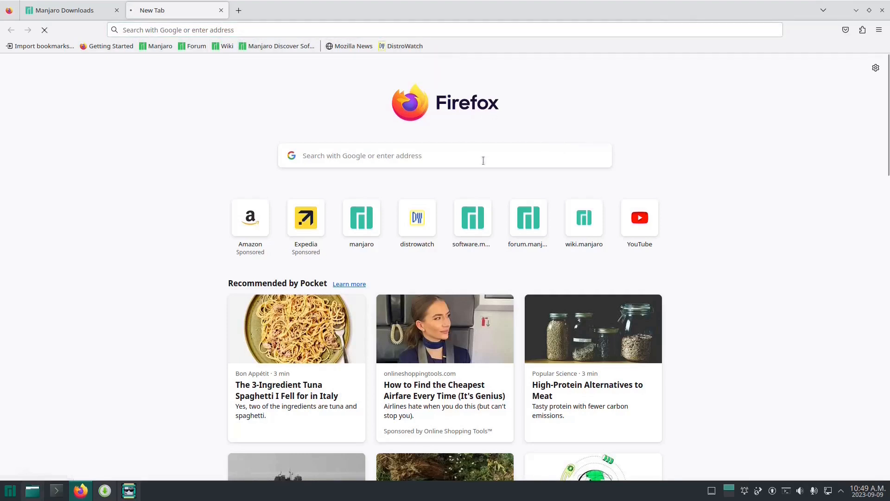
pyautogui.moveTo(531, 210)
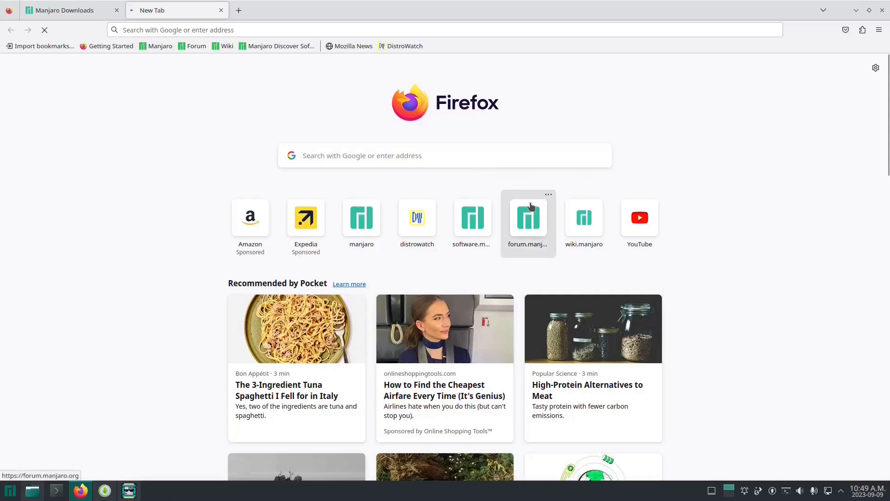
pyautogui.click(417, 217)
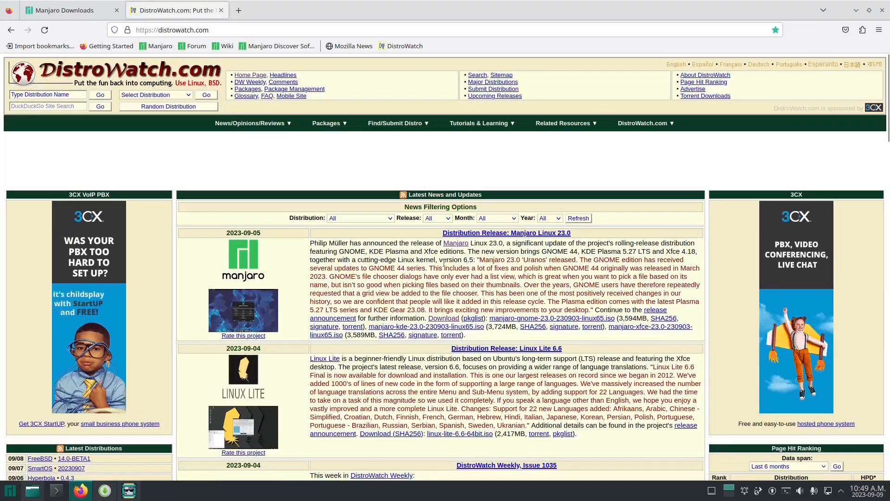
pyautogui.scroll(-3)
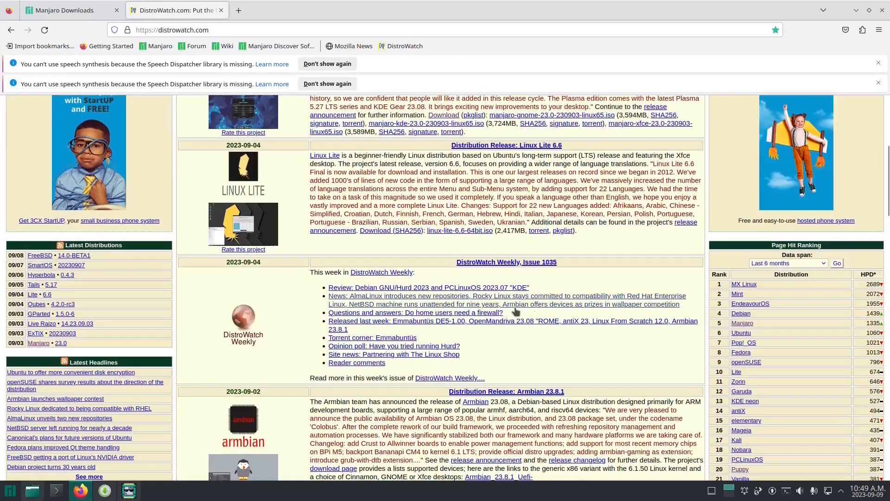
pyautogui.moveTo(741, 323)
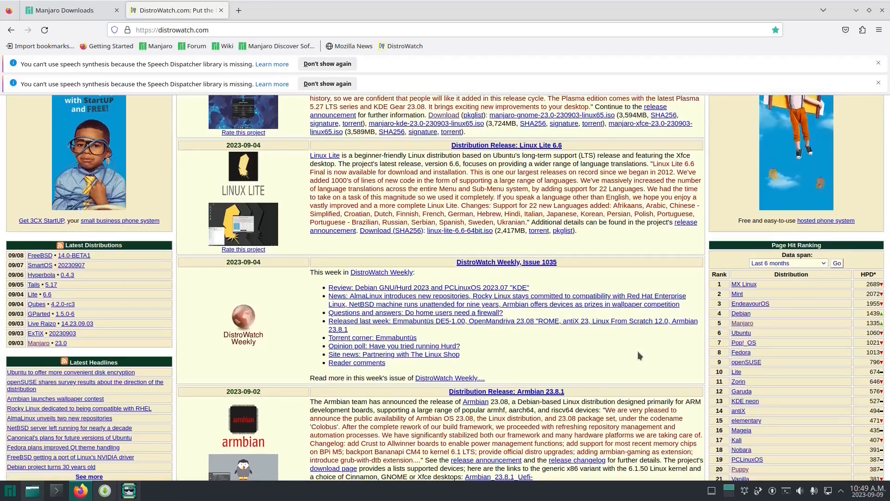
pyautogui.moveTo(742, 330)
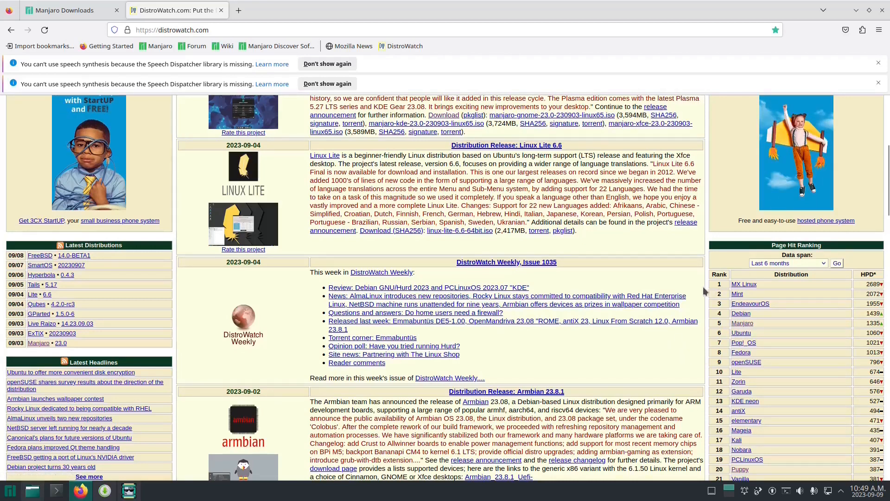
pyautogui.moveTo(726, 408)
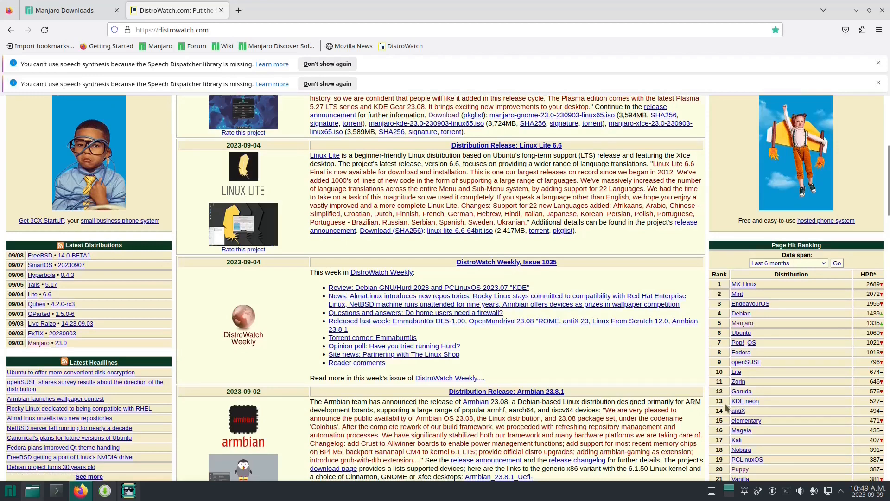
pyautogui.scroll(-3)
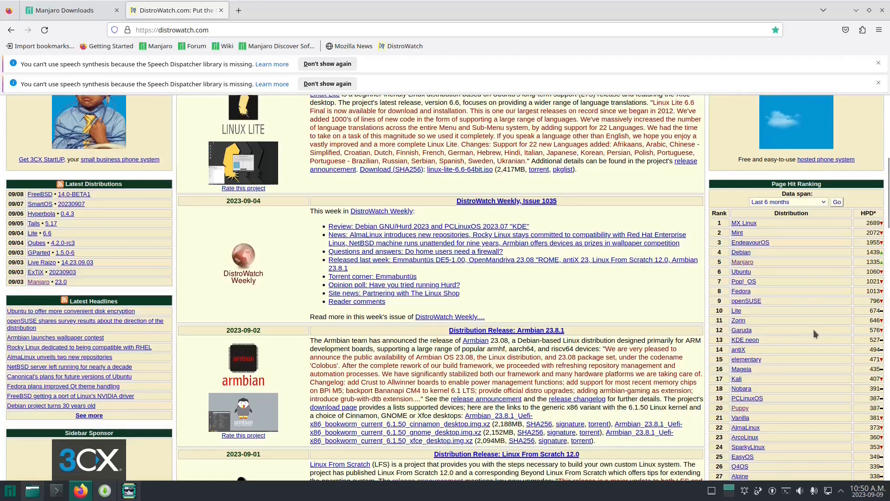
pyautogui.scroll(-3)
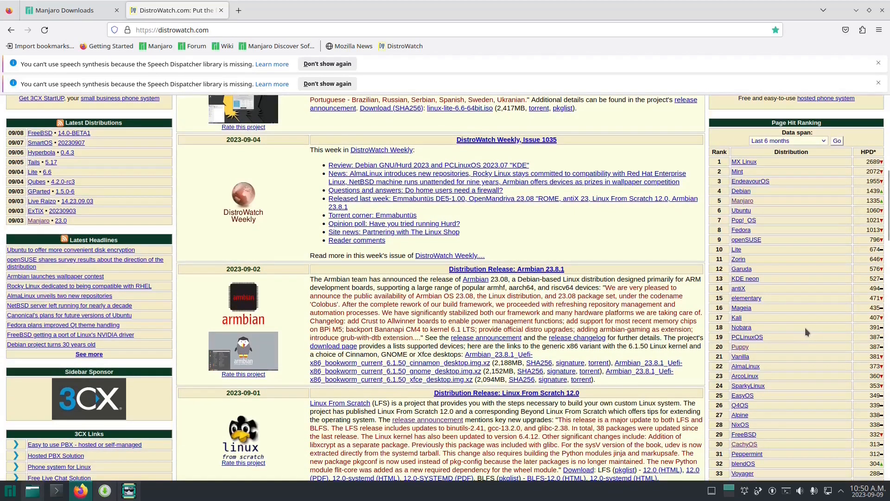
pyautogui.moveTo(626, 246)
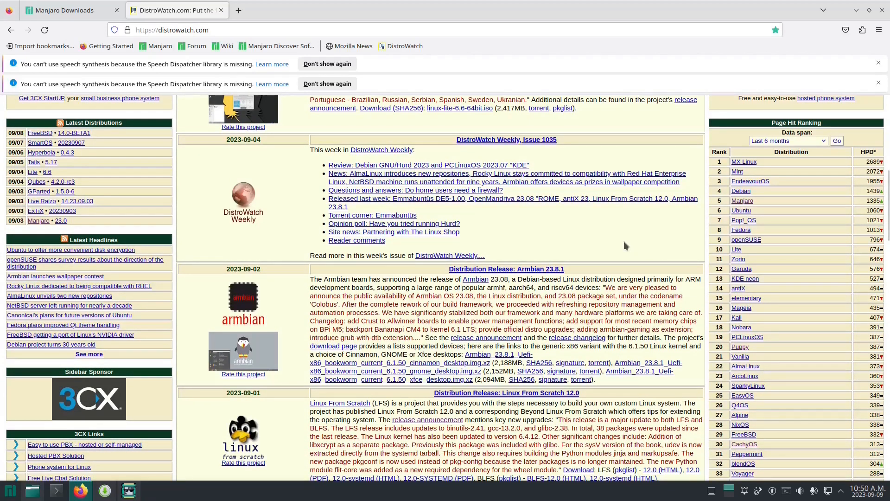
pyautogui.moveTo(632, 247)
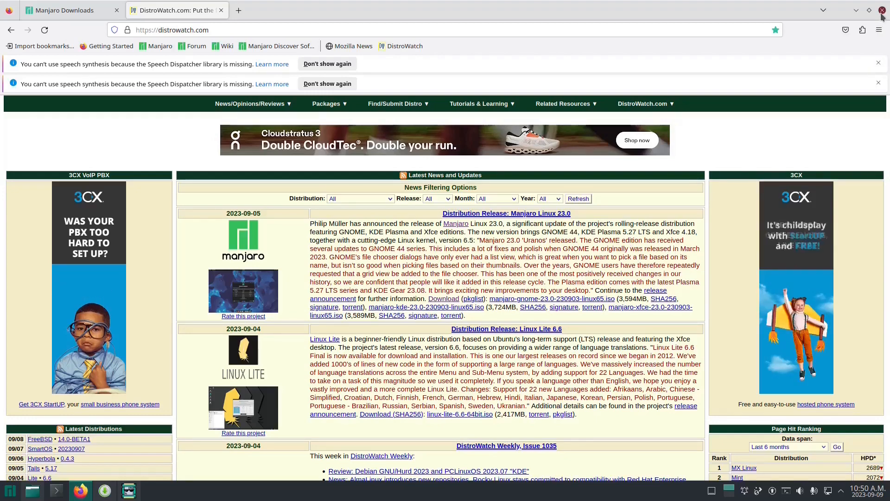
# Close Firefox and bring up the desktop's context menu
pyautogui.click(884, 10)
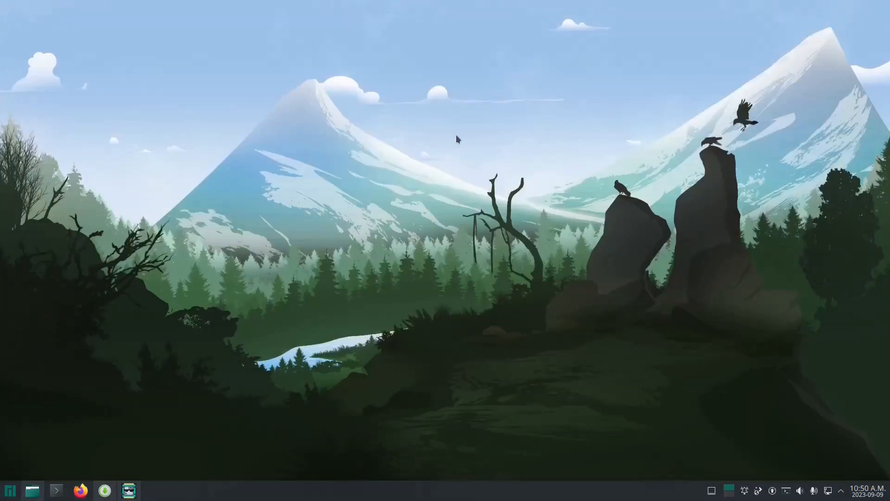
pyautogui.rightClick(456, 137)
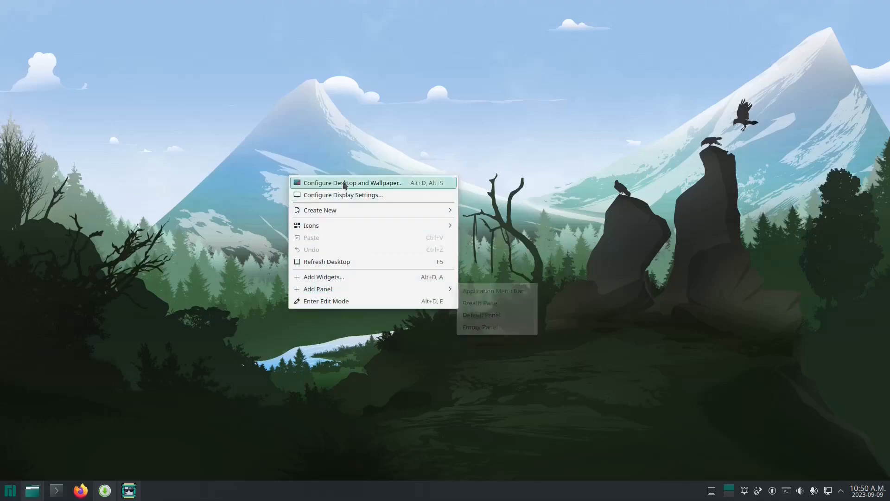
pyautogui.click(353, 182)
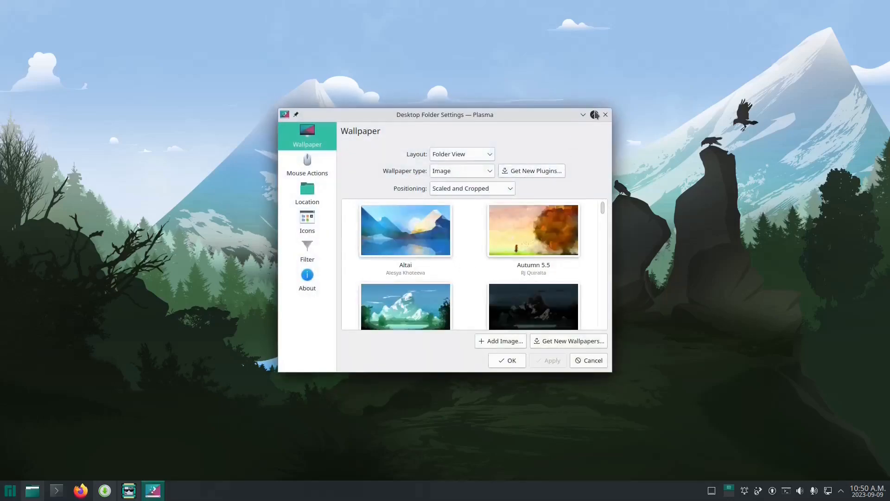
pyautogui.click(595, 115)
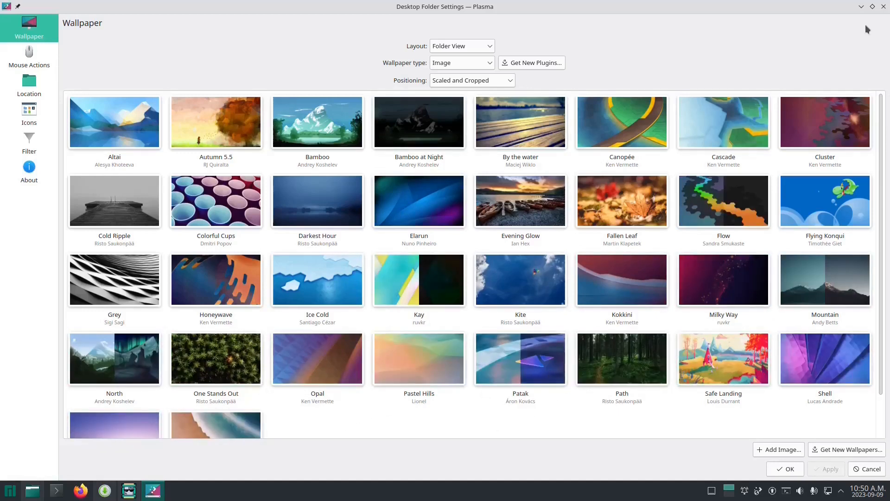
pyautogui.click(785, 469)
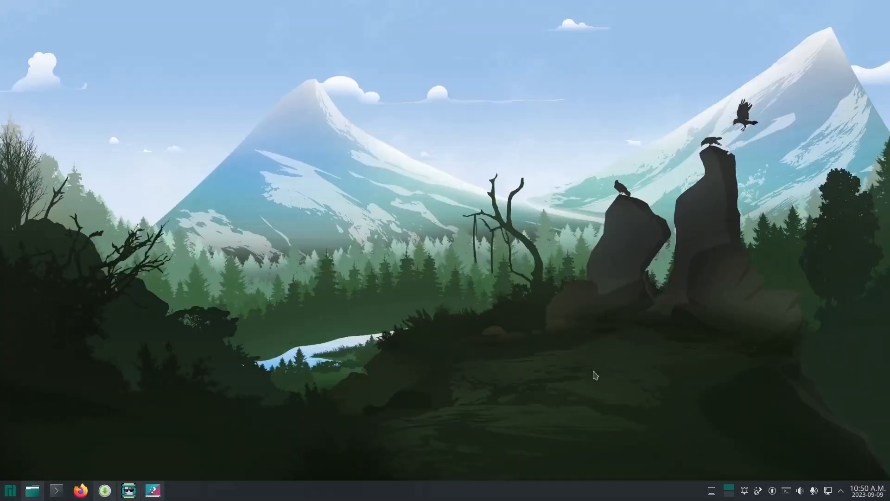
pyautogui.moveTo(443, 337)
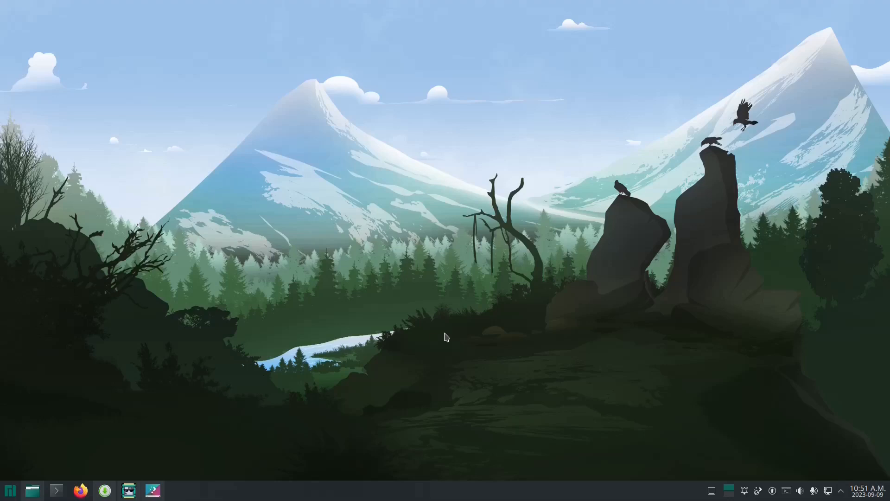
pyautogui.moveTo(444, 337)
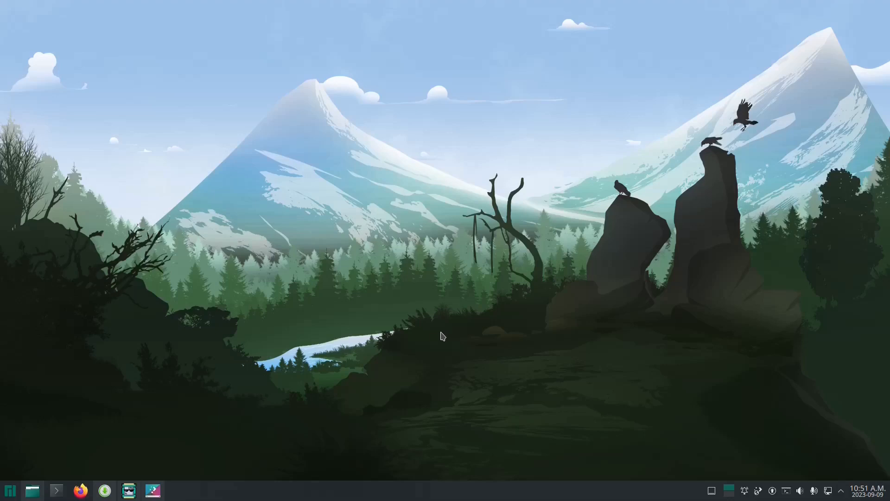
pyautogui.moveTo(426, 274)
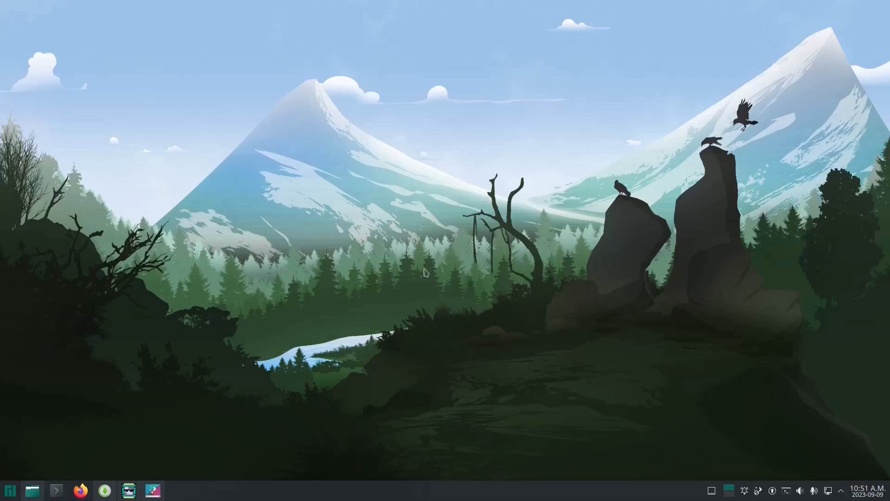
pyautogui.moveTo(423, 272)
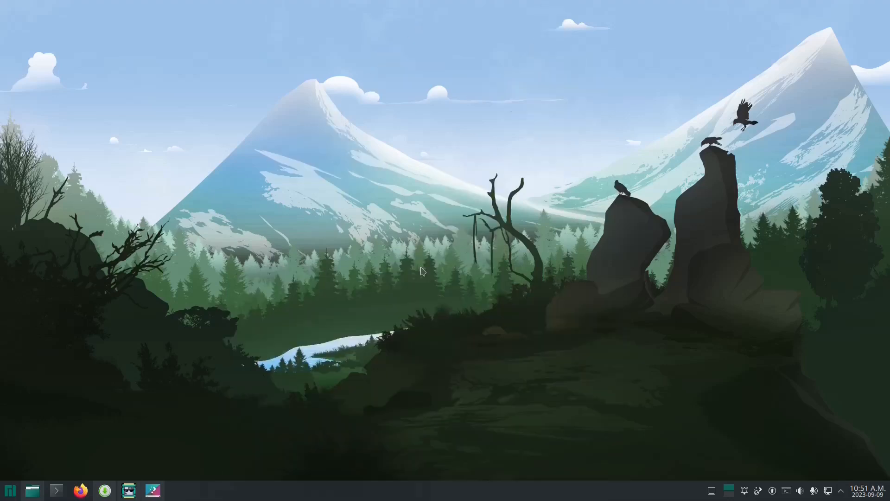